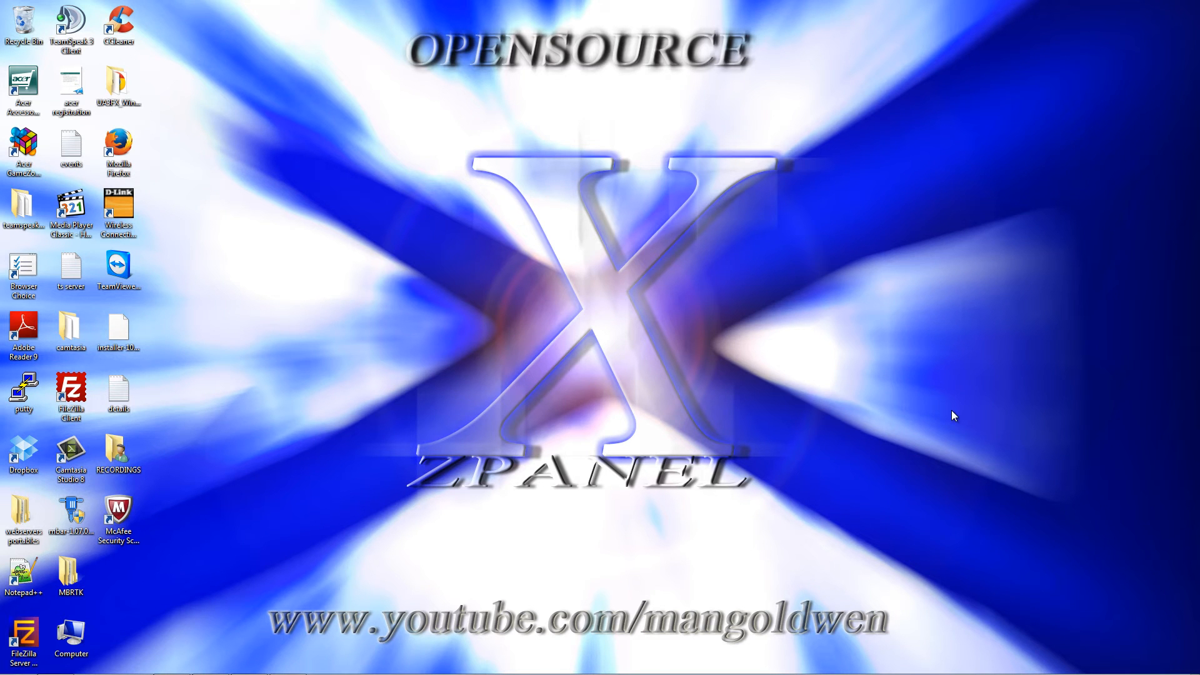
mouse_move(734, 511)
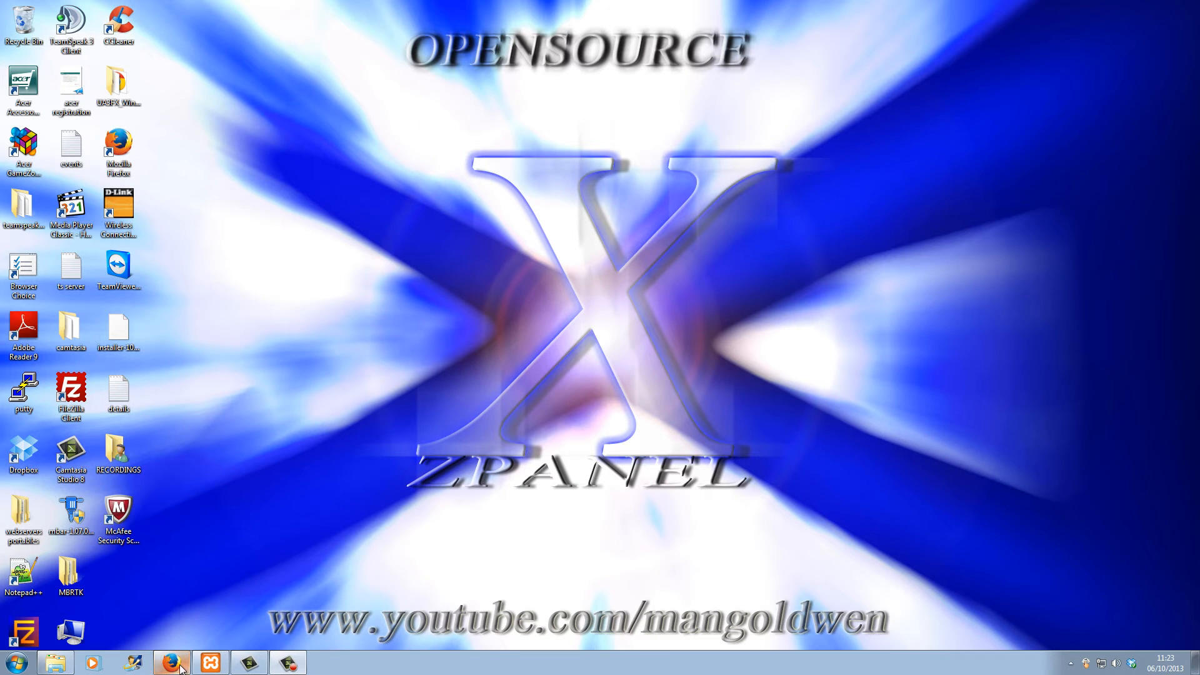
Step: Launch Firefox and flip between the YouTube and AdaptCMS tabs, ending on AdaptCMS
click(171, 662)
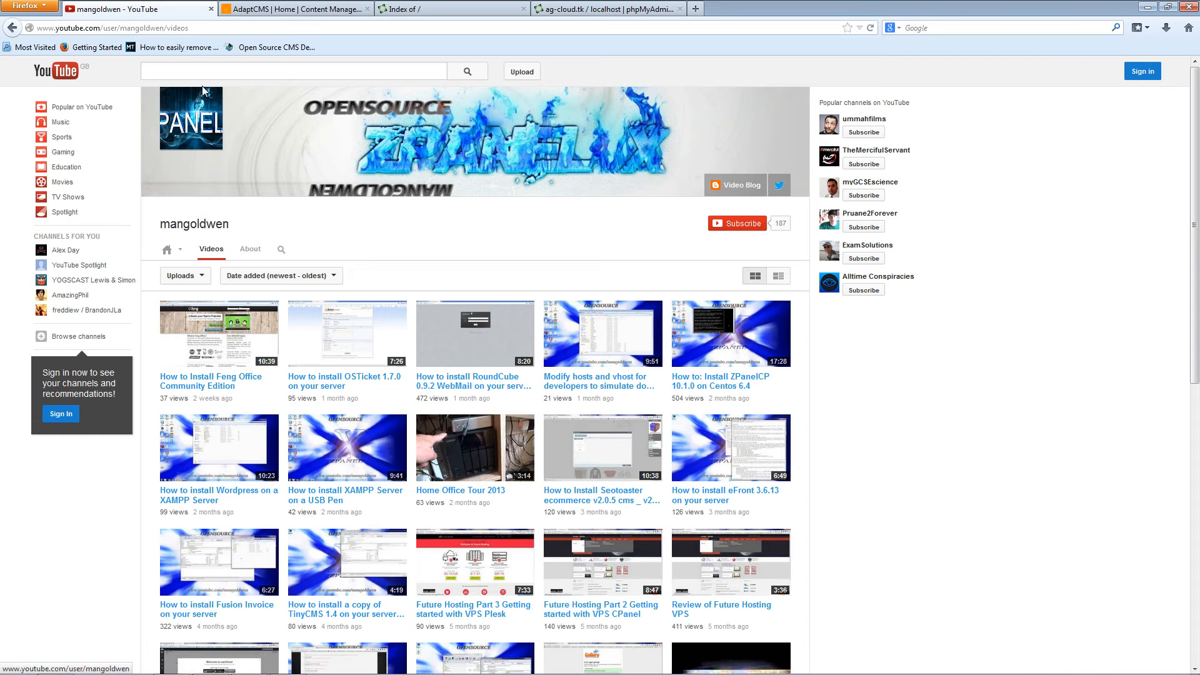
mouse_move(298, 8)
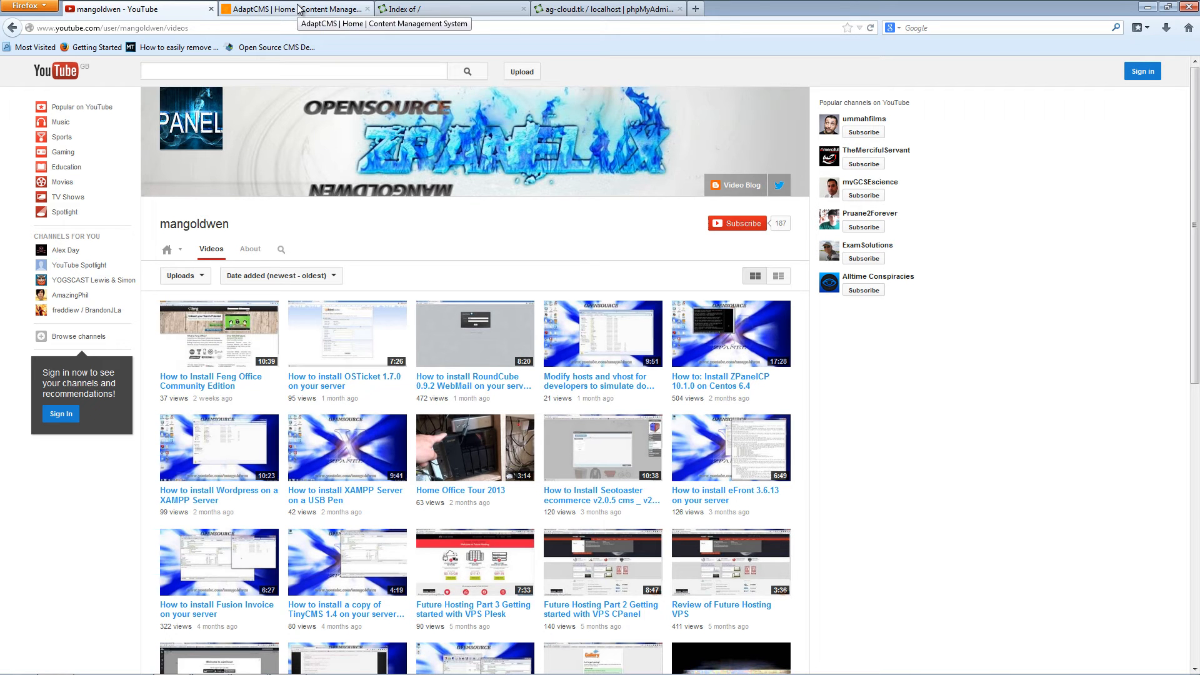
click(295, 8)
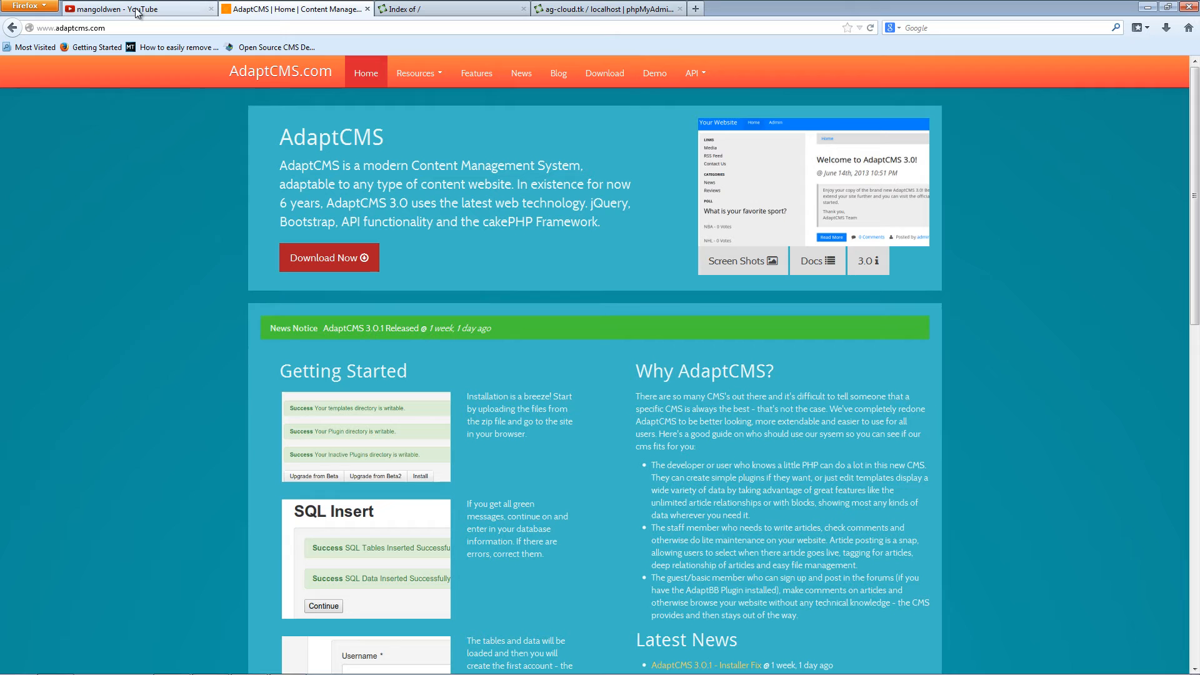
click(138, 8)
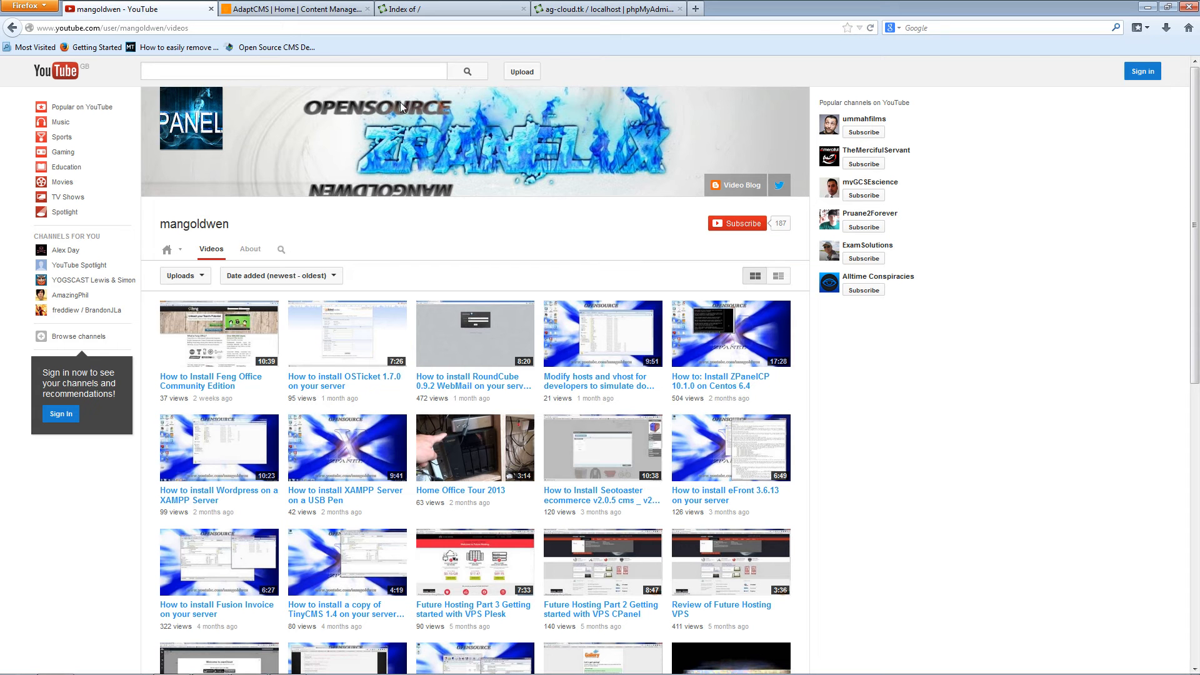
mouse_move(453, 242)
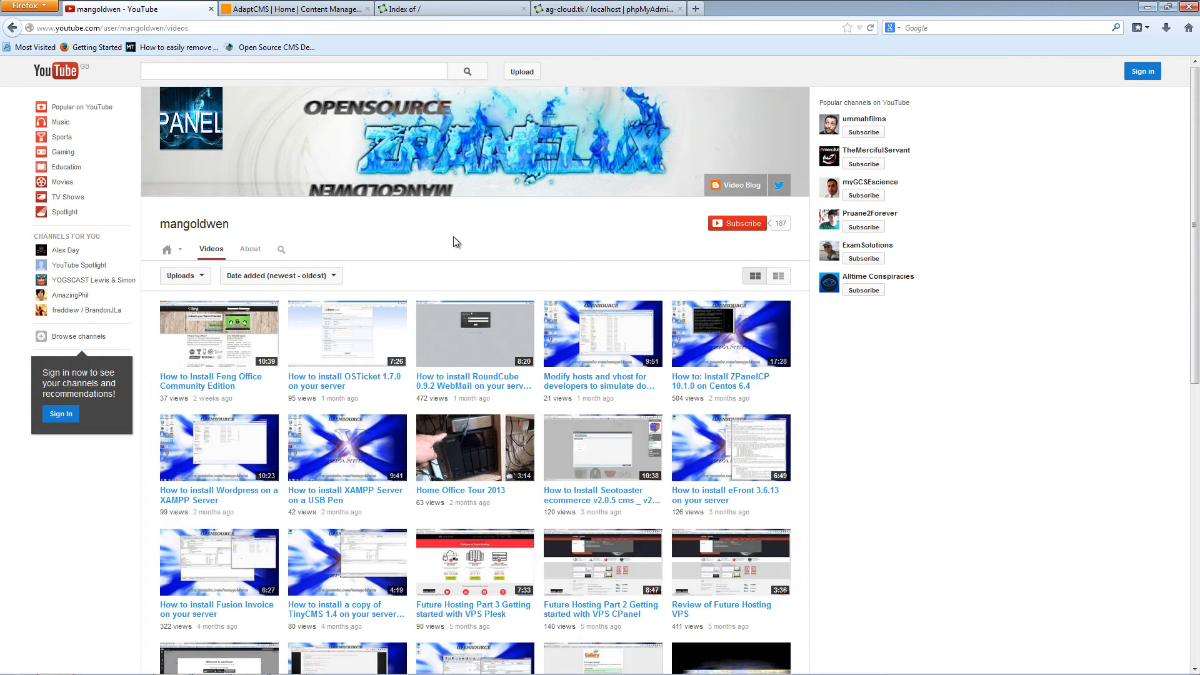
mouse_move(734, 183)
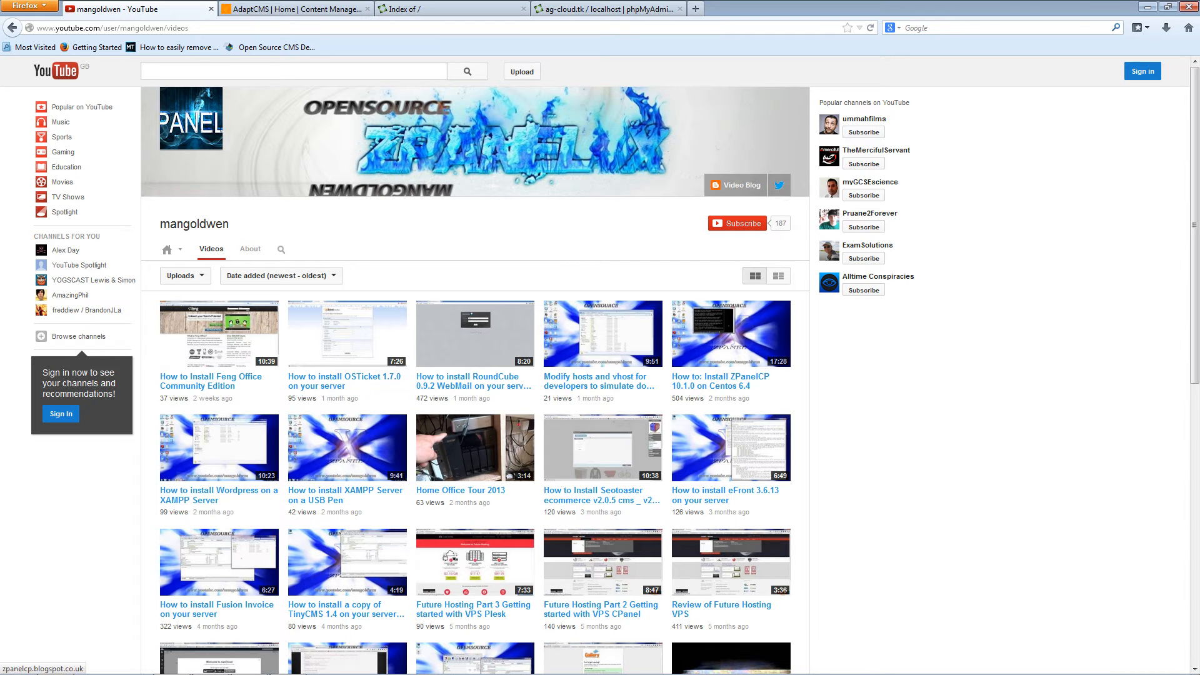
click(294, 8)
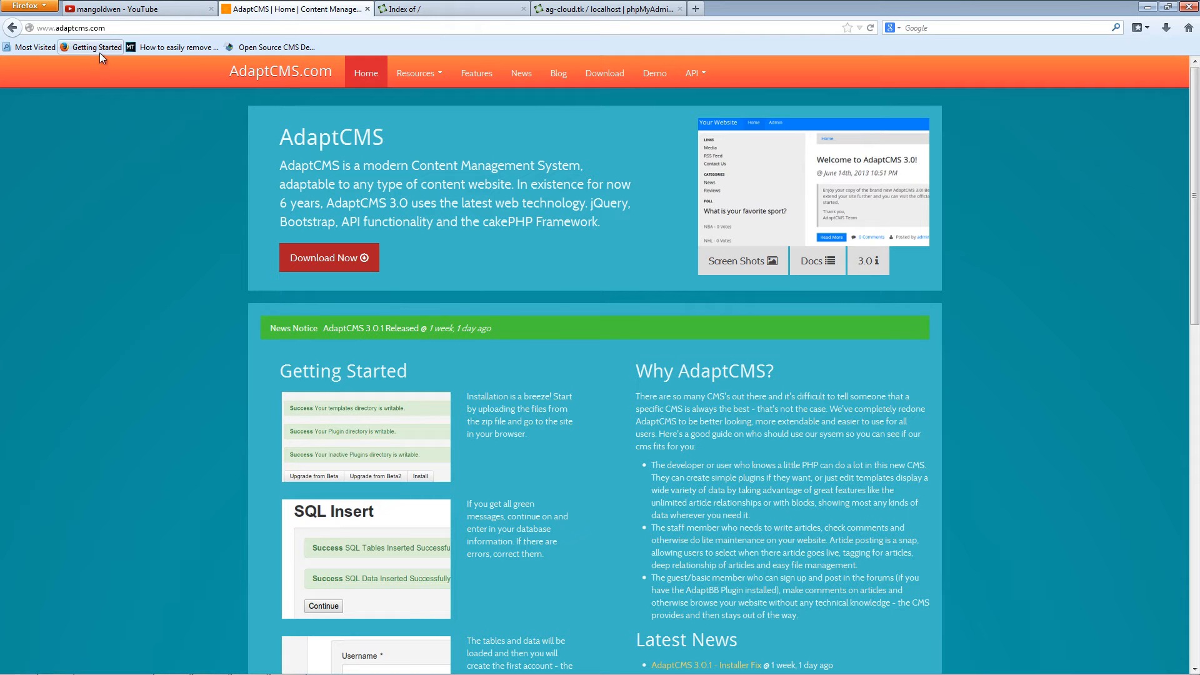
mouse_move(109, 129)
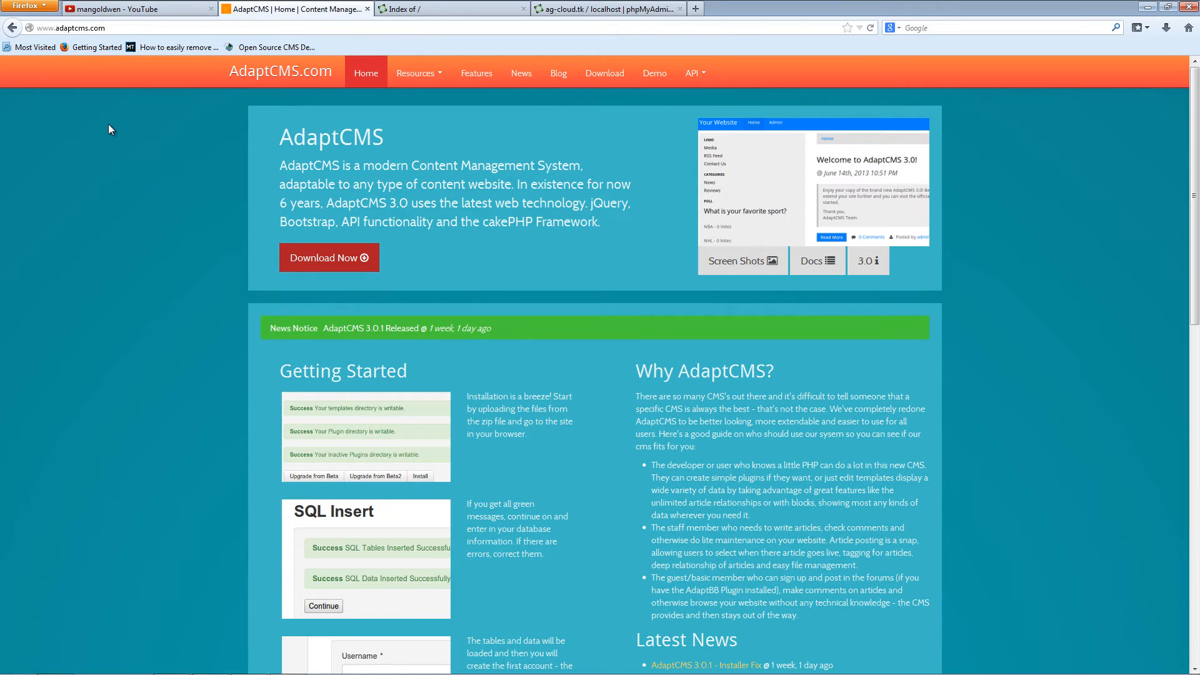
mouse_move(419, 239)
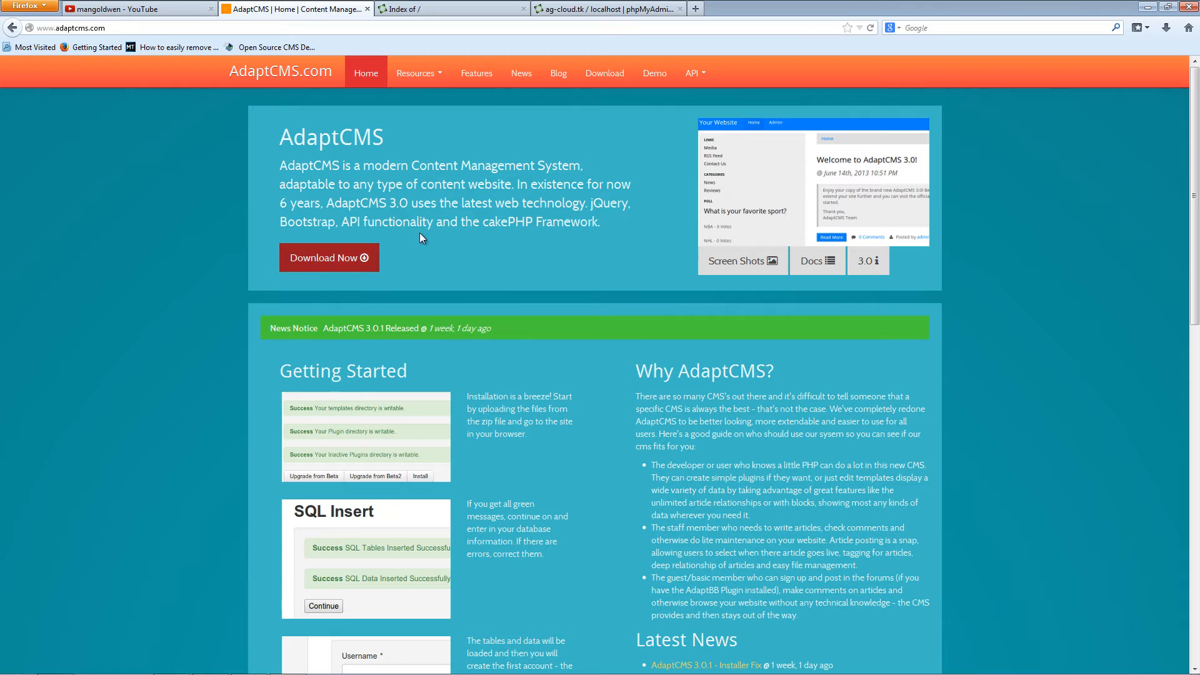
Step: Download and save latest_adaptcms.zip from the AdaptCMS download page
click(328, 257)
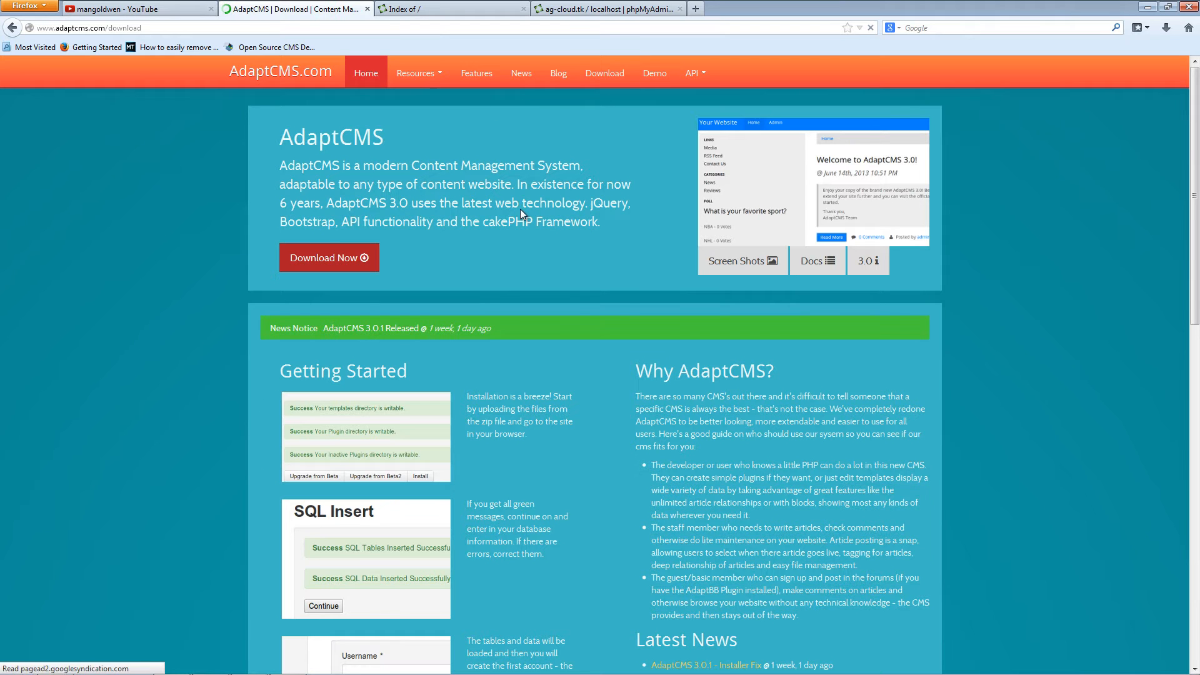
click(604, 72)
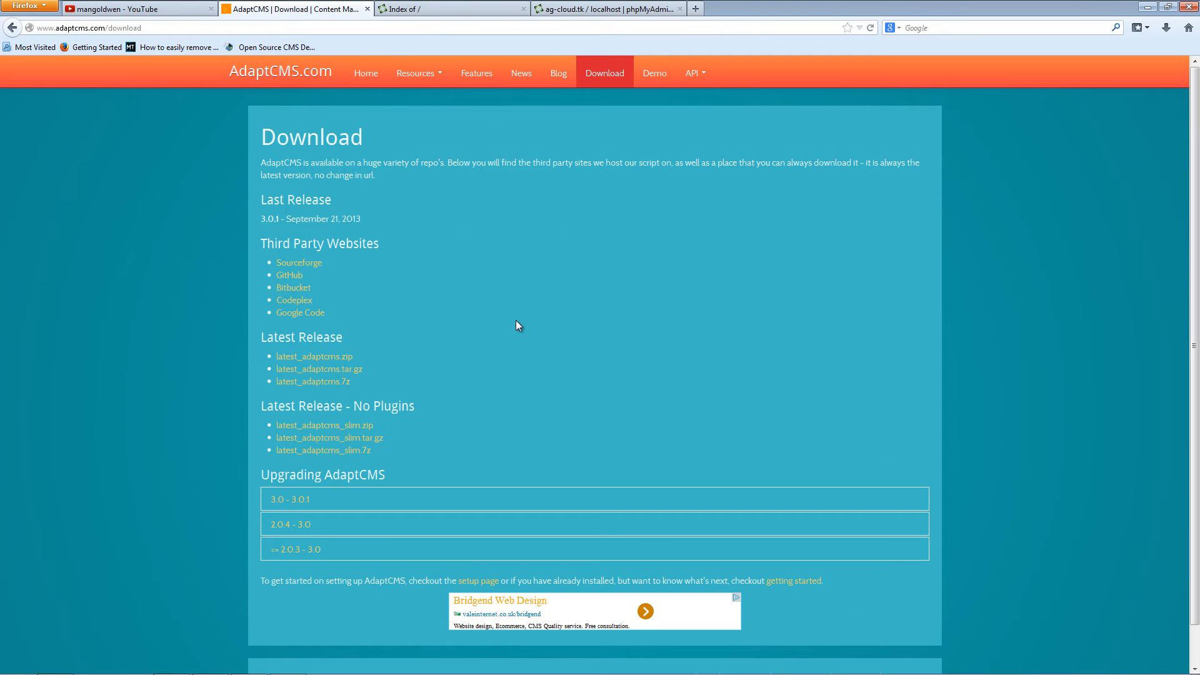
mouse_move(314, 356)
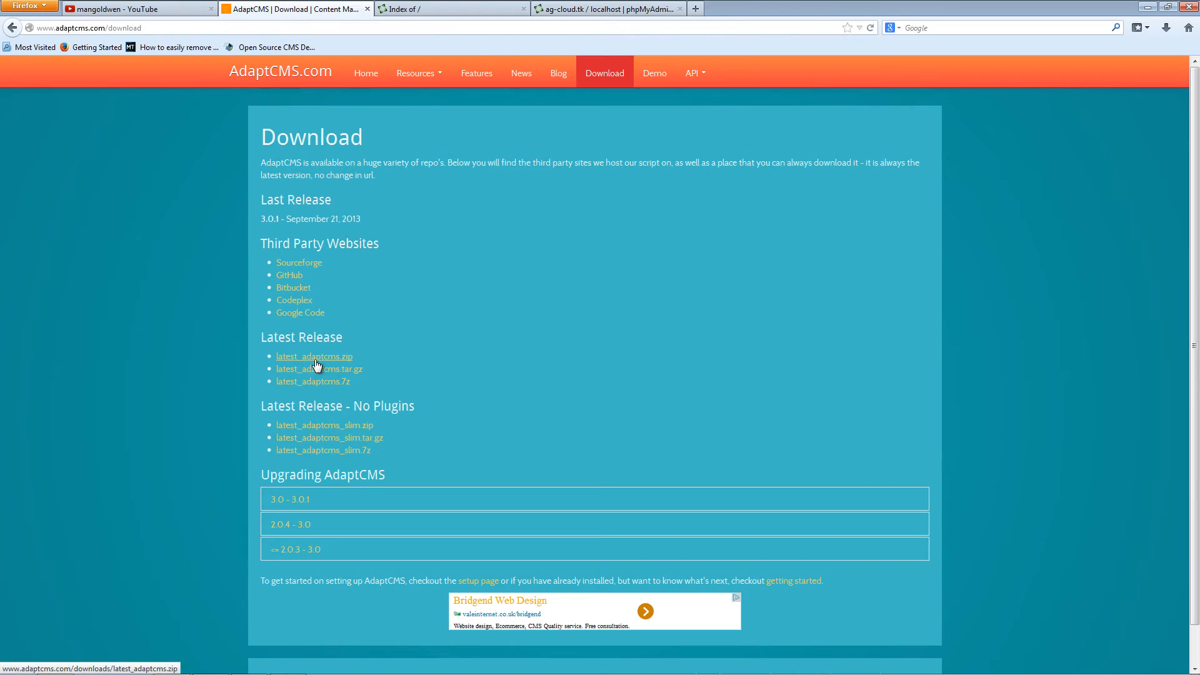
click(314, 356)
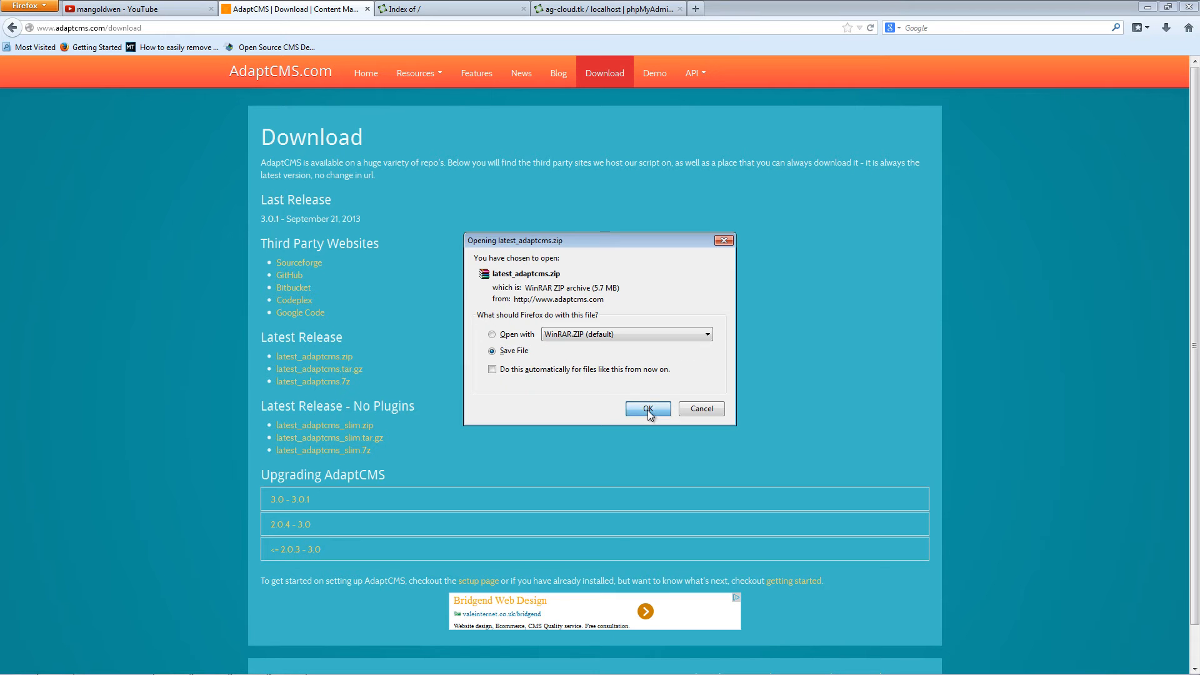
click(647, 409)
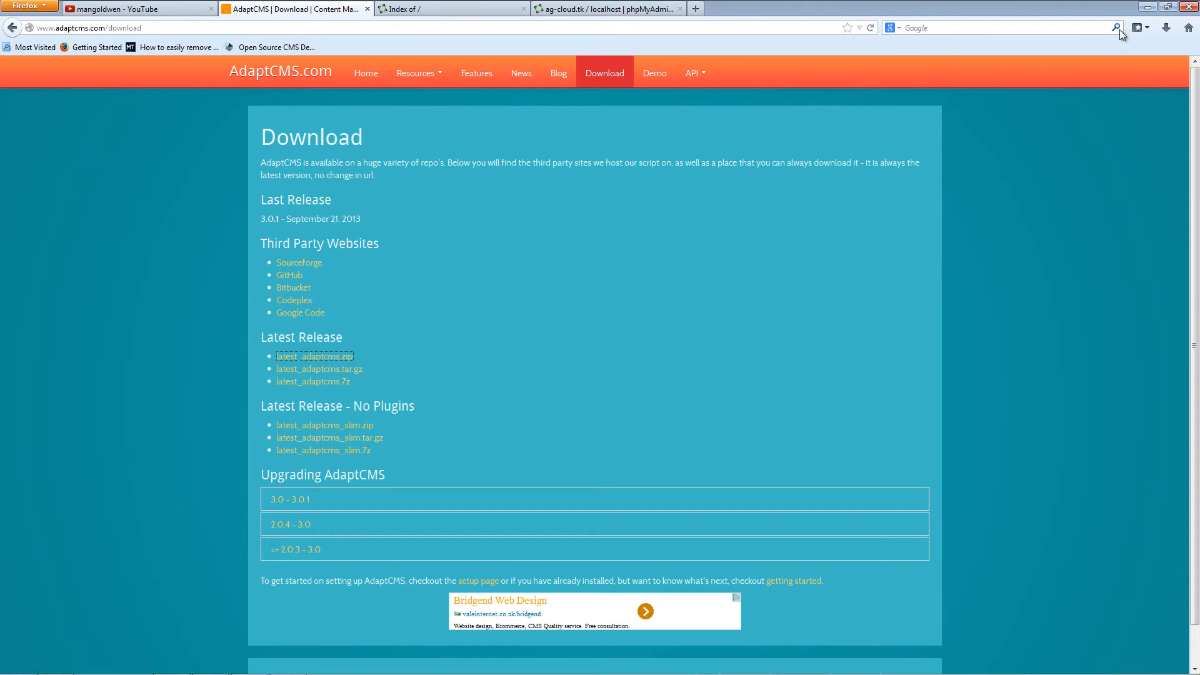
Step: Open the folder containing the downloaded zip from the downloads history
click(313, 356)
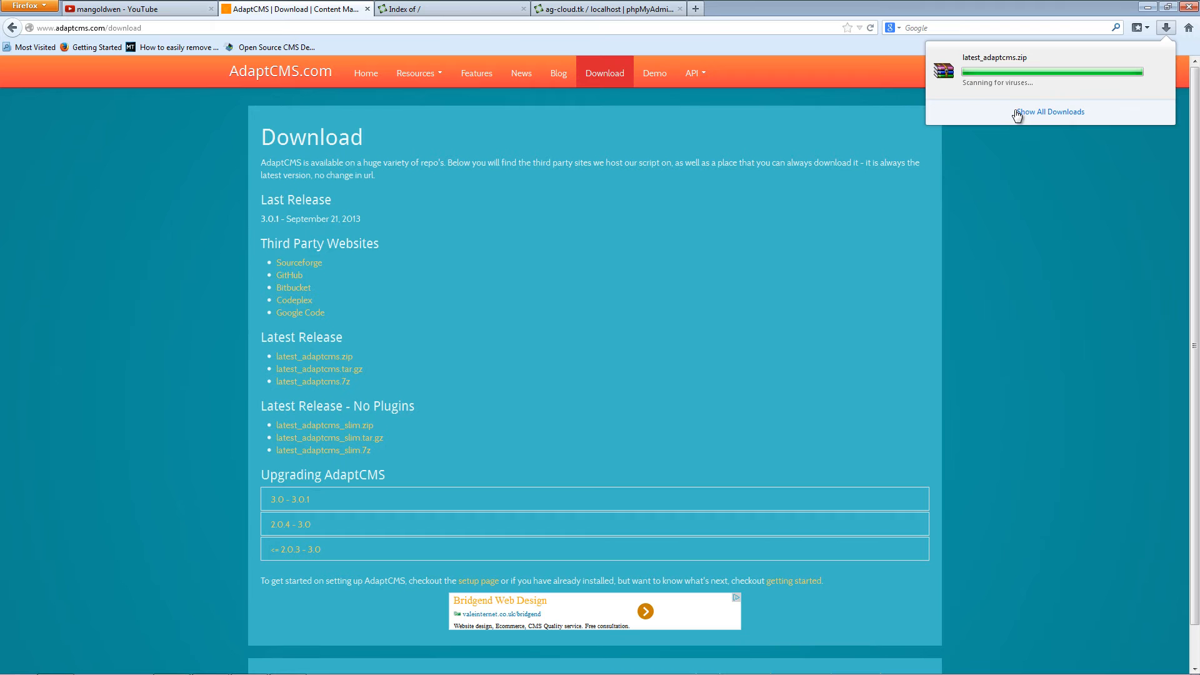
click(1050, 112)
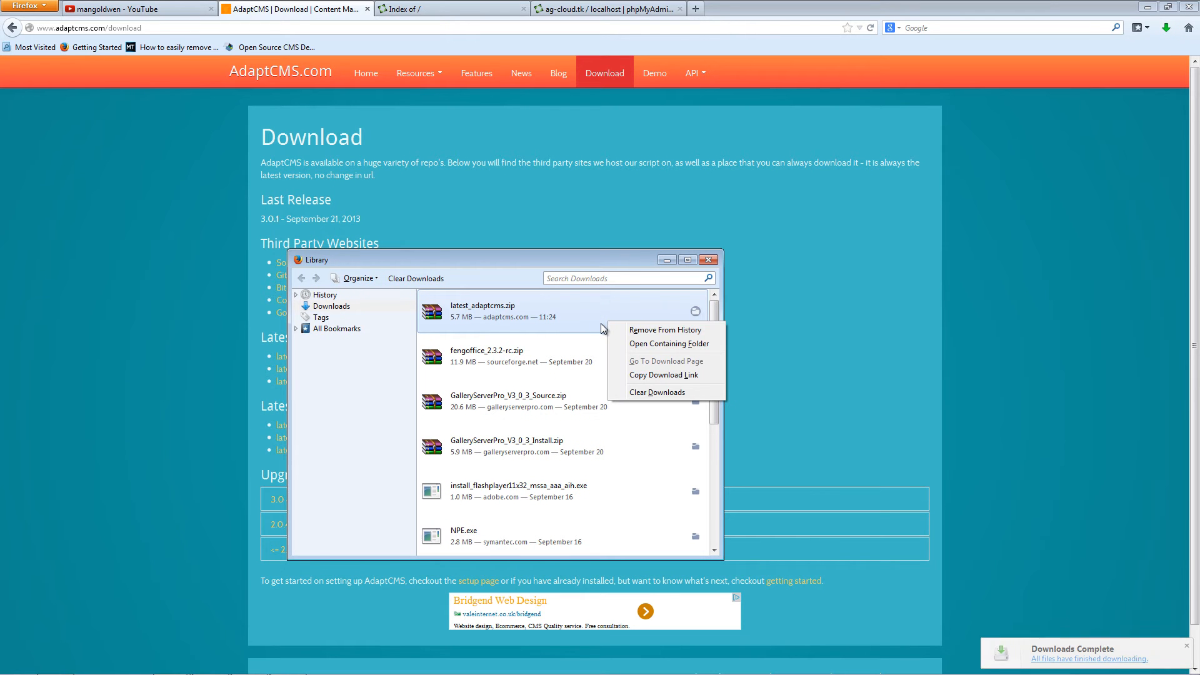
click(668, 343)
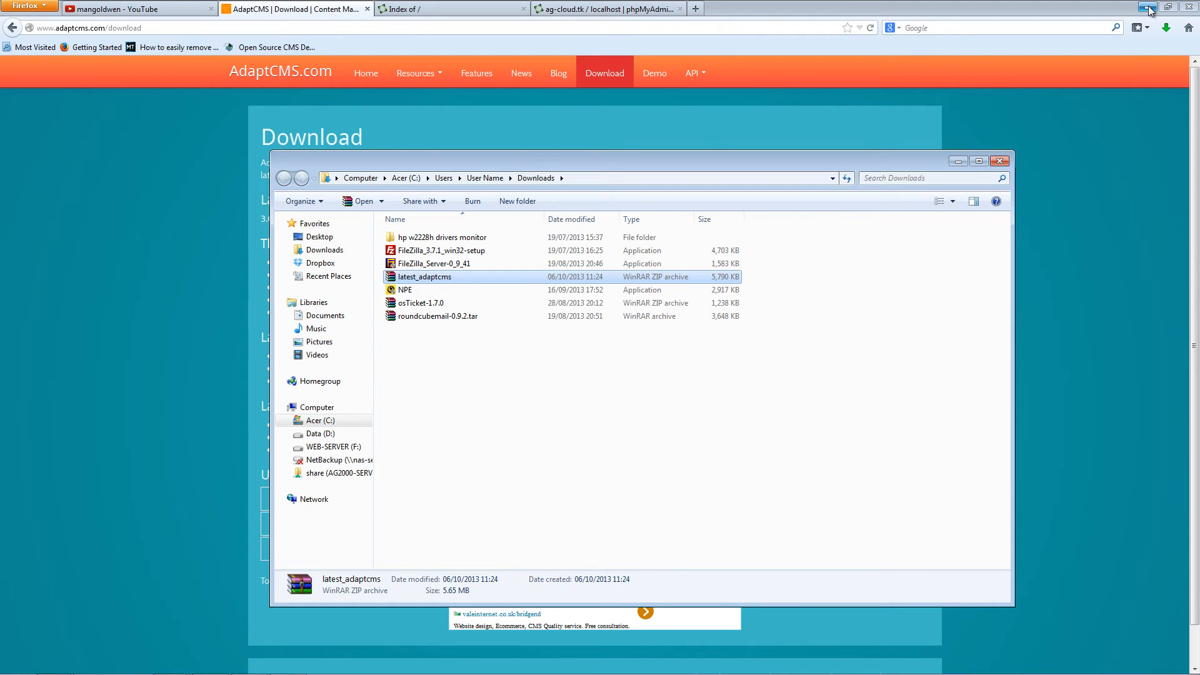
Step: Minimize Firefox, close the Library window, and open latest_adaptcms in WinRAR
click(1149, 8)
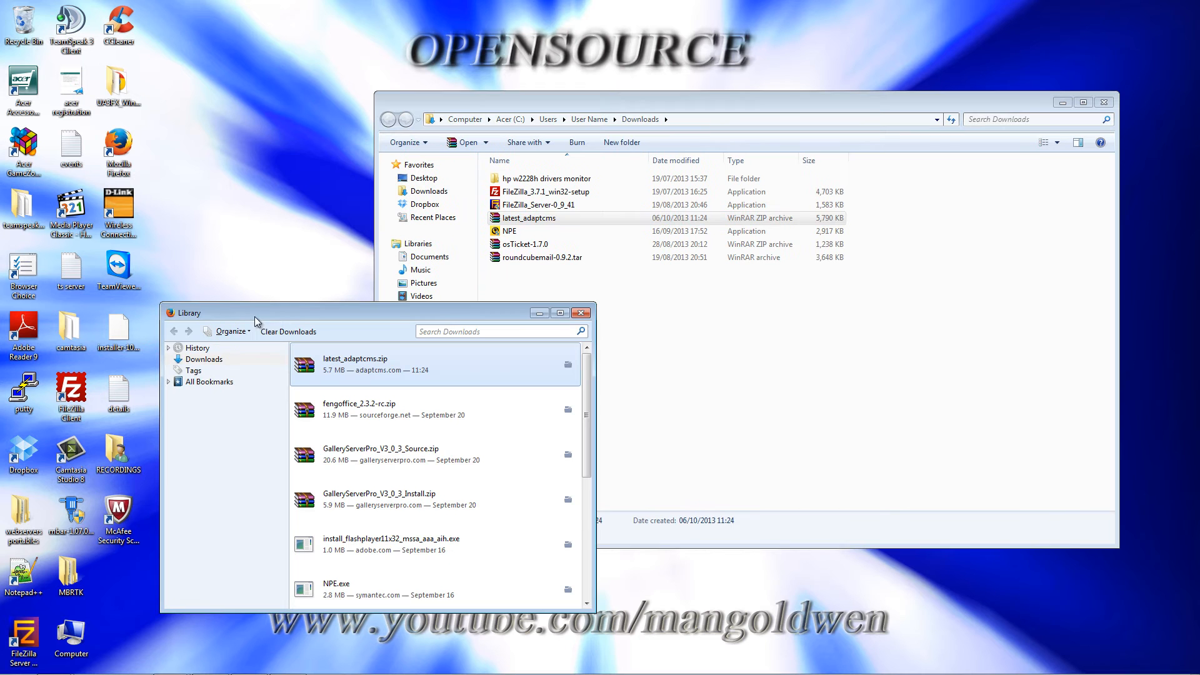
click(581, 312)
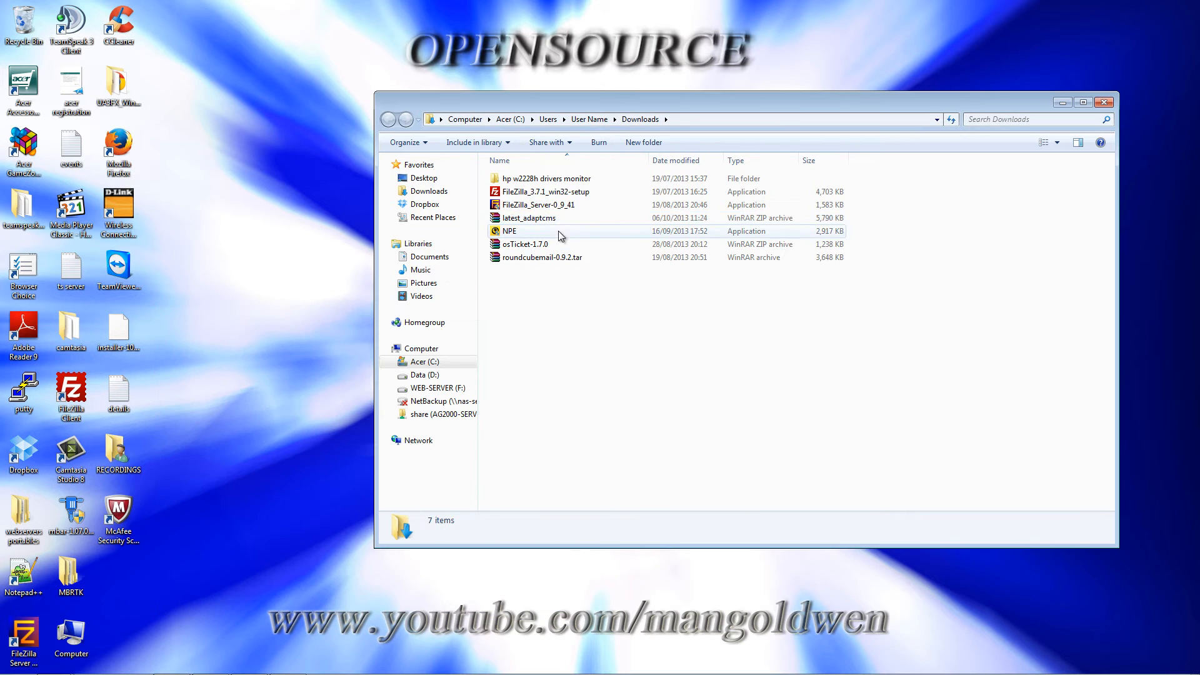
double_click(529, 218)
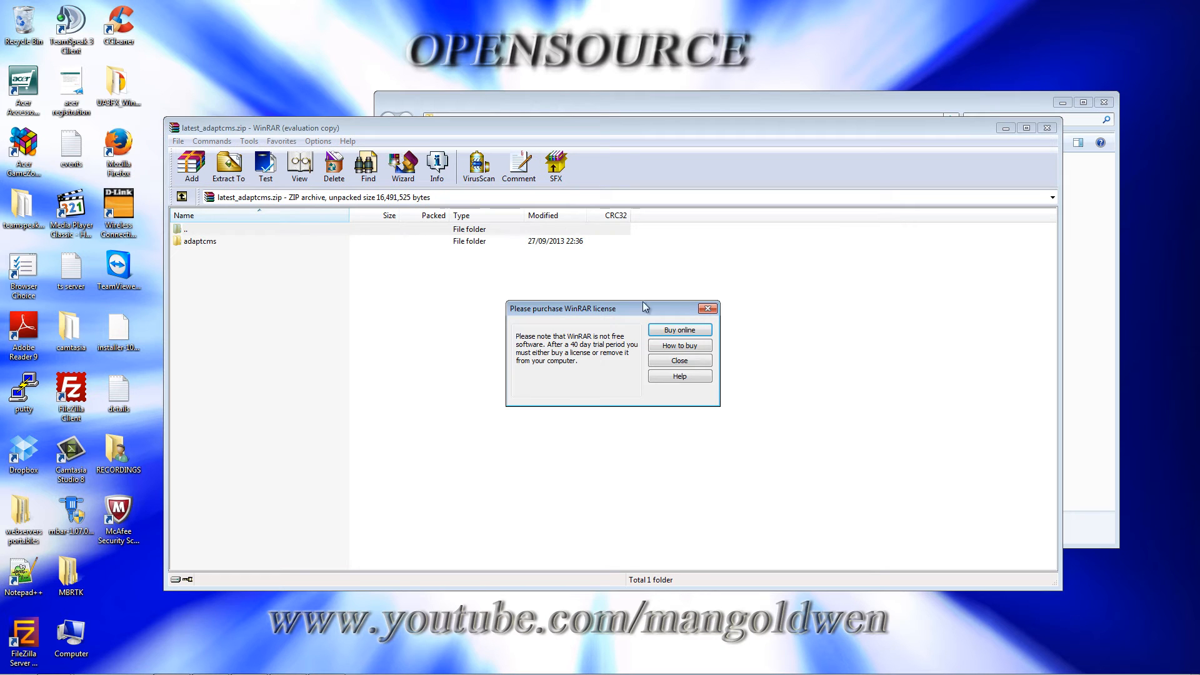
Step: Drag the adaptcms folder from WinRAR onto the desktop and open it
click(678, 360)
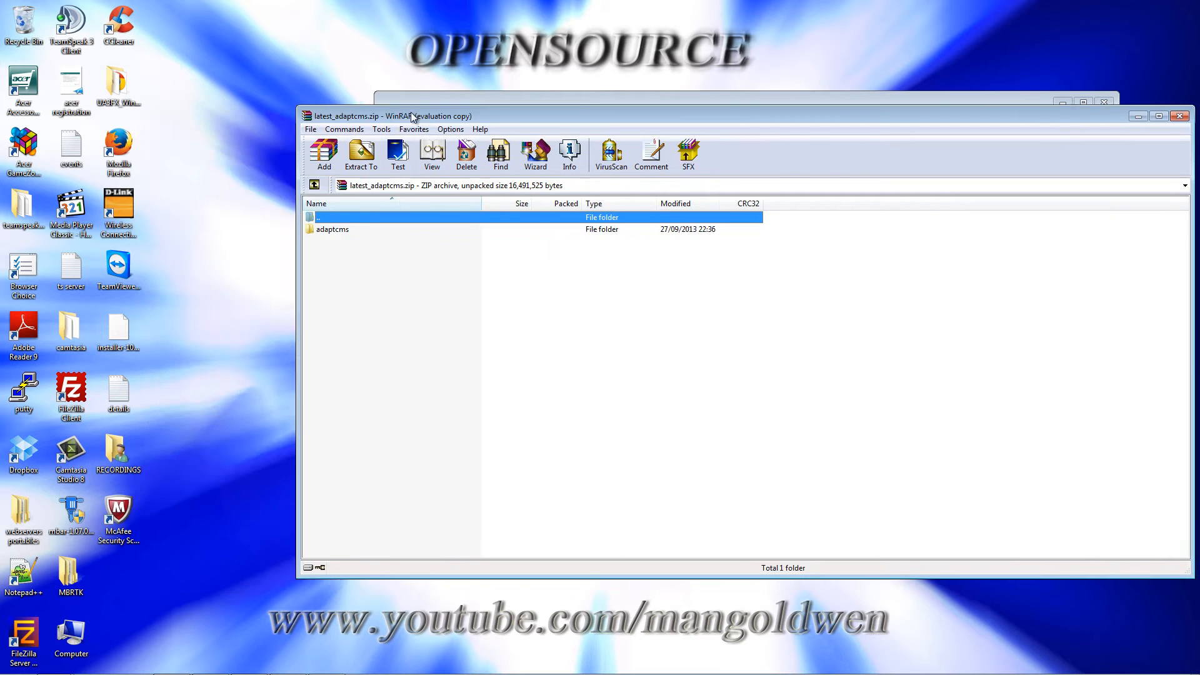
click(337, 227)
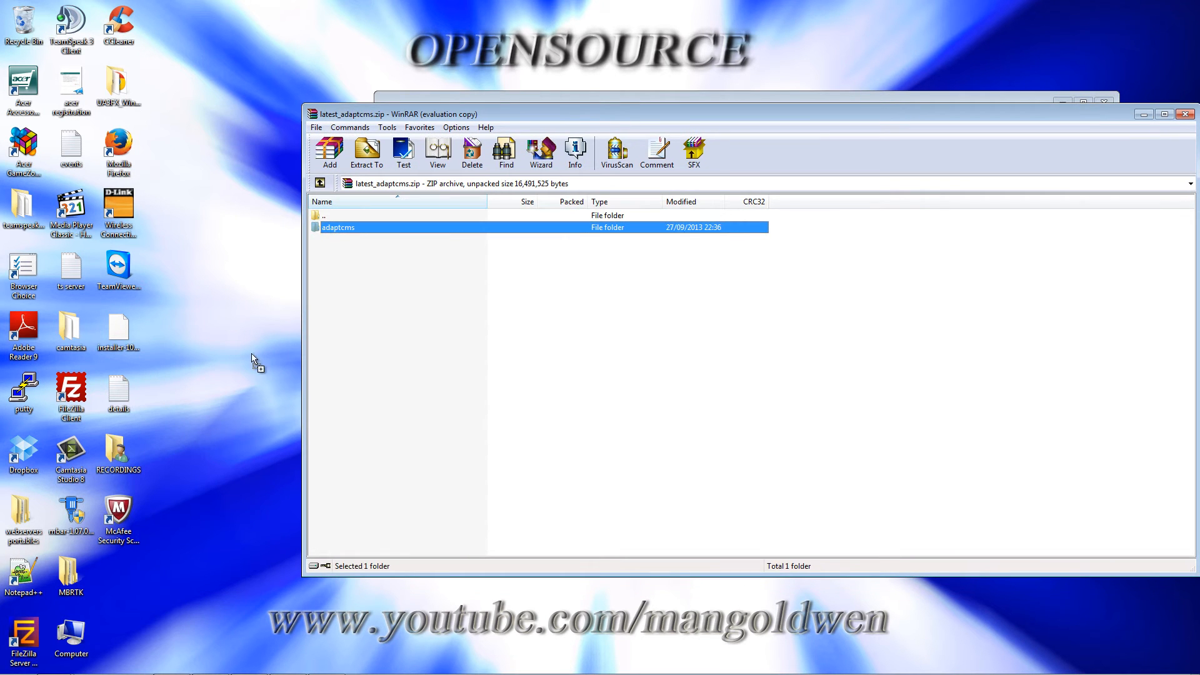
click(365, 154)
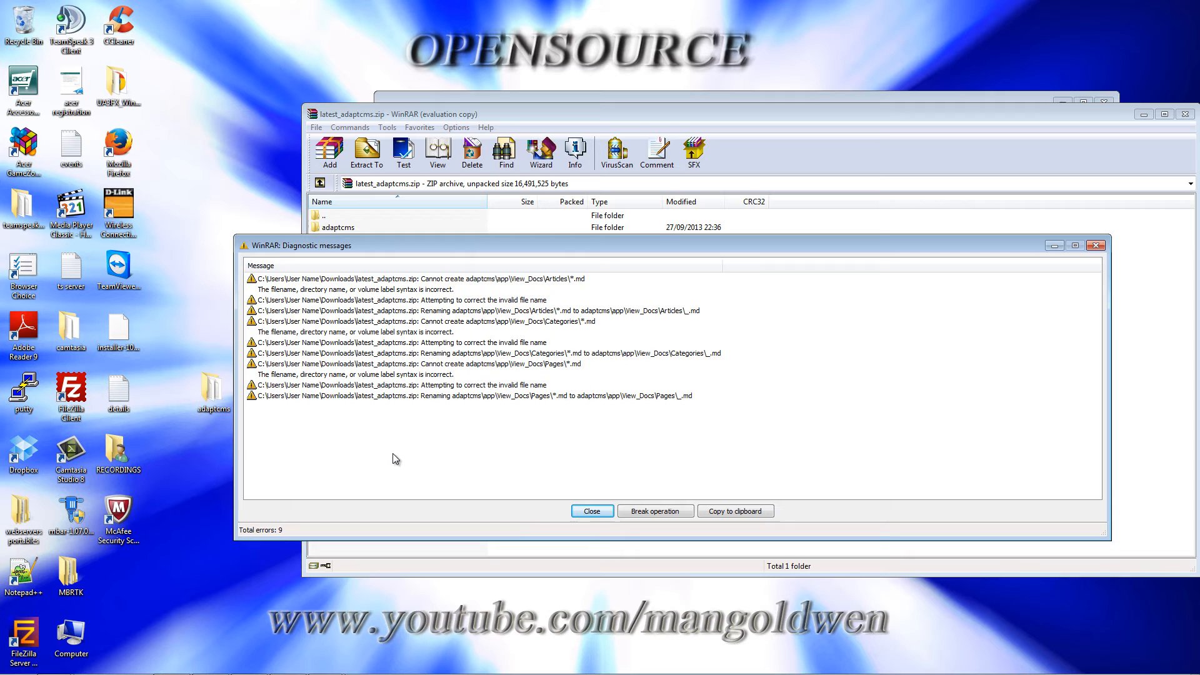
click(591, 511)
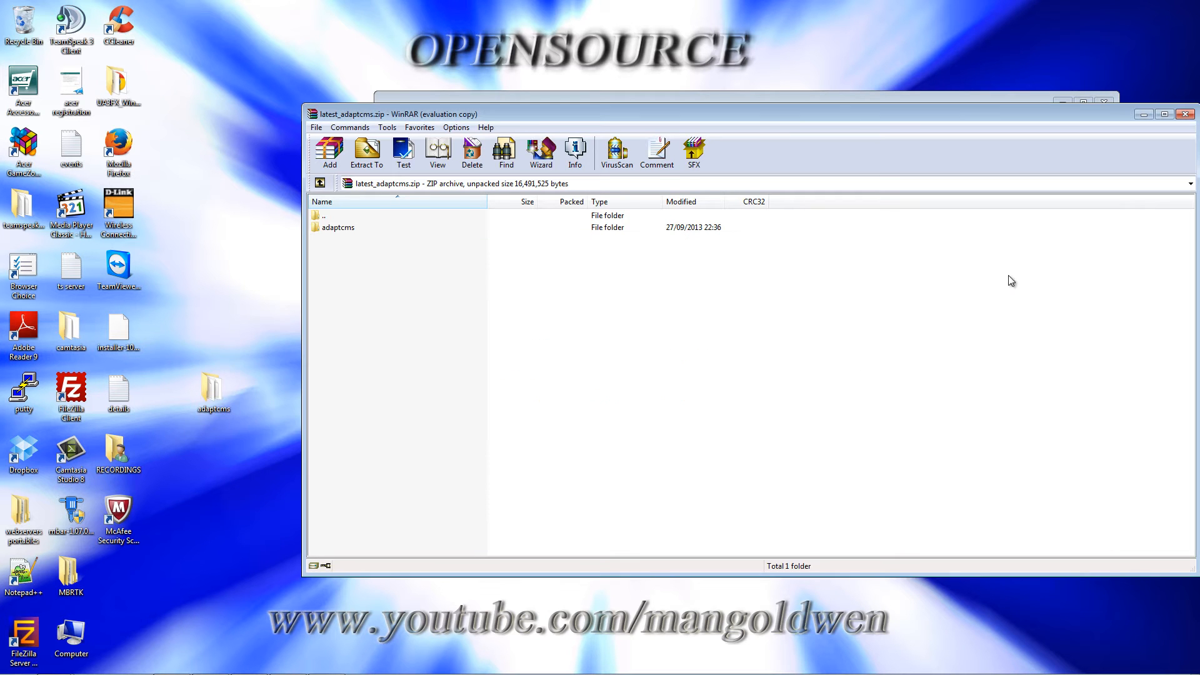
double_click(340, 228)
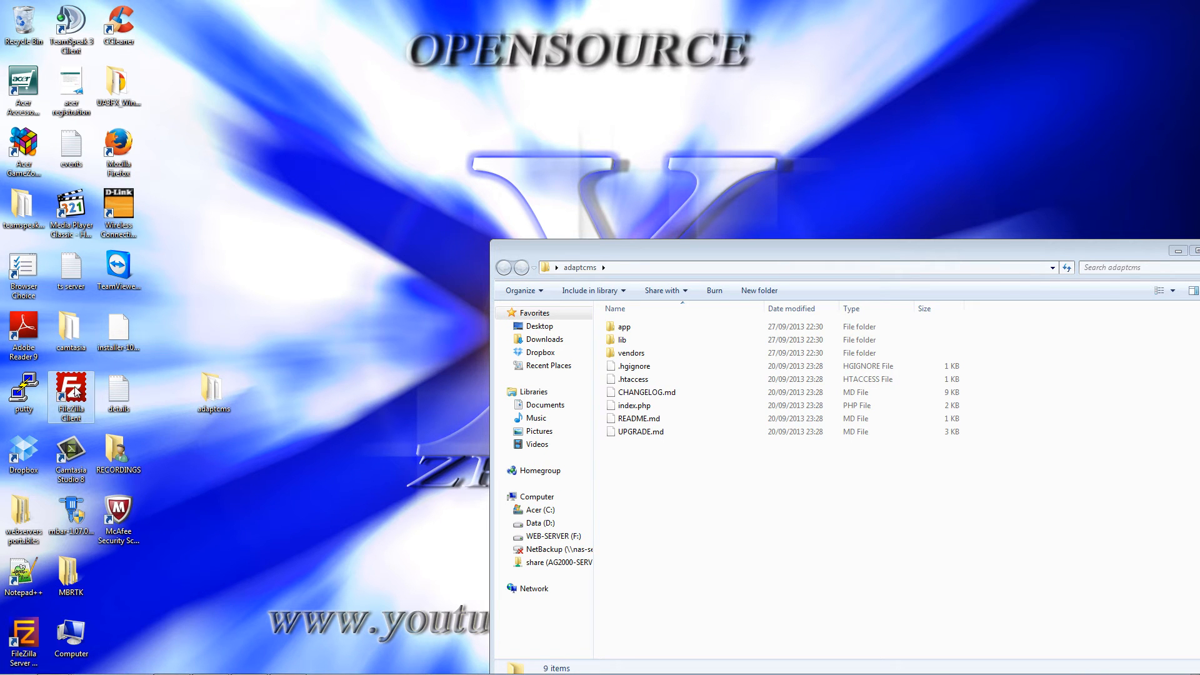
Step: Launch FileZilla, quickconnect to ag-cloud.tk, and open the remote ag-cloud folder
double_click(71, 396)
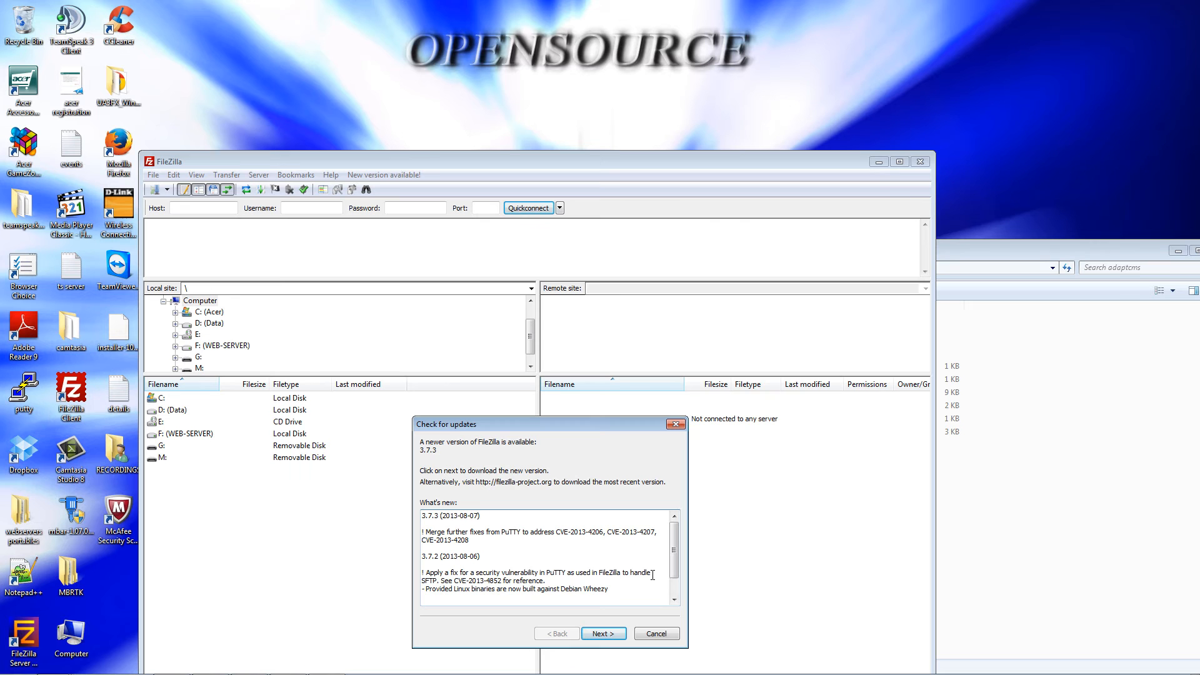
click(656, 634)
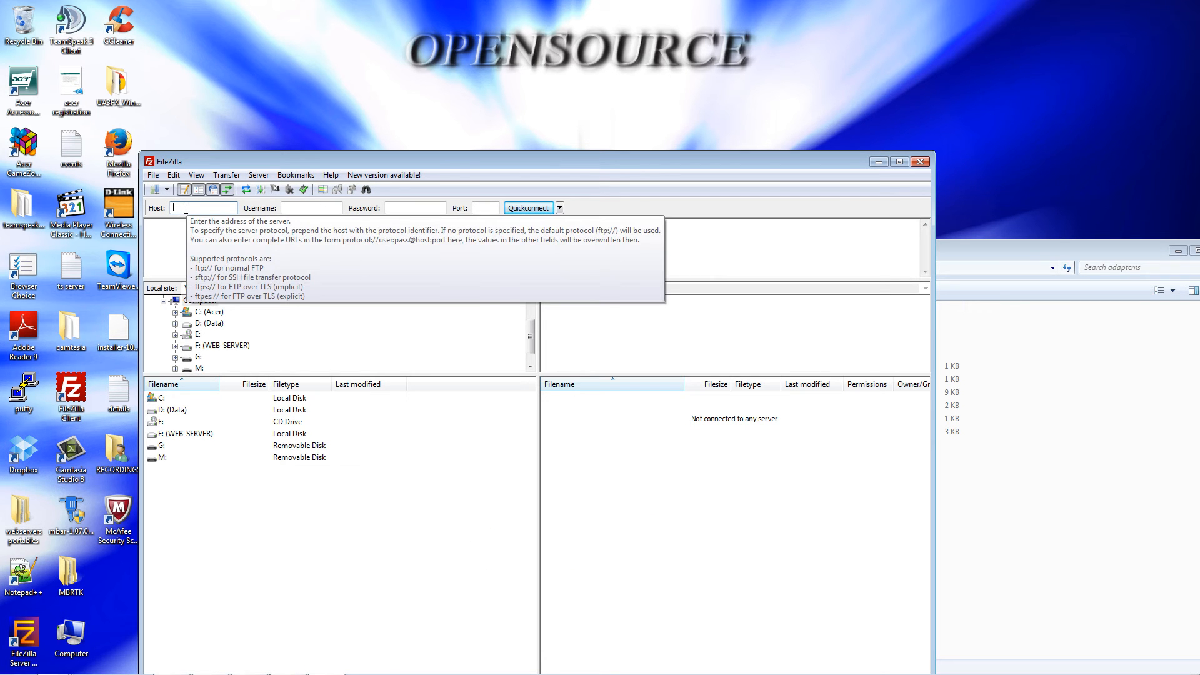
text(agl)
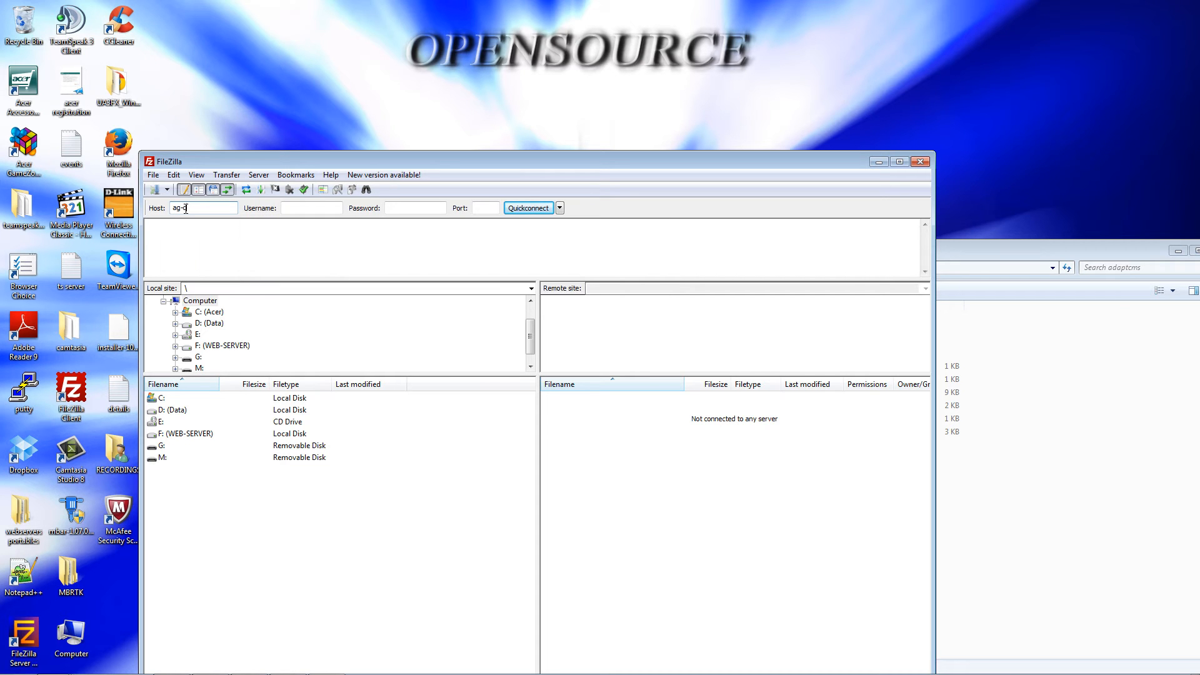
text(loud.tk)
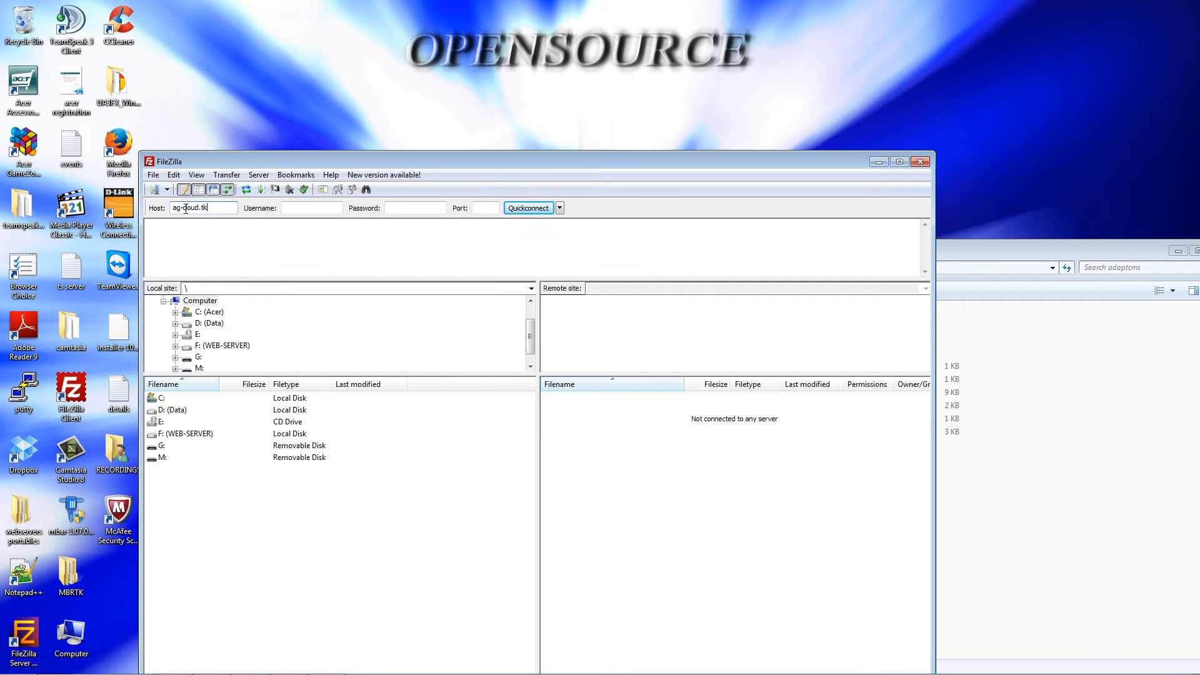
text(admin)
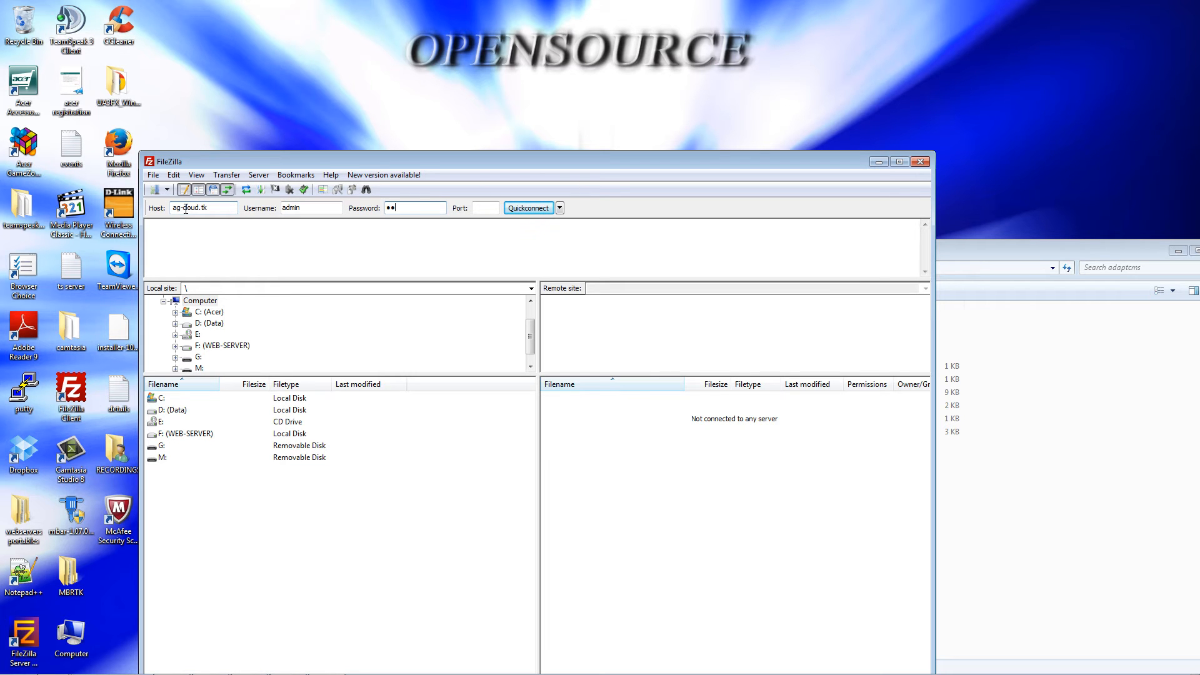
click(526, 208)
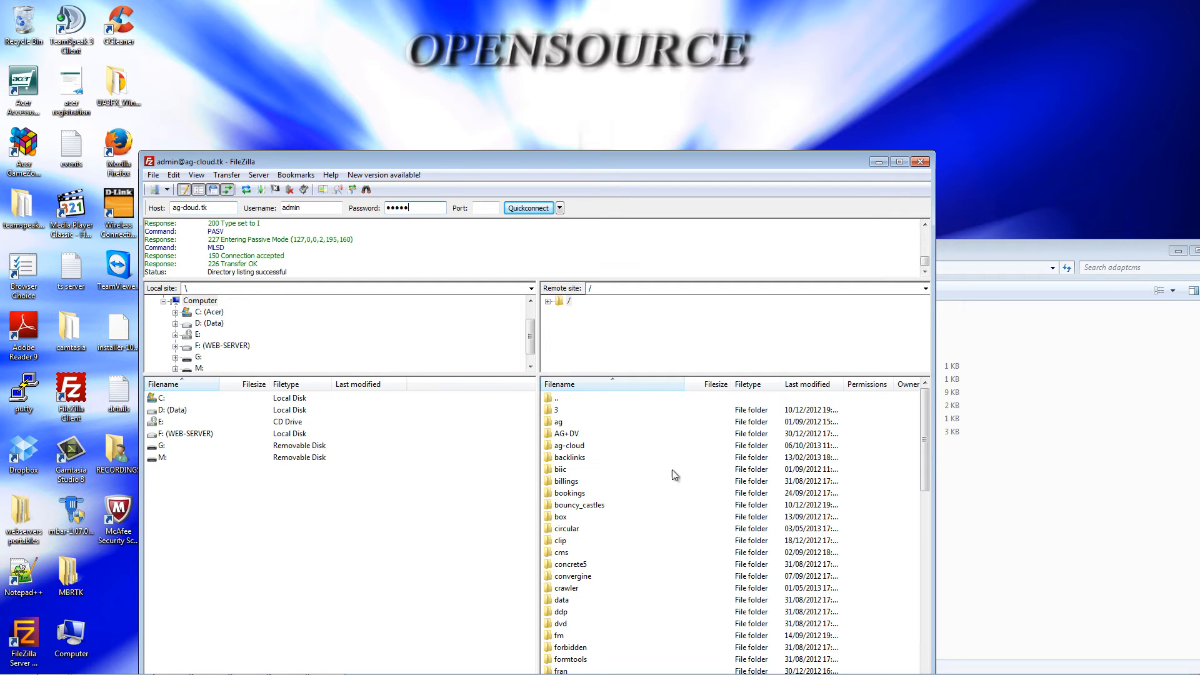
scroll(down, 3)
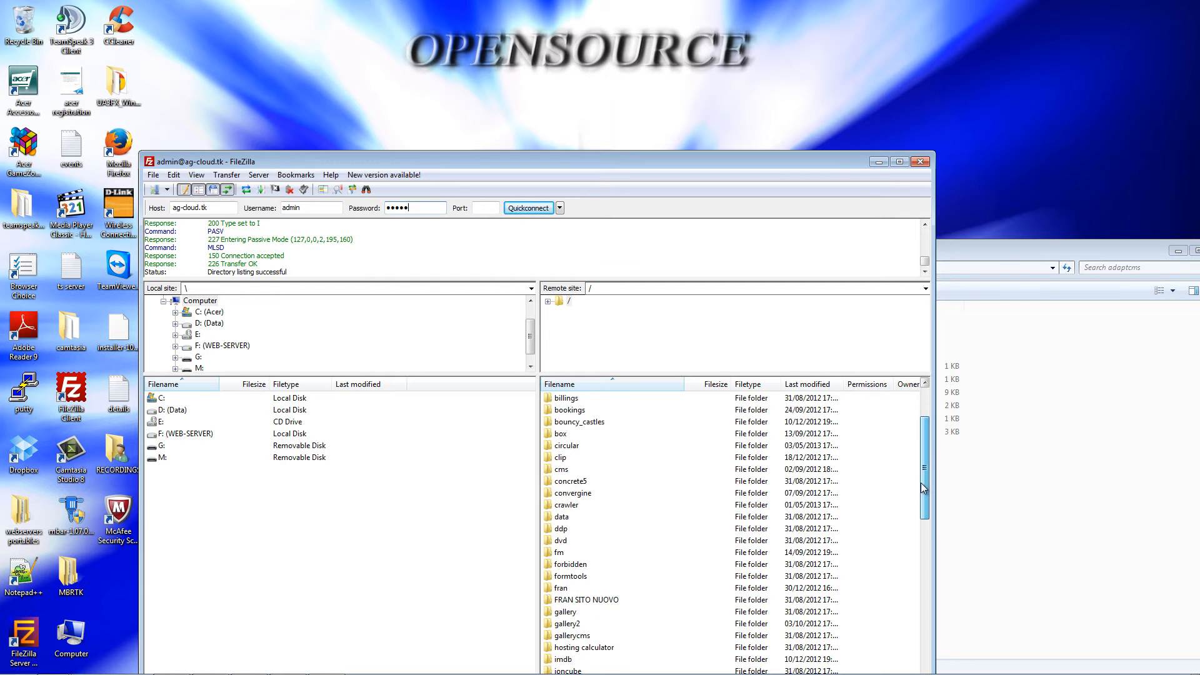
scroll(up, 3)
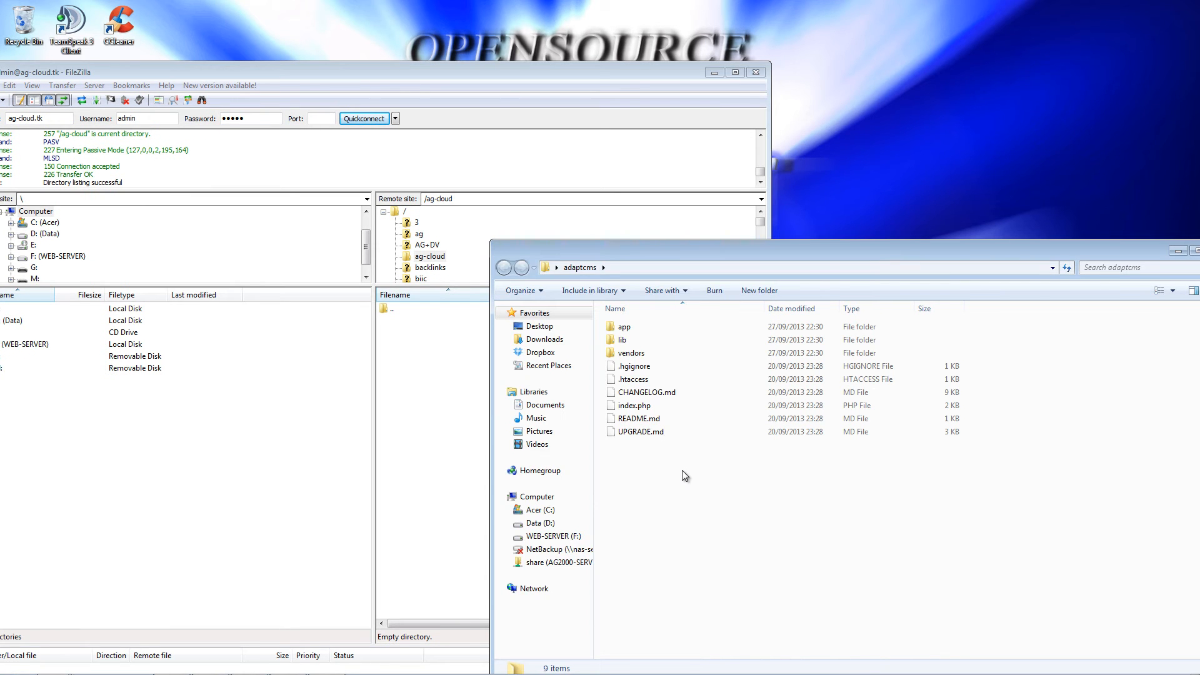
mouse_move(663, 327)
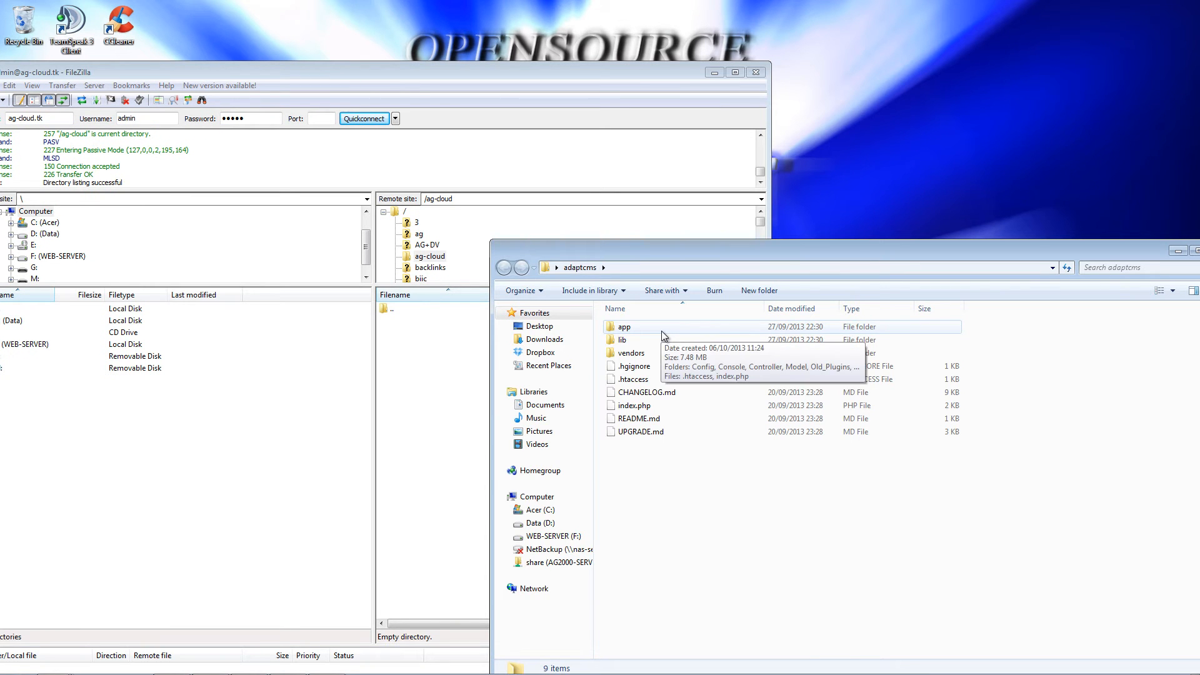
mouse_move(679, 352)
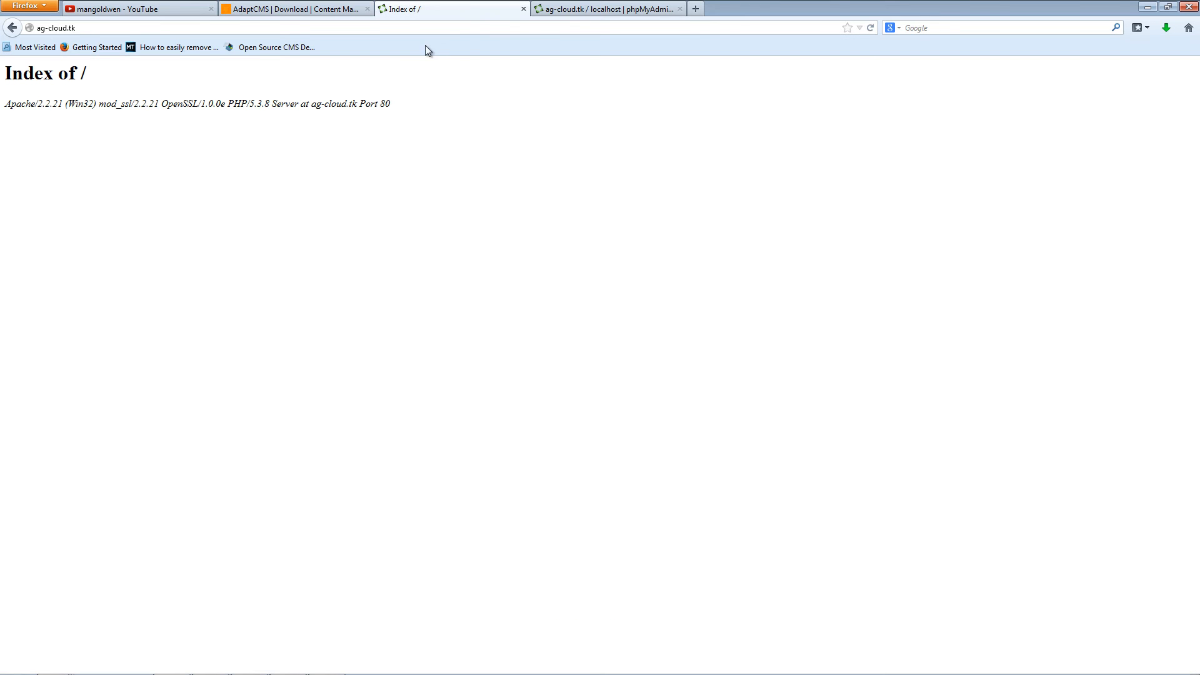
Step: Switch to the ag-cloud.tk / localhost phpMyAdmin tab
click(609, 8)
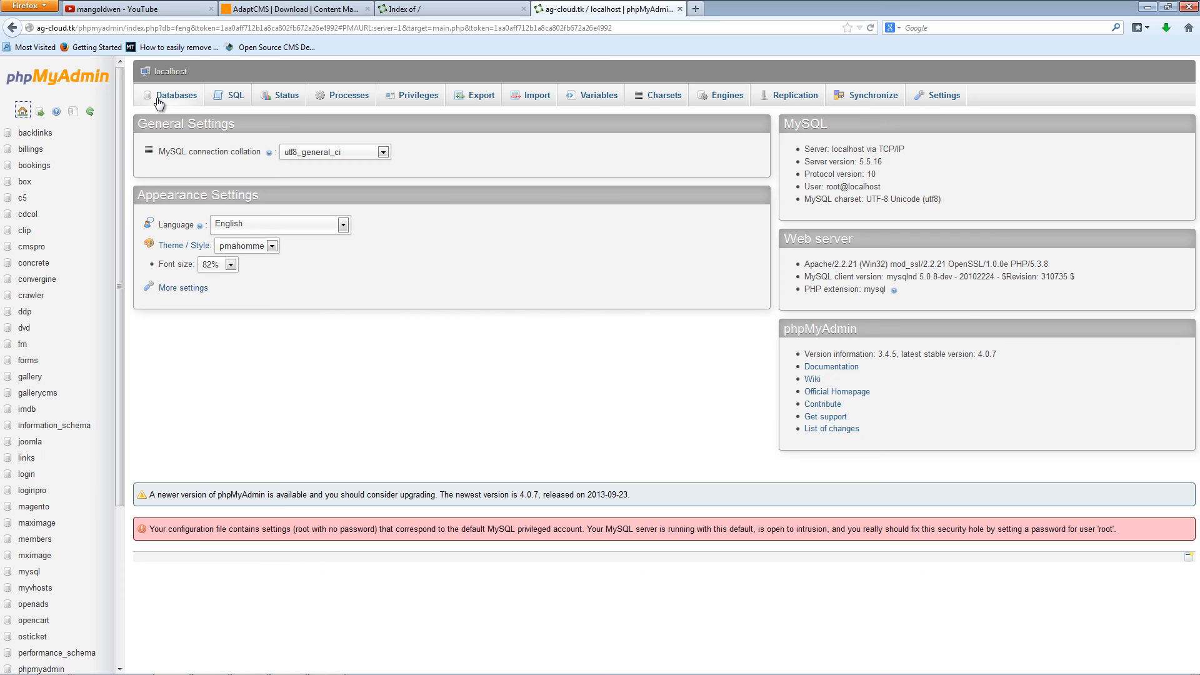
Step: Create a database named 'adapt' from the phpMyAdmin Databases tab
click(175, 95)
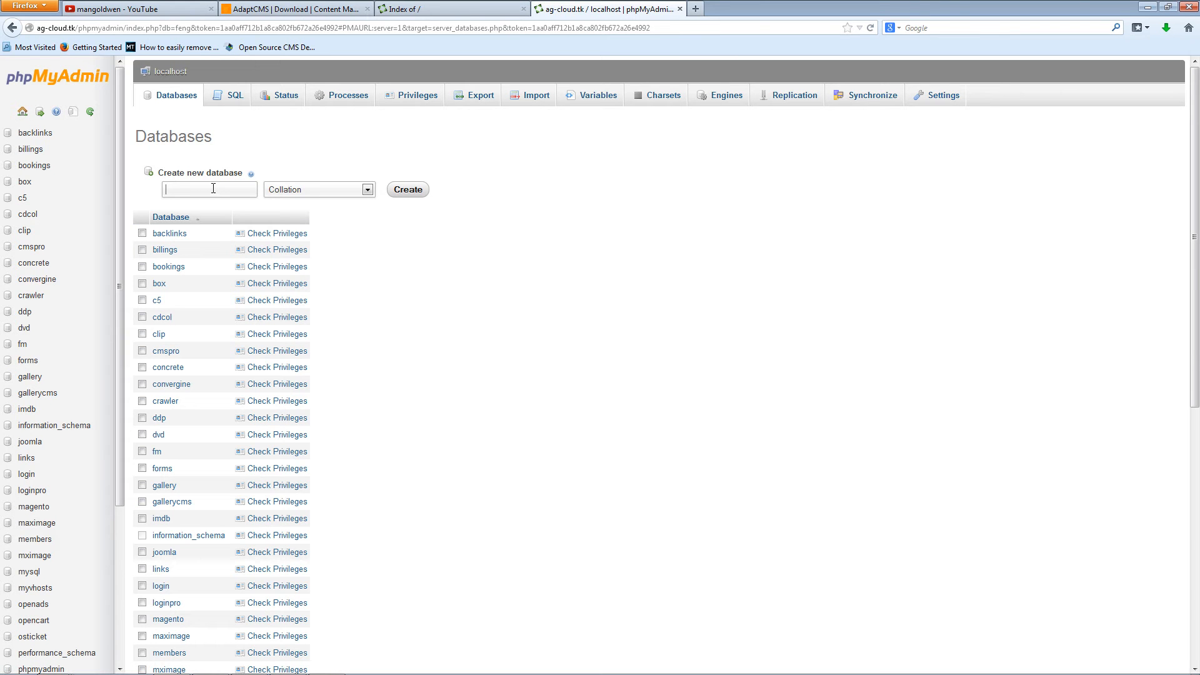
text(adapt)
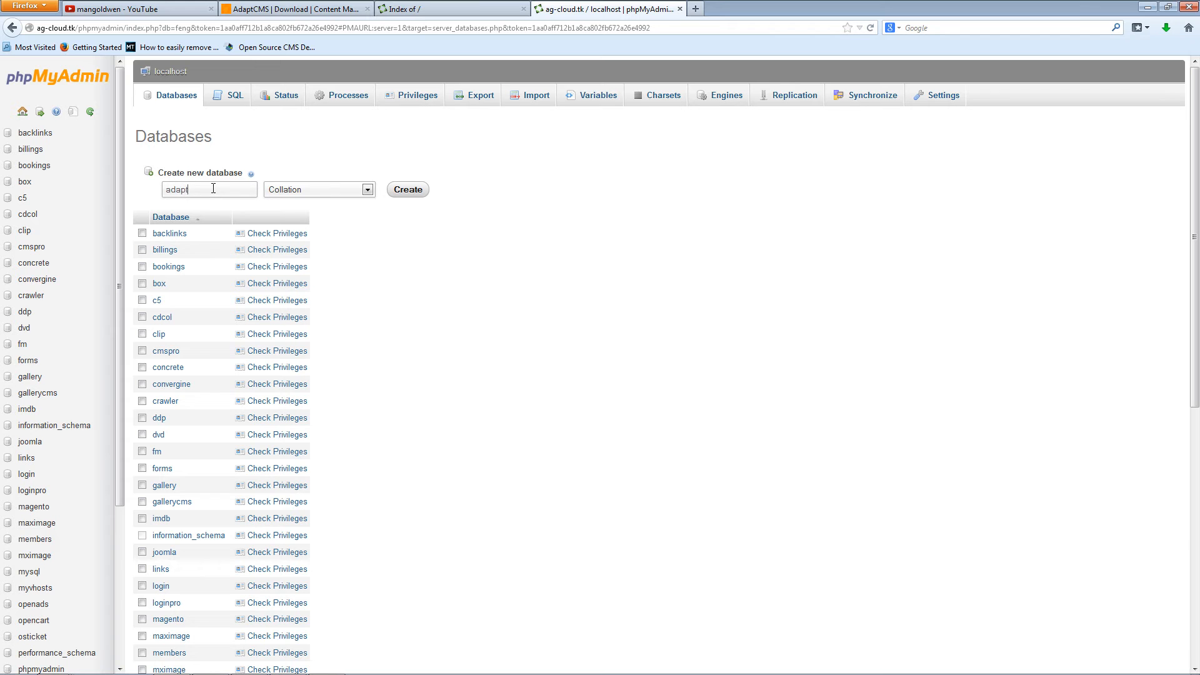
click(407, 189)
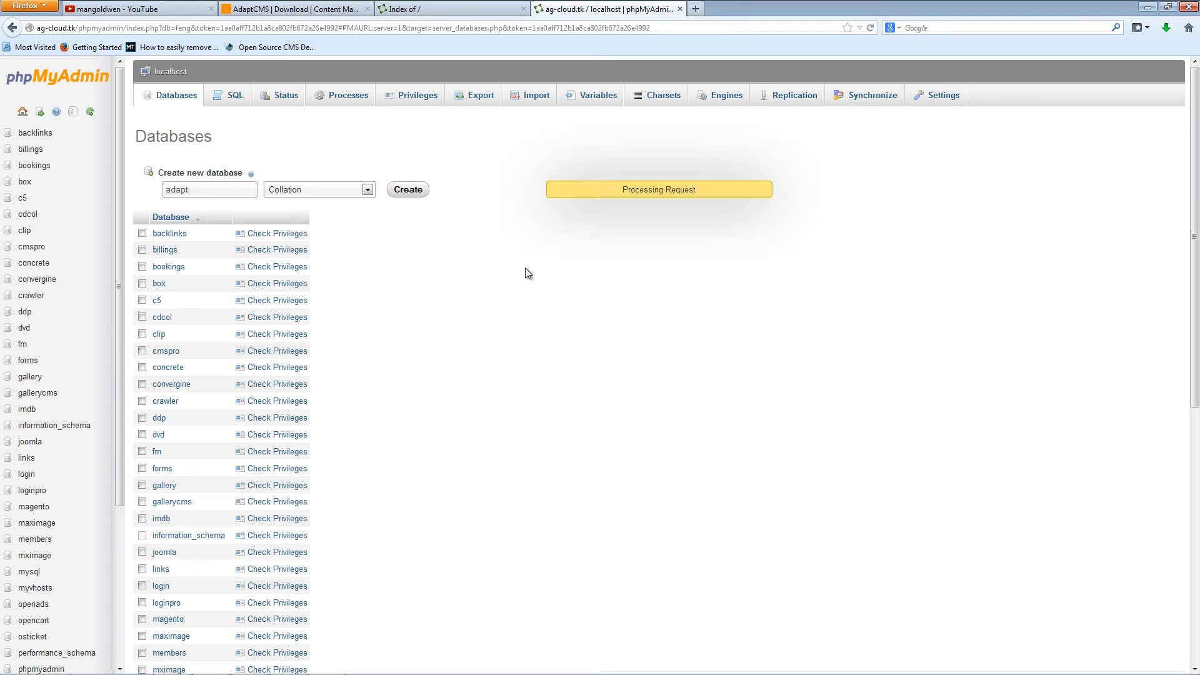
click(407, 189)
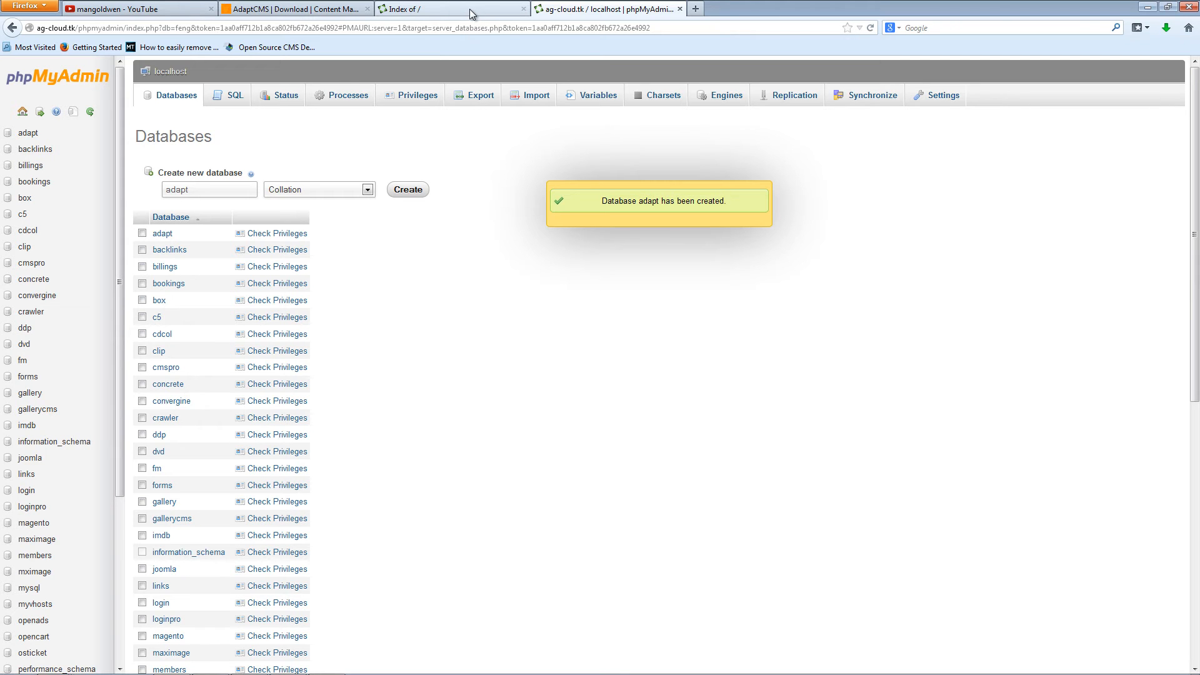
click(413, 8)
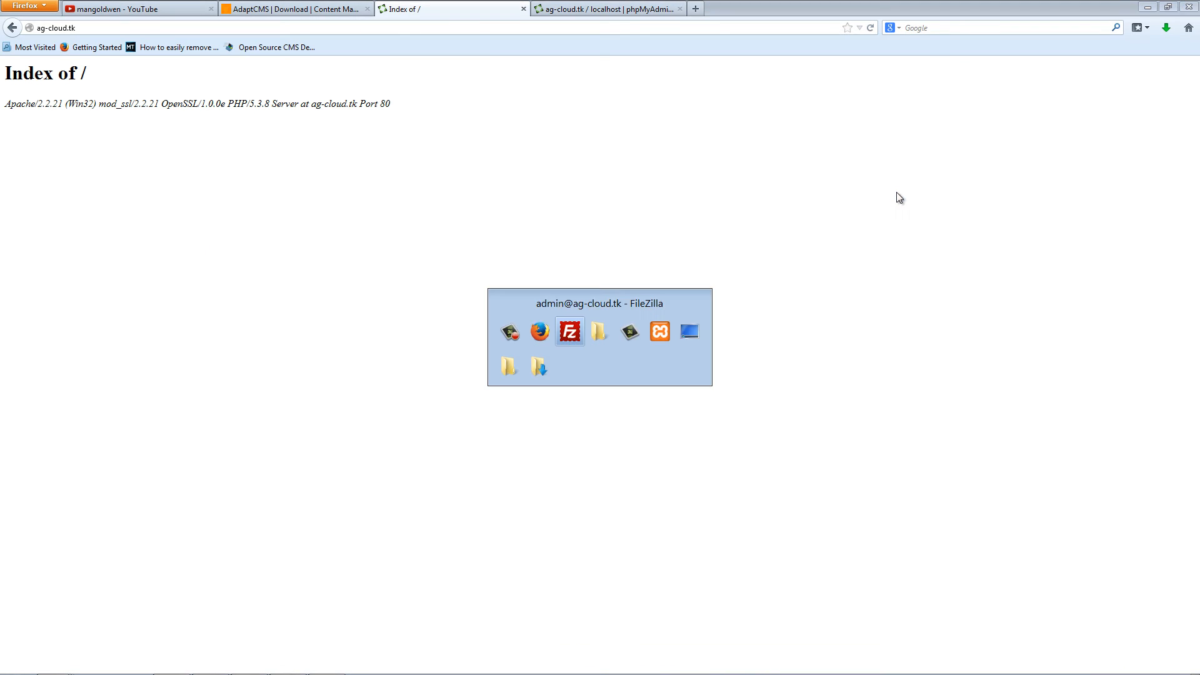
Step: Return to Firefox and reload the ag-cloud.tk root page to show the installer
click(570, 331)
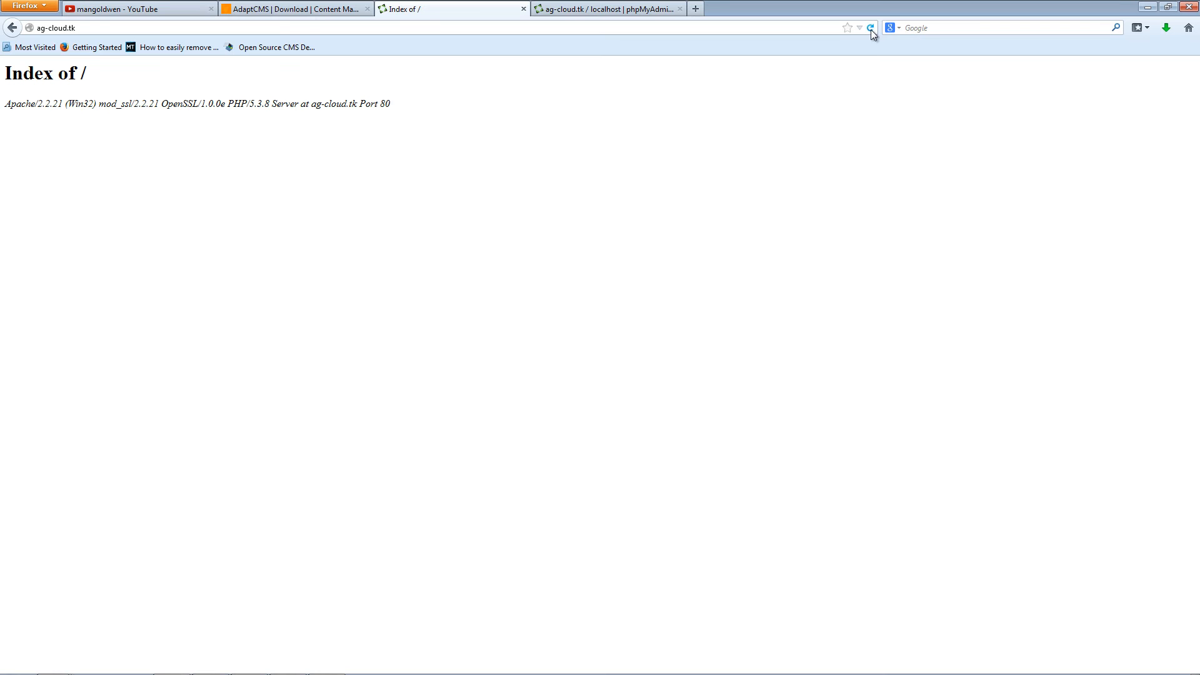
click(870, 27)
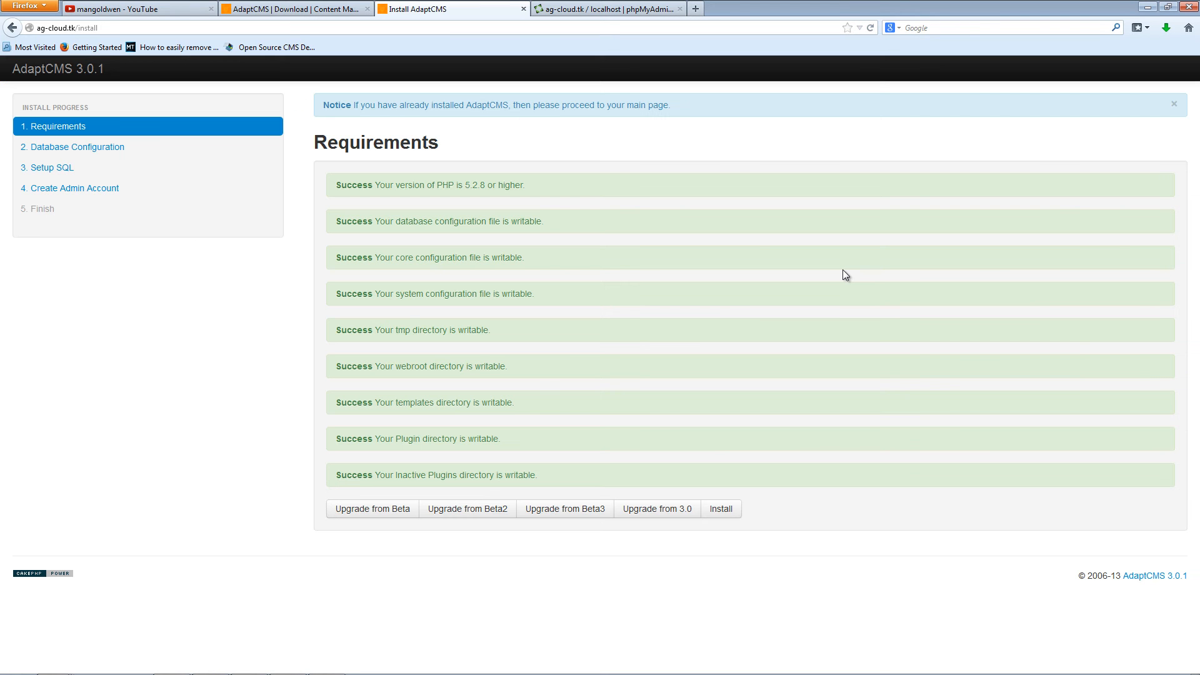
mouse_move(517, 299)
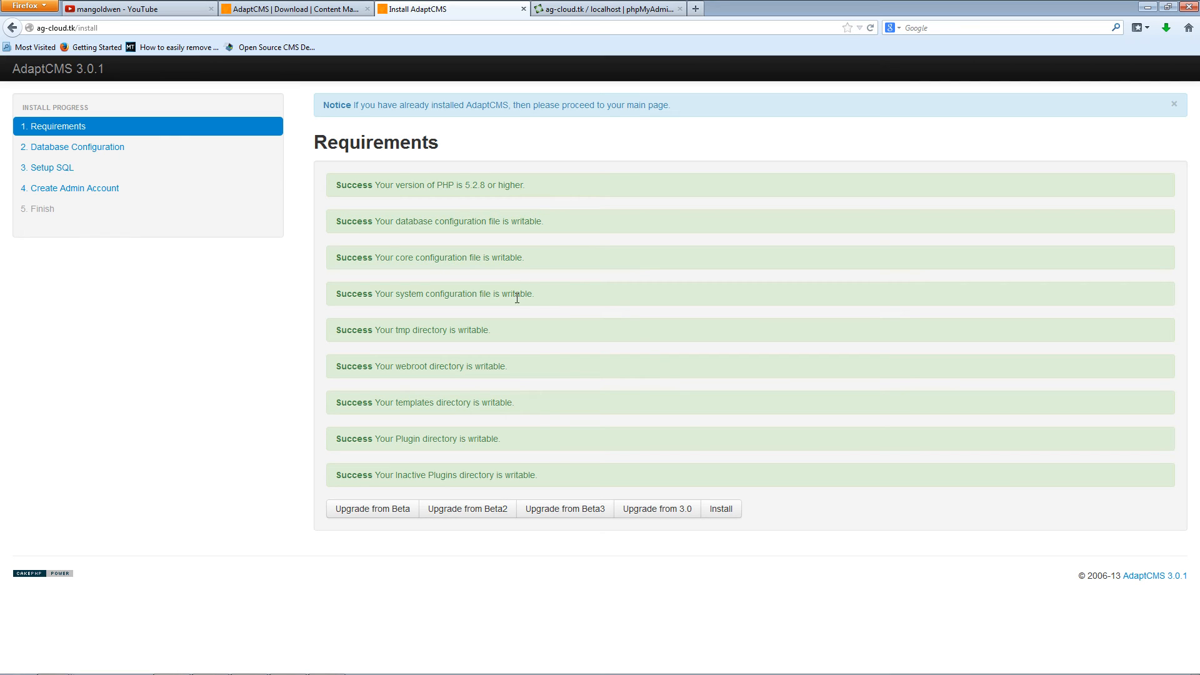
mouse_move(580, 546)
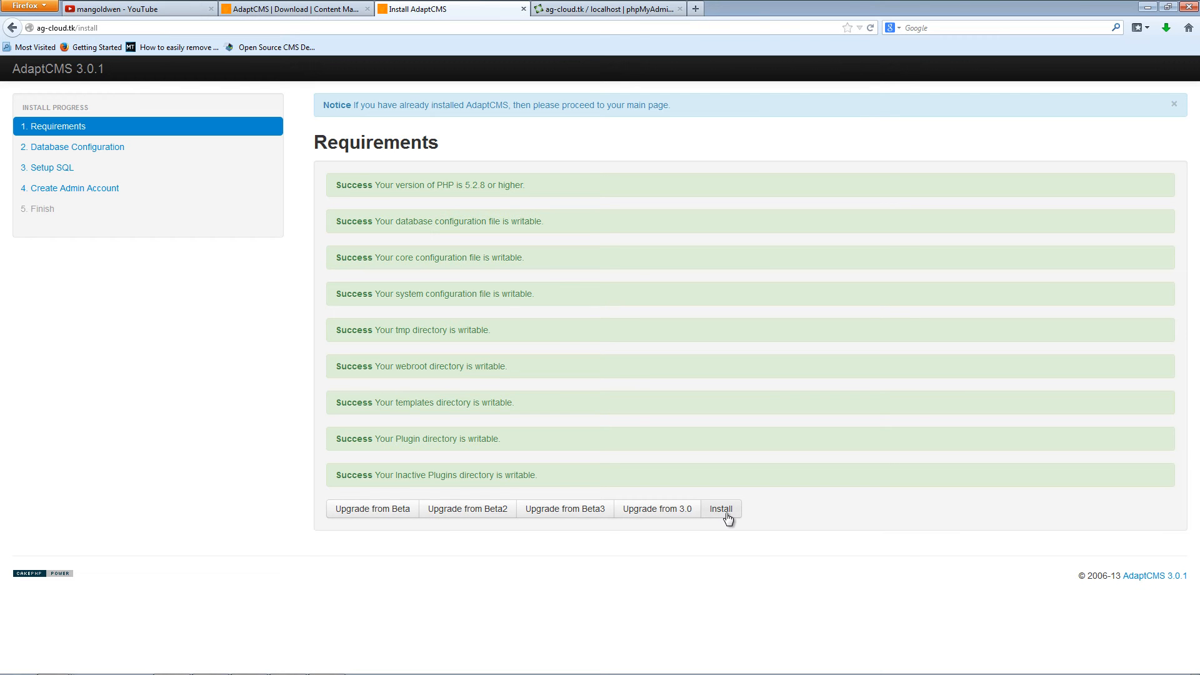
Step: Click Install on the passing Requirements page
click(720, 509)
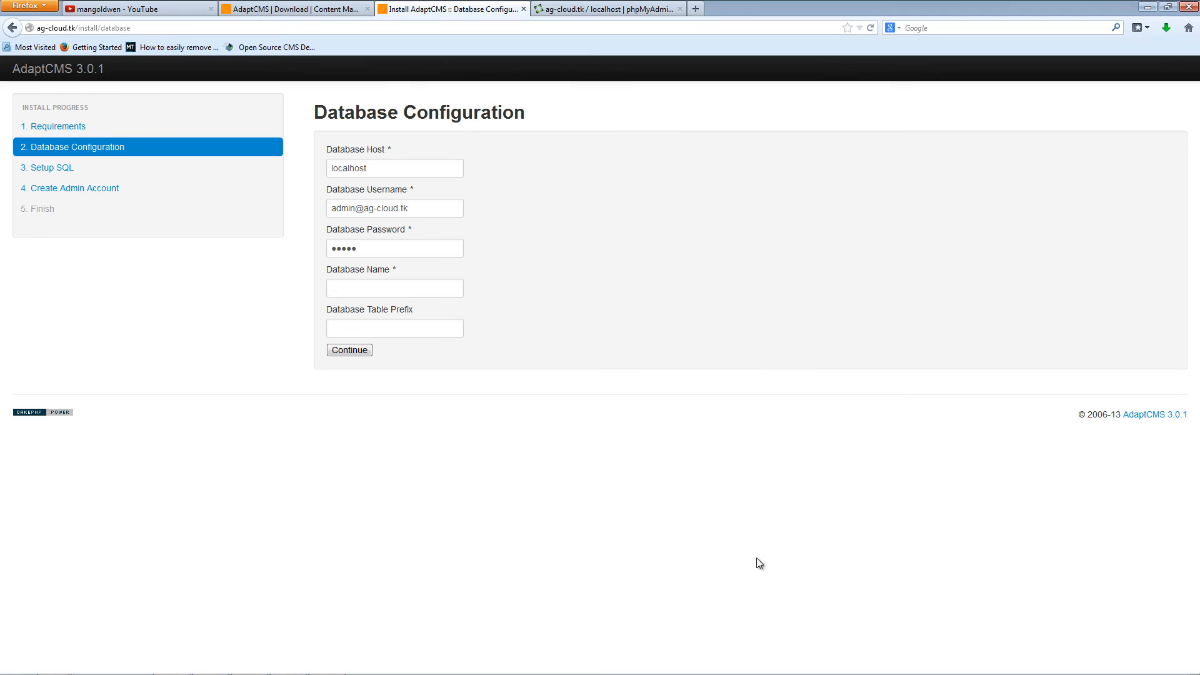
mouse_move(405, 268)
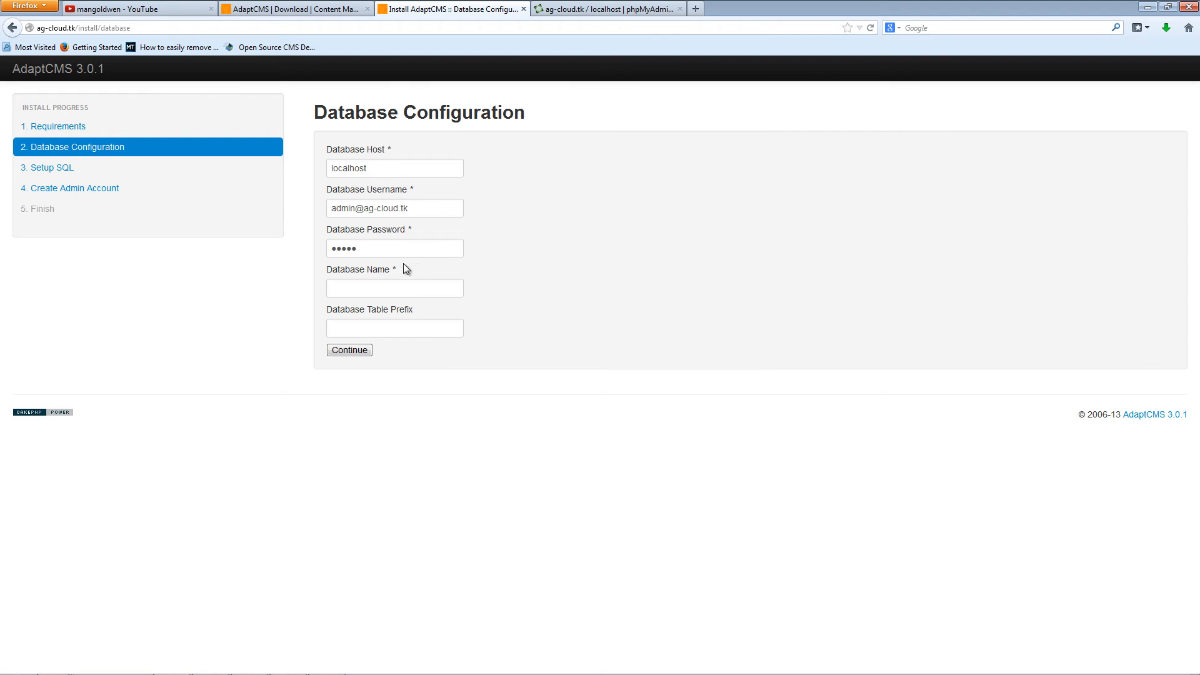
mouse_move(421, 218)
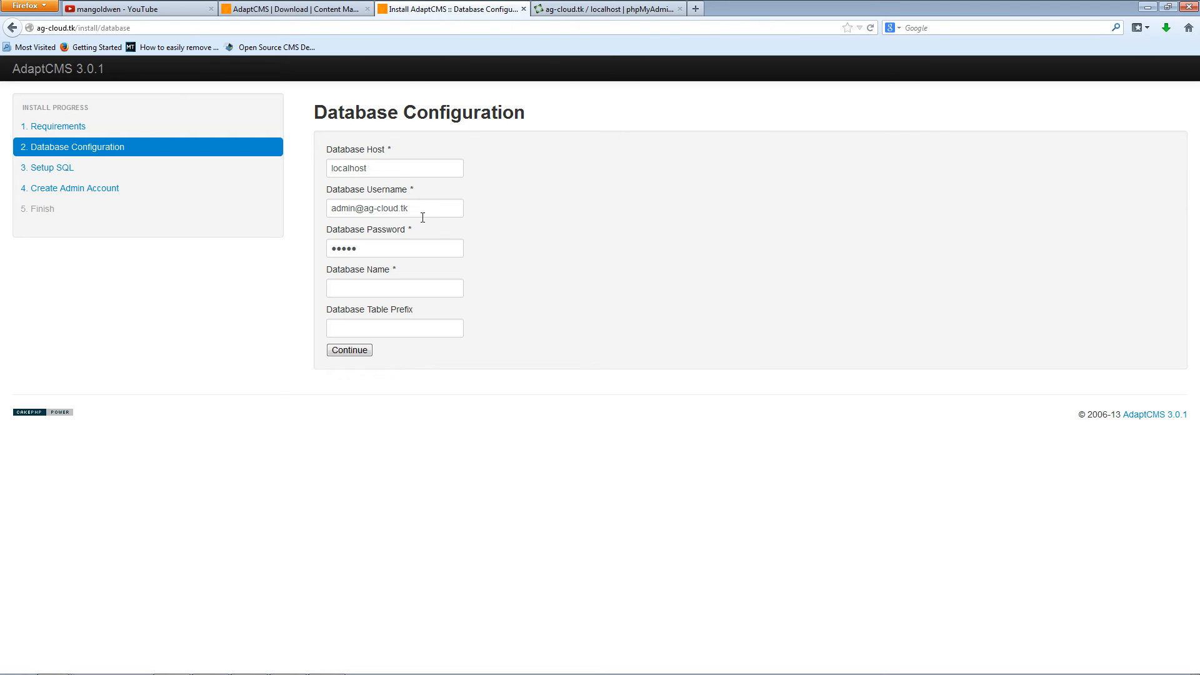
Step: Enter username and database name 'adapt' in Database Configuration, then continue
click(394, 208)
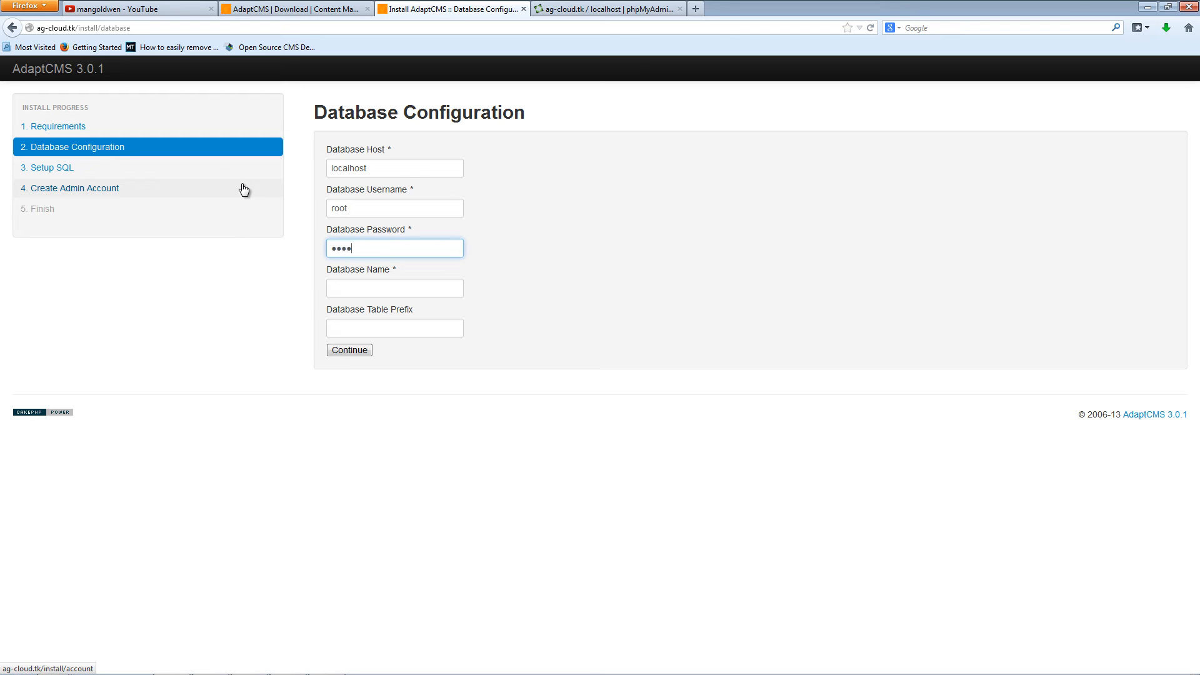
click(395, 287)
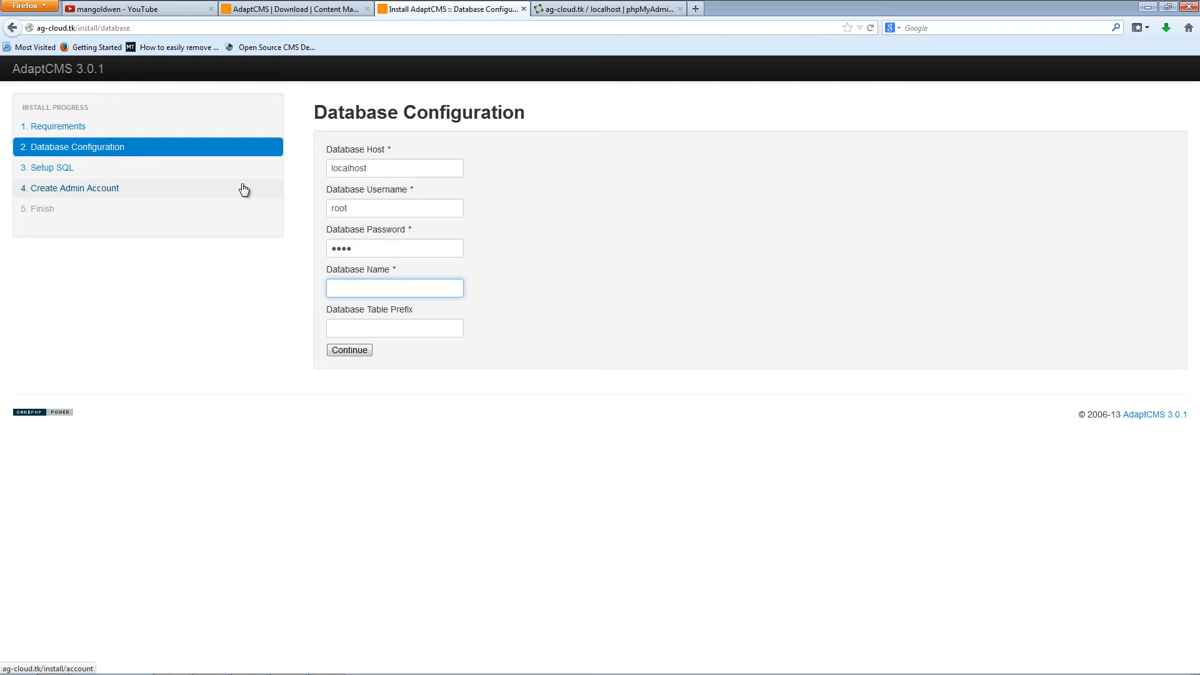
click(394, 287)
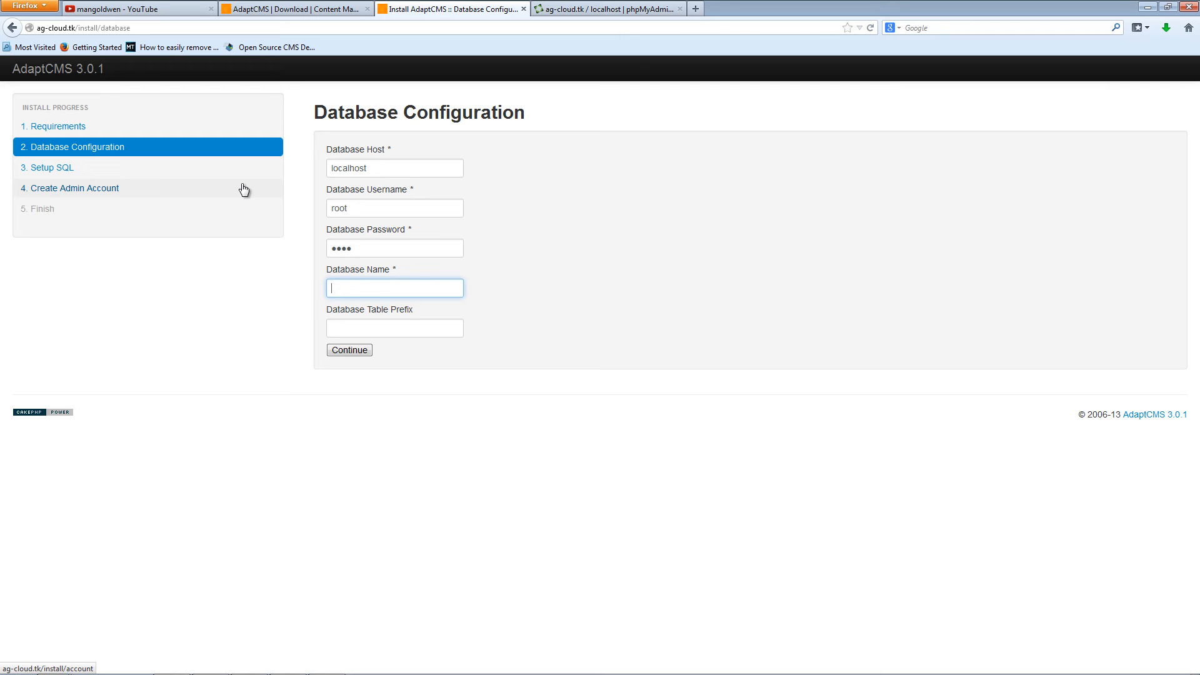
text(adap)
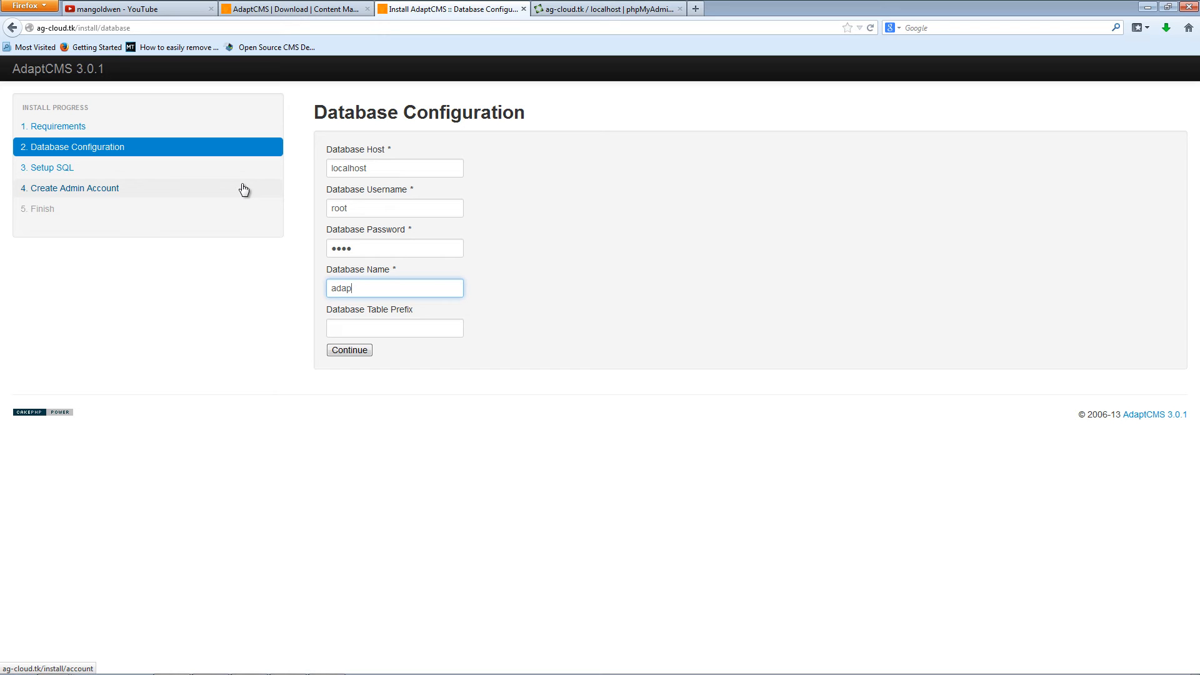
click(394, 328)
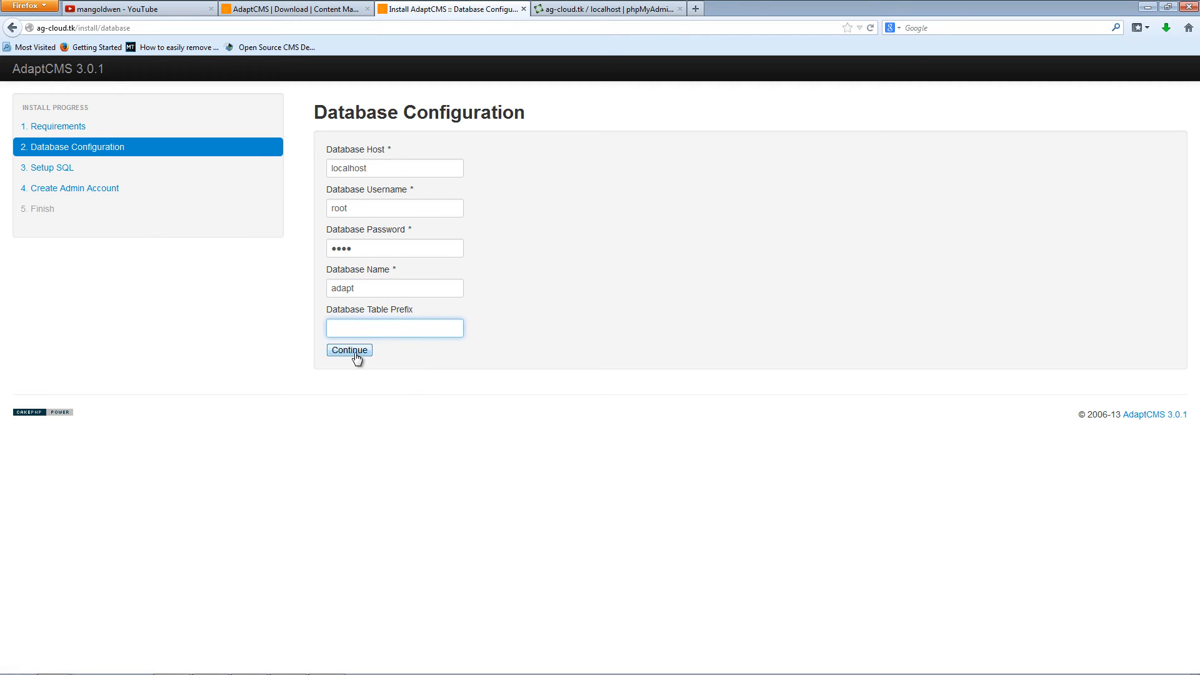
click(349, 350)
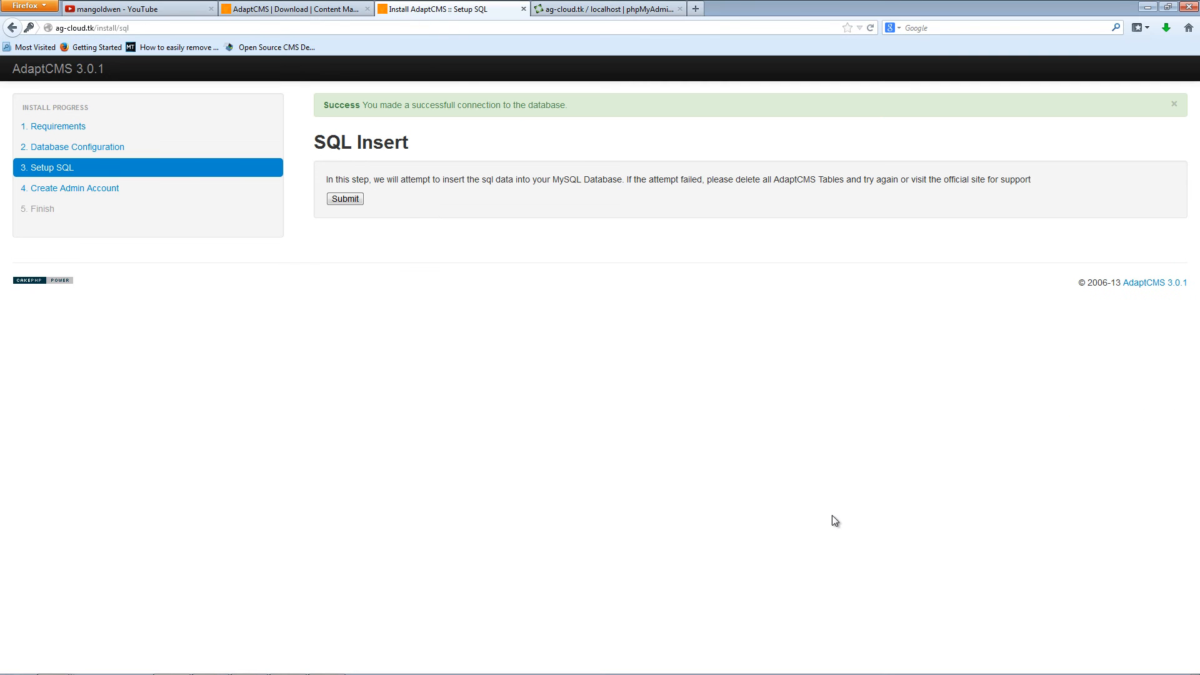
mouse_move(343, 233)
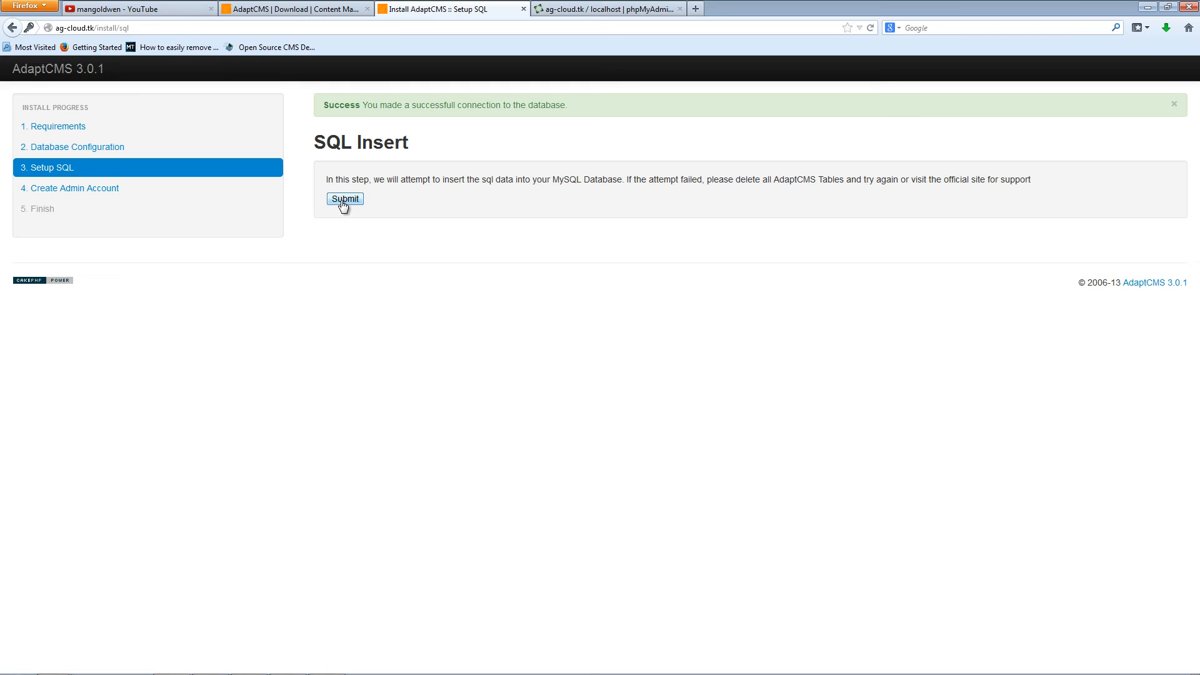
Step: Insert the AdaptCMS SQL tables and data, then continue to the Admin Account step
click(344, 199)
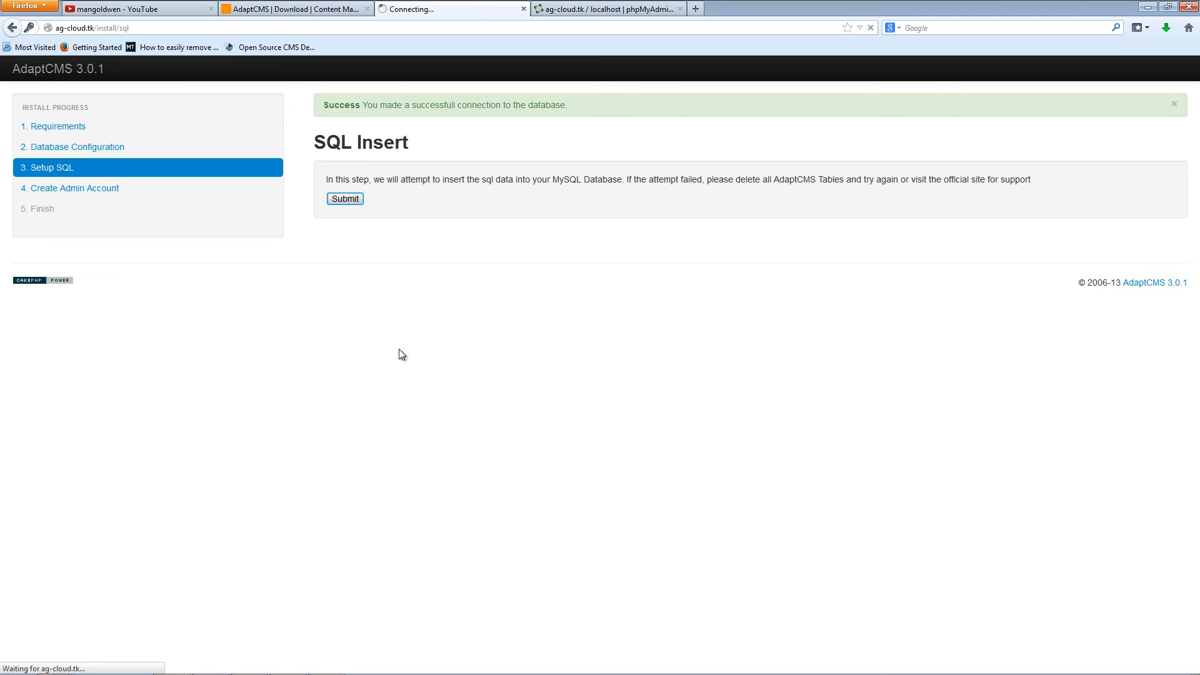
click(344, 199)
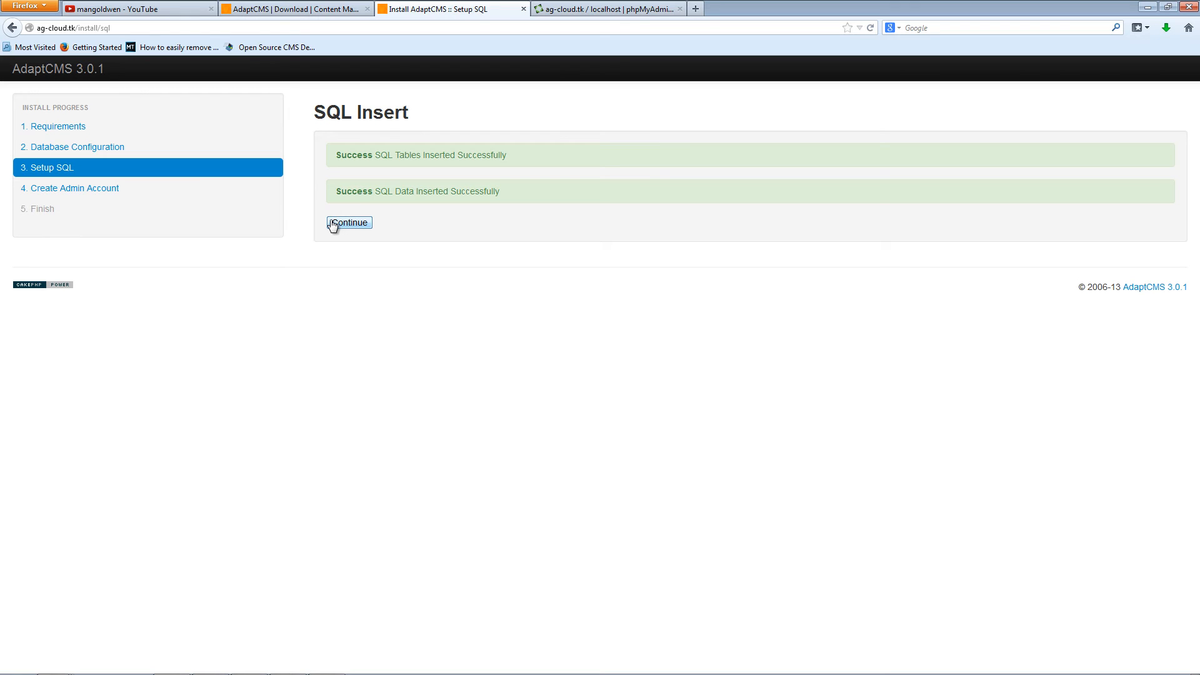
click(349, 222)
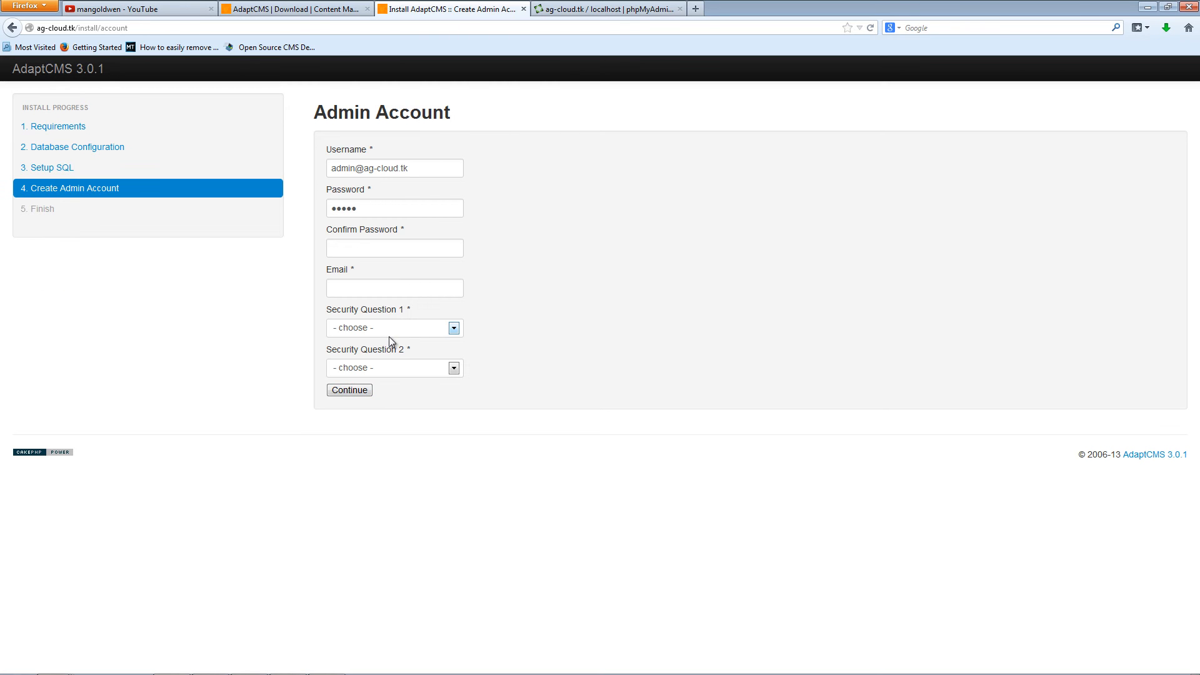
mouse_move(355, 93)
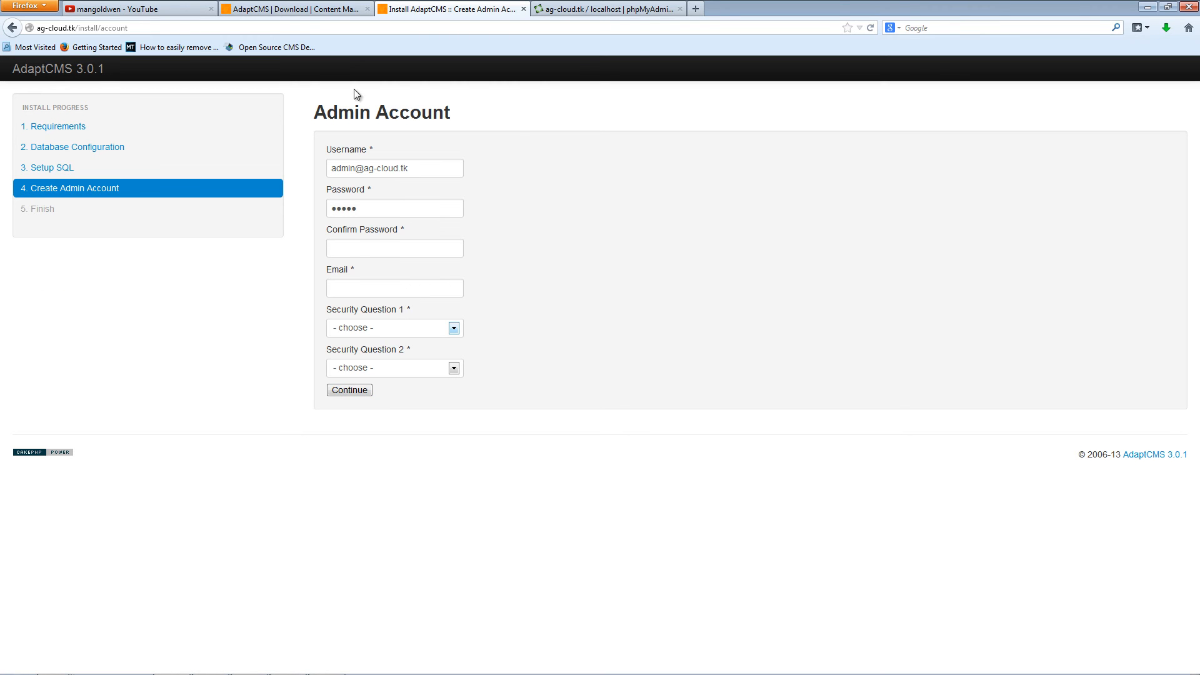
mouse_move(461, 128)
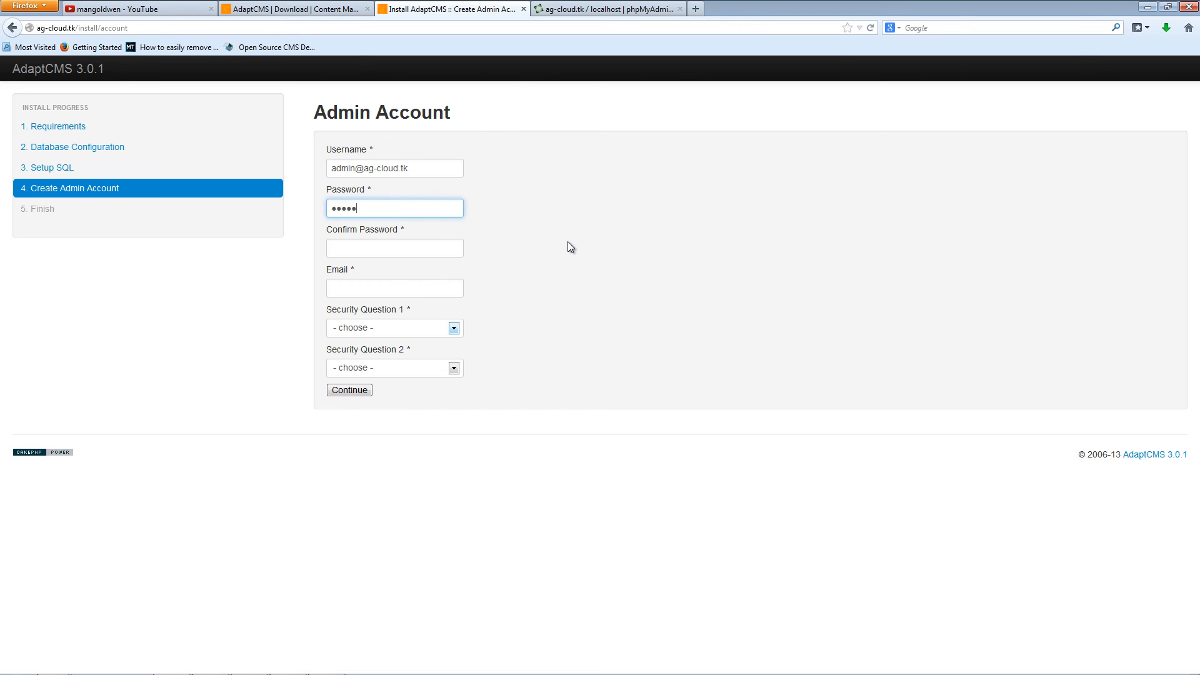
click(394, 247)
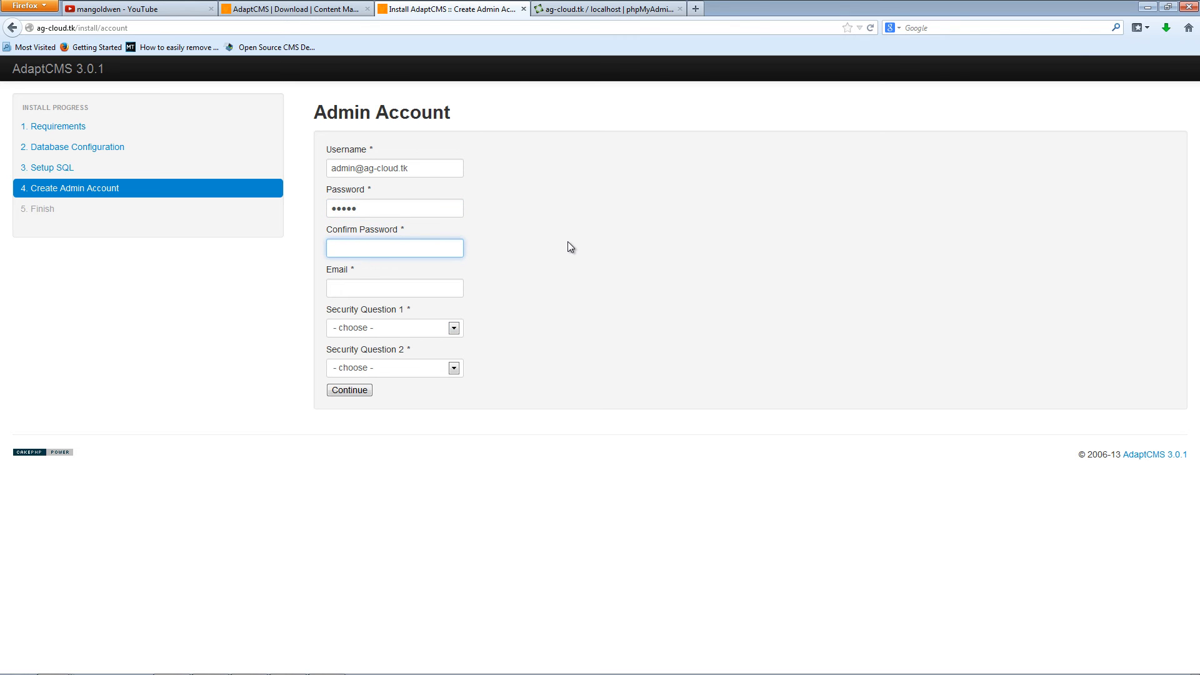
text(•••••)
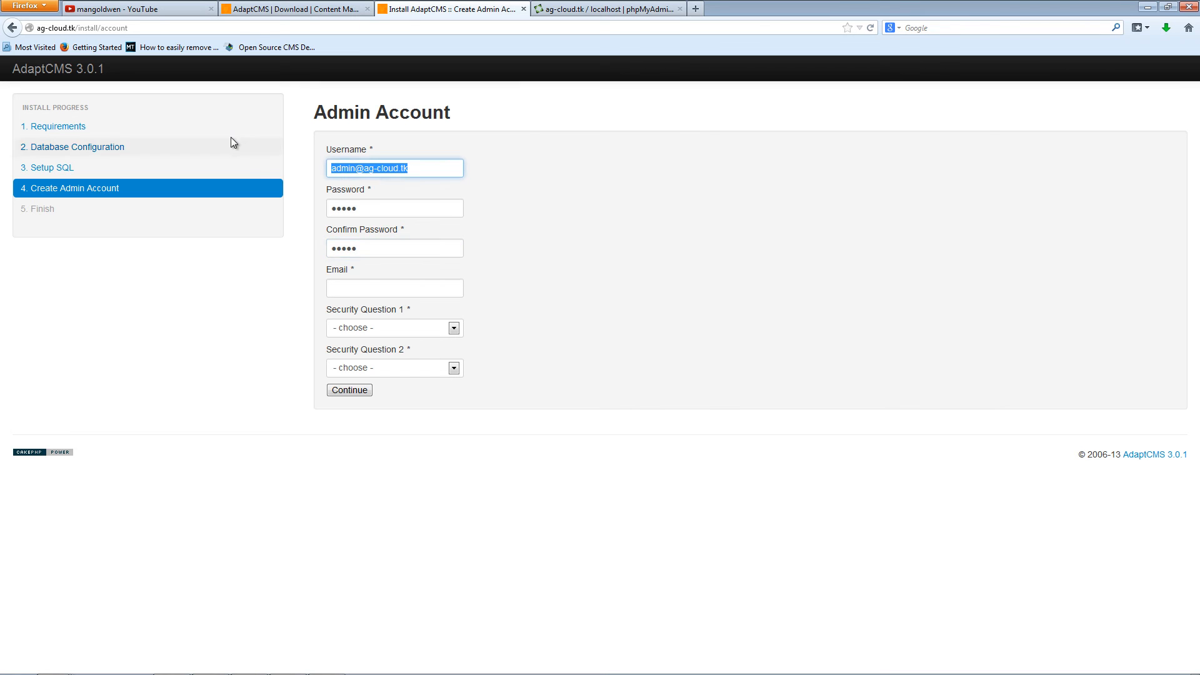
text(ad)
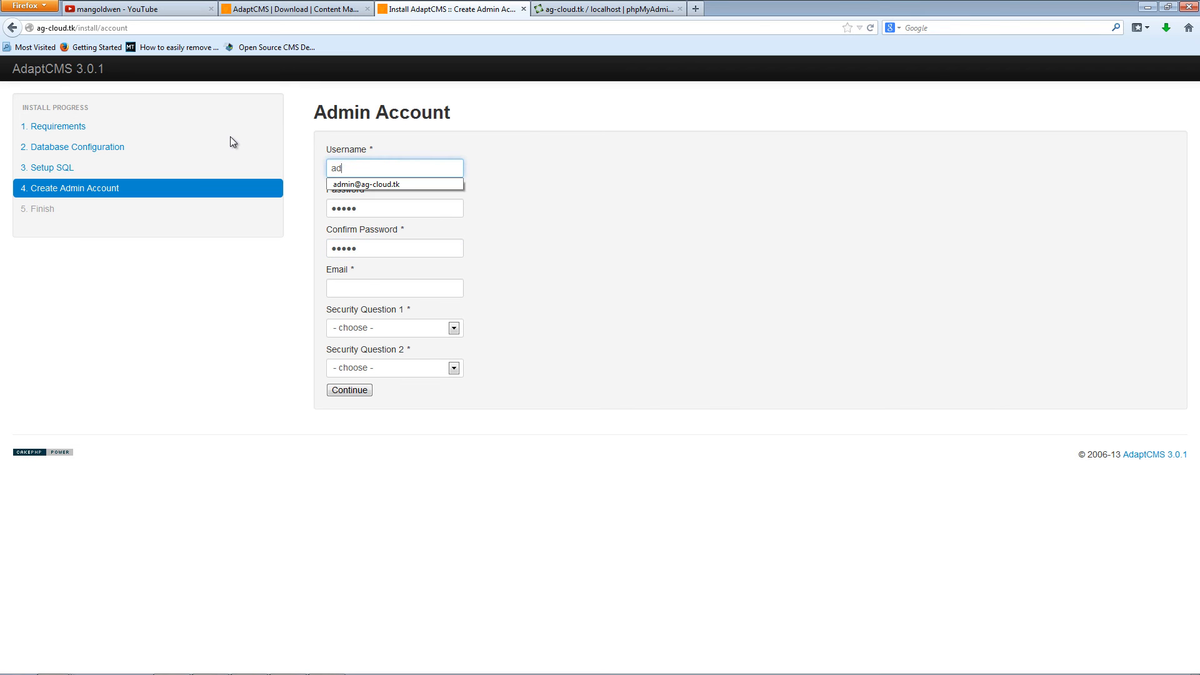
text(min)
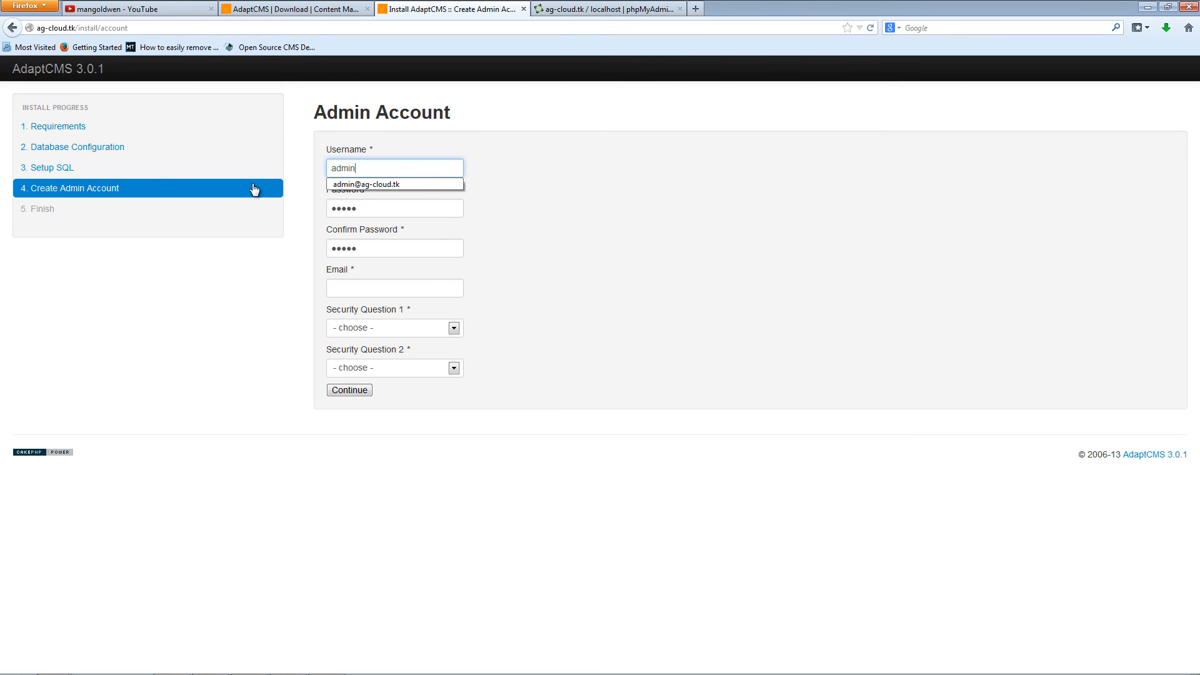
click(395, 287)
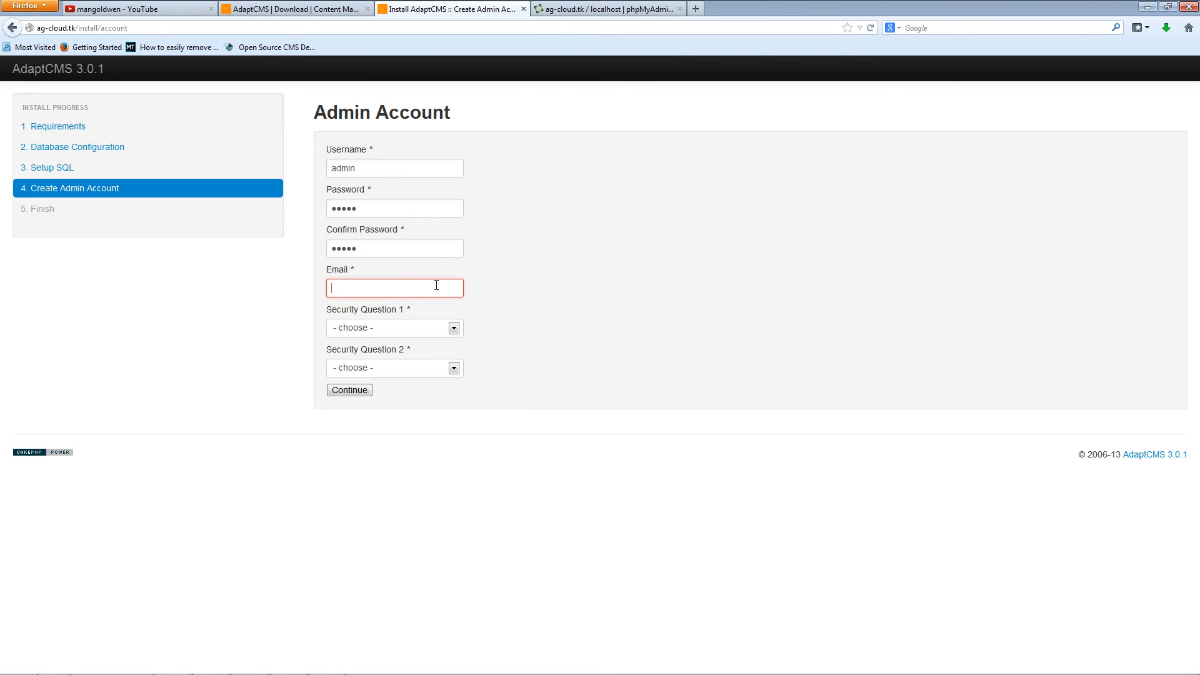
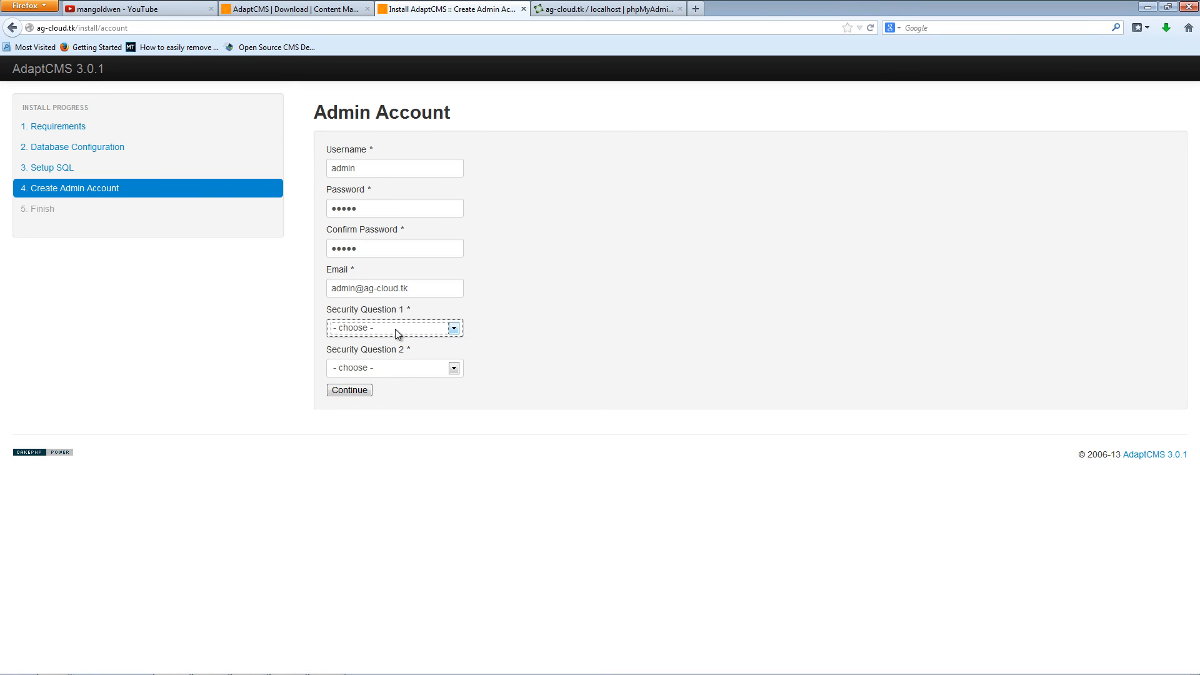
mouse_move(418, 367)
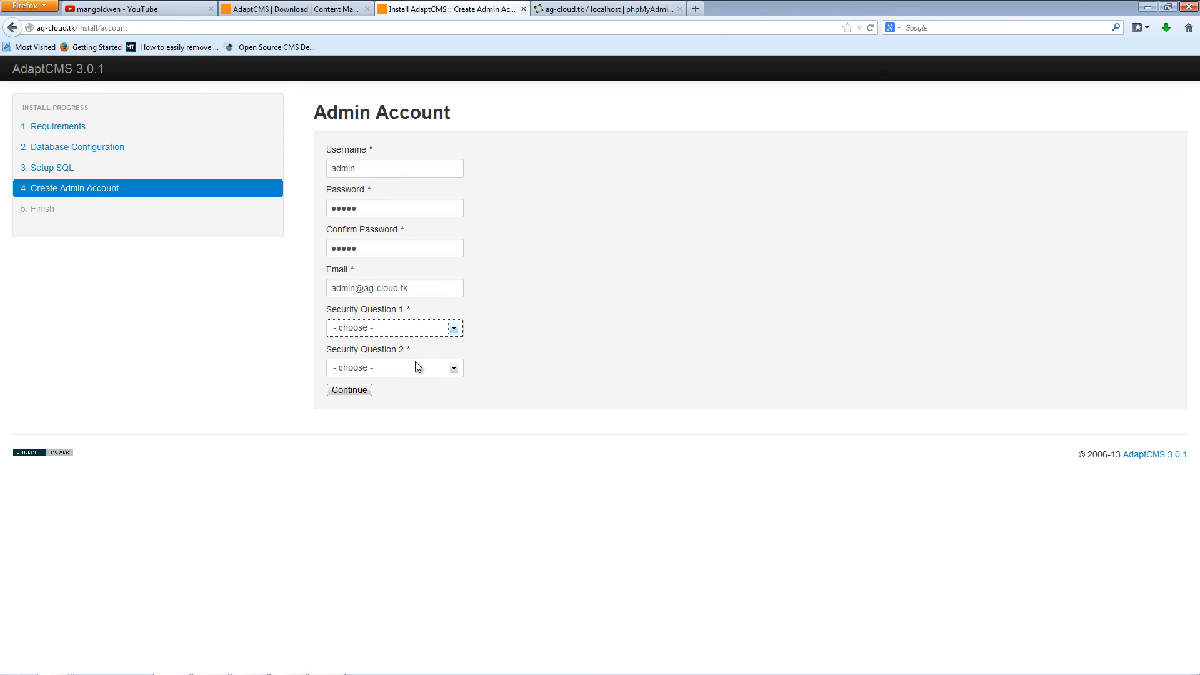
mouse_move(374, 374)
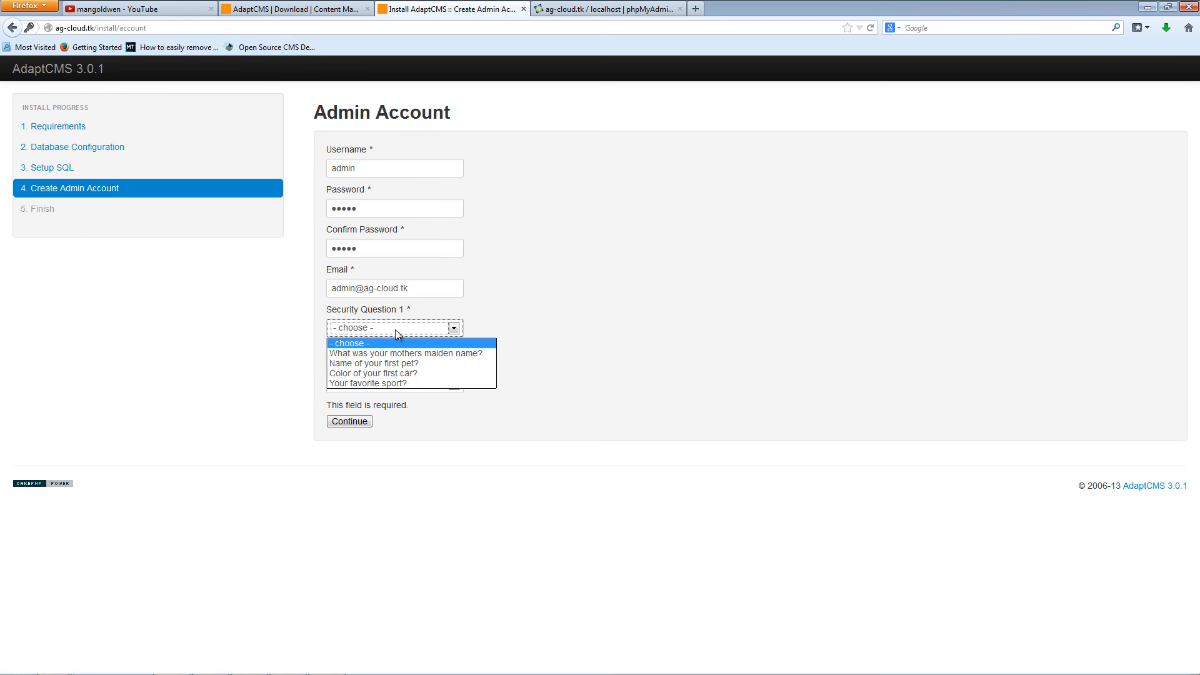
Step: Answer the mother's maiden name and first pet security questions, then create the account
click(409, 352)
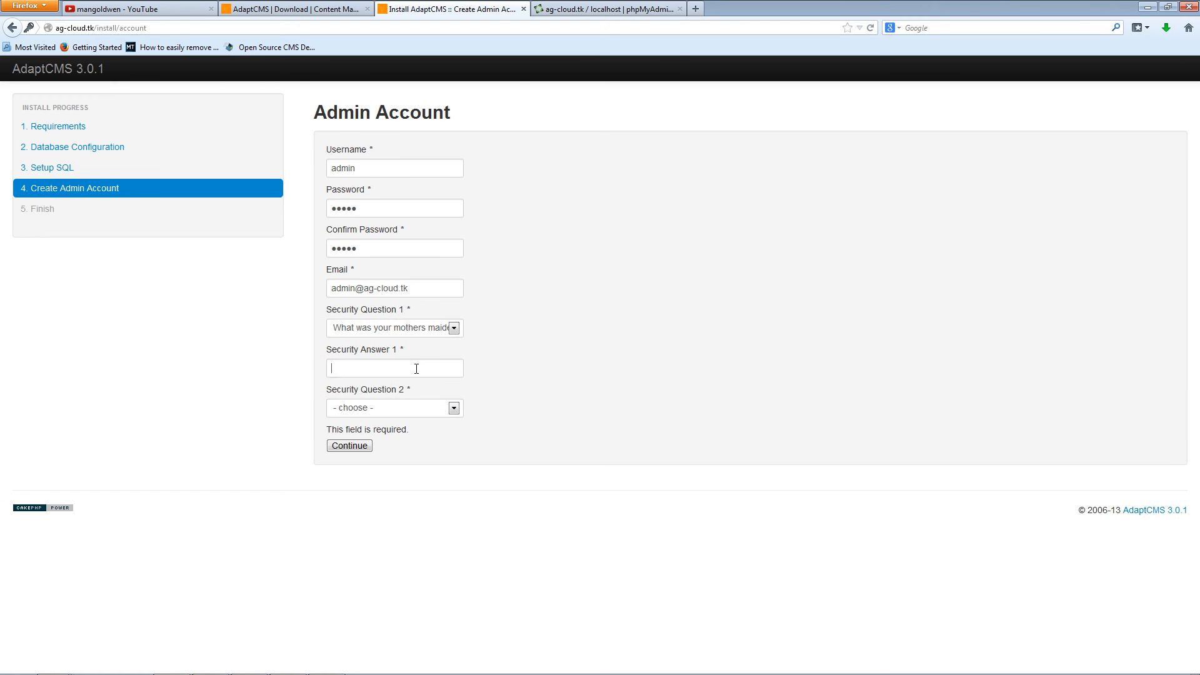
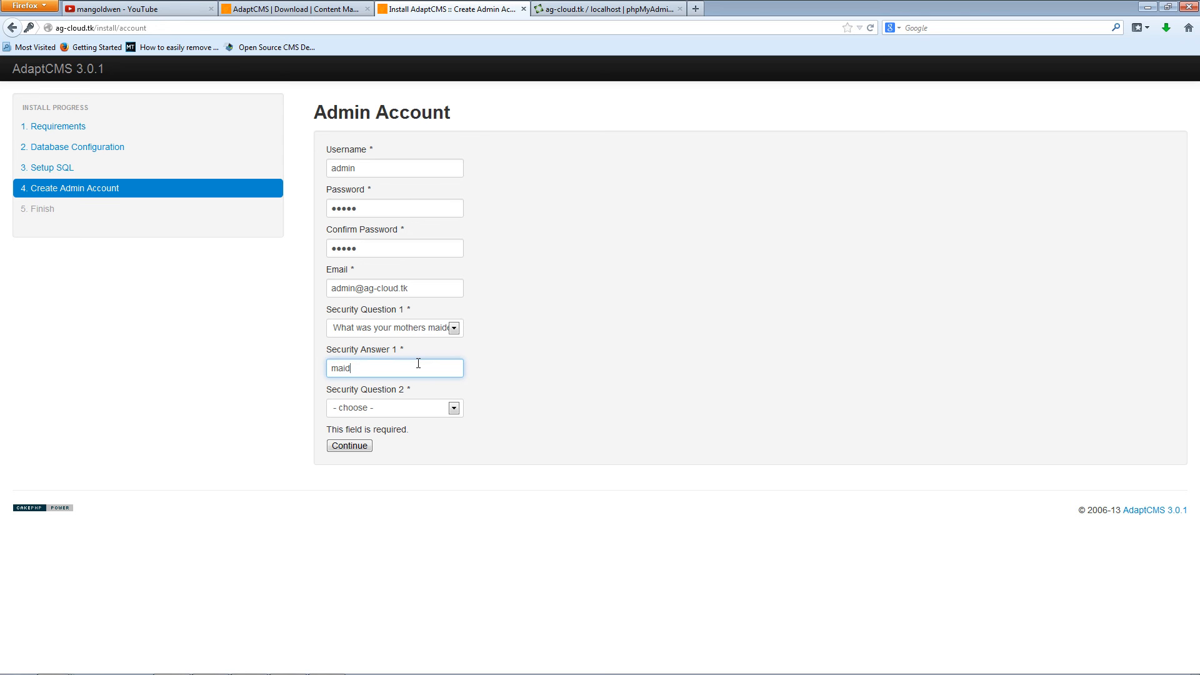
click(395, 407)
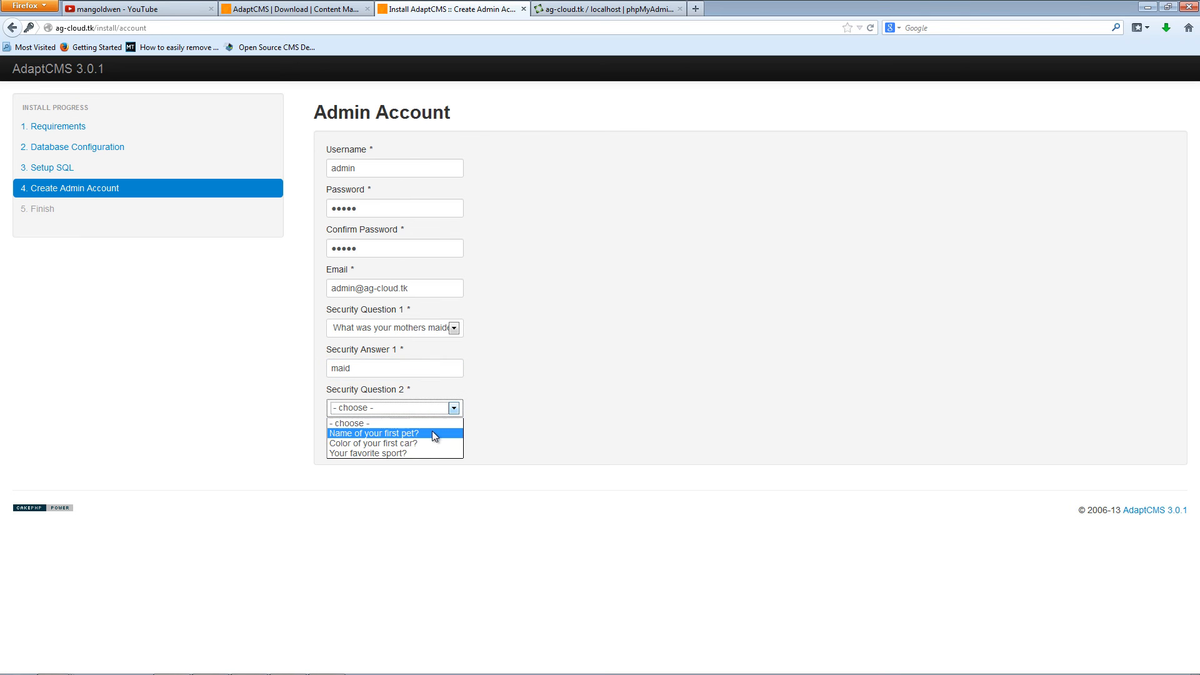
click(375, 433)
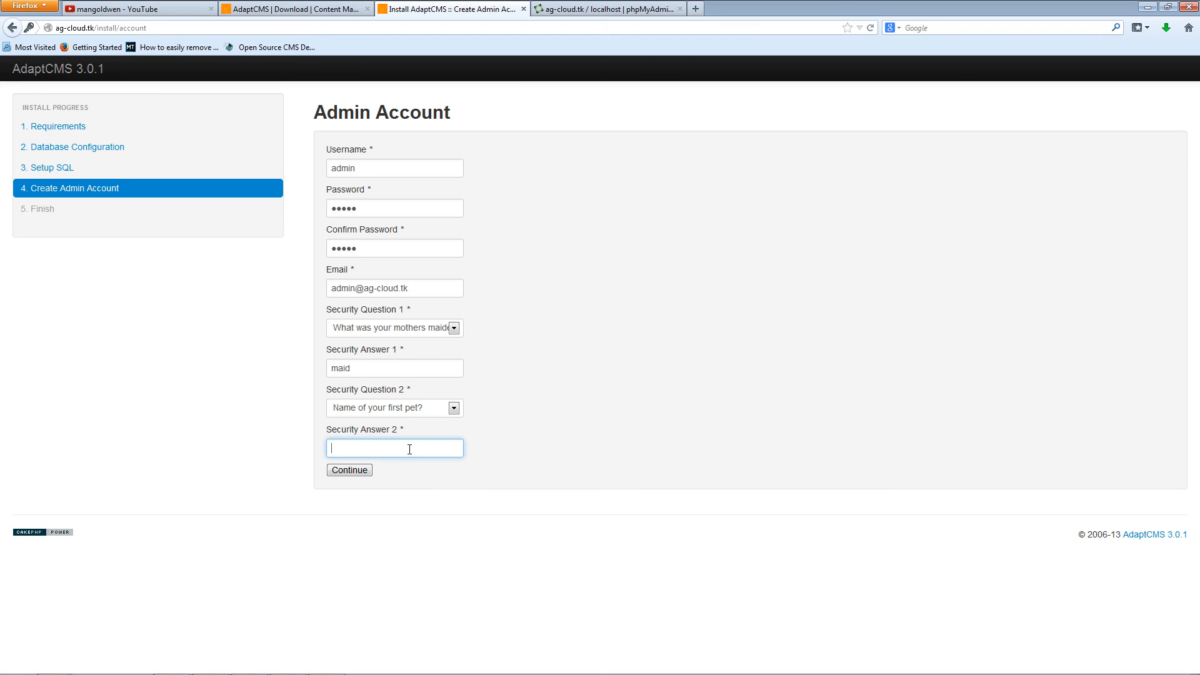
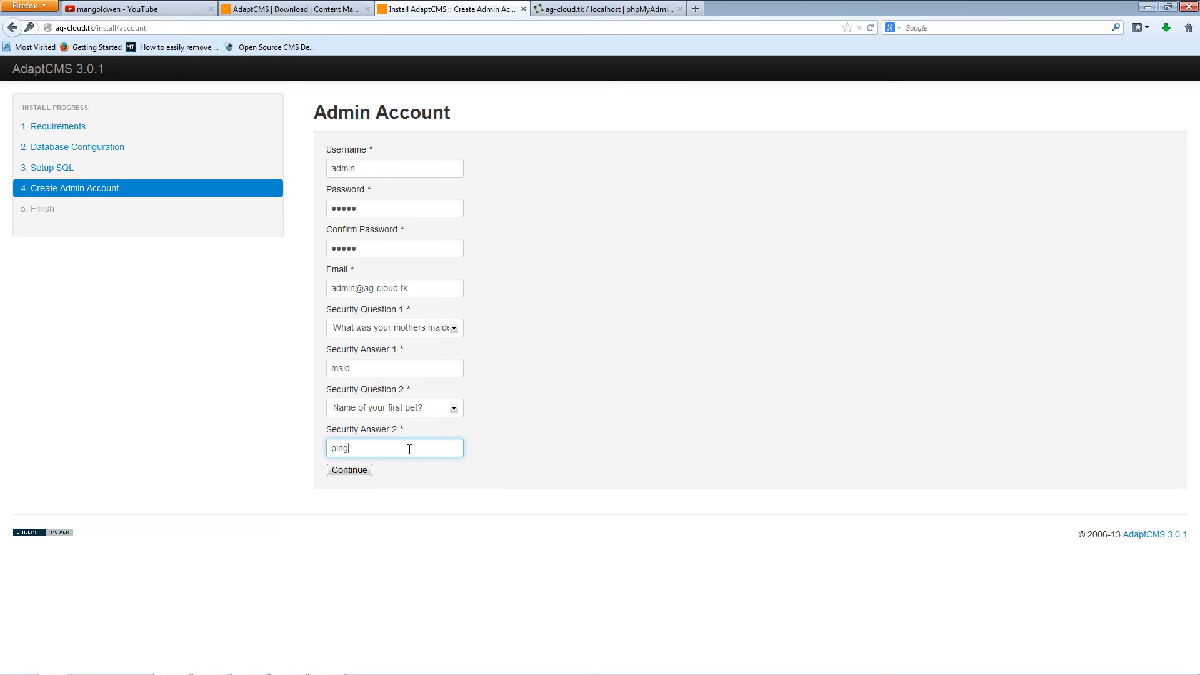
click(348, 470)
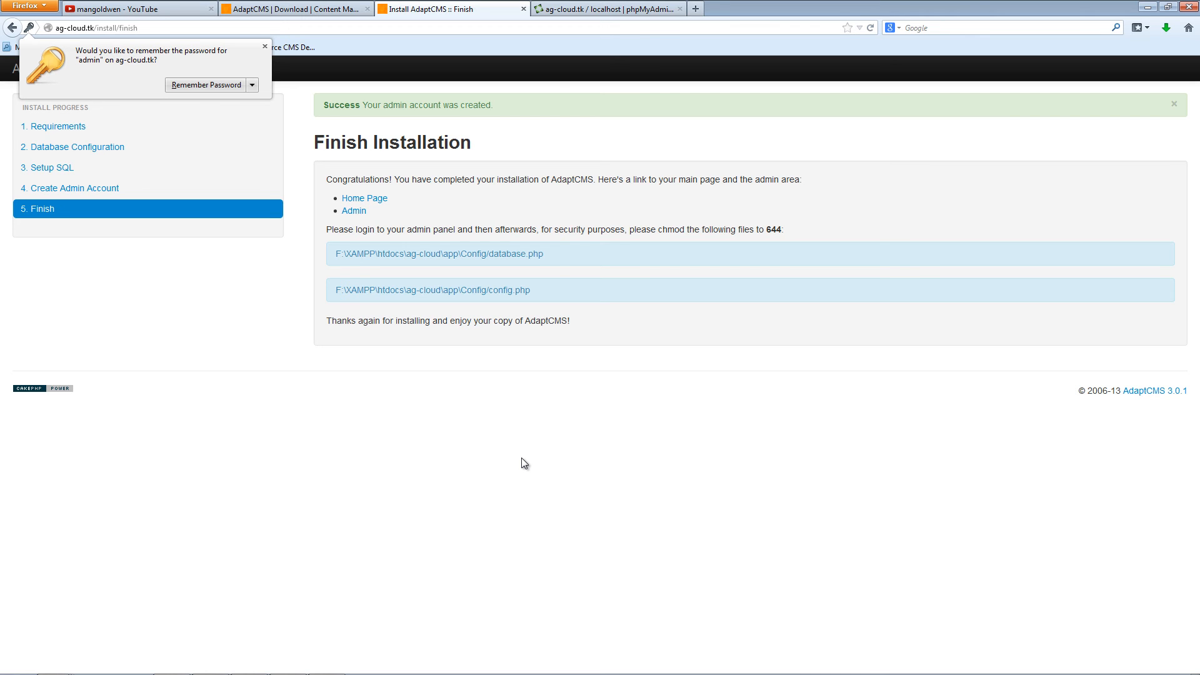
mouse_move(535, 272)
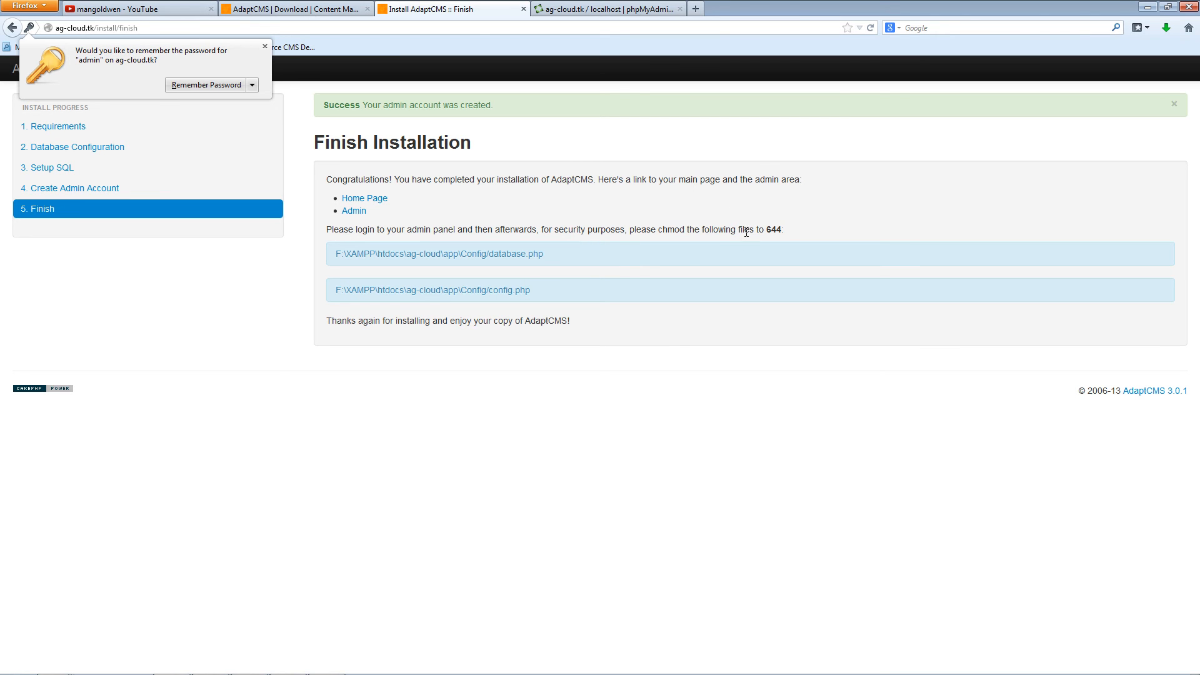
Step: Bring up the FileZilla file browser while the Finish Installation page lists files to chmod
click(265, 46)
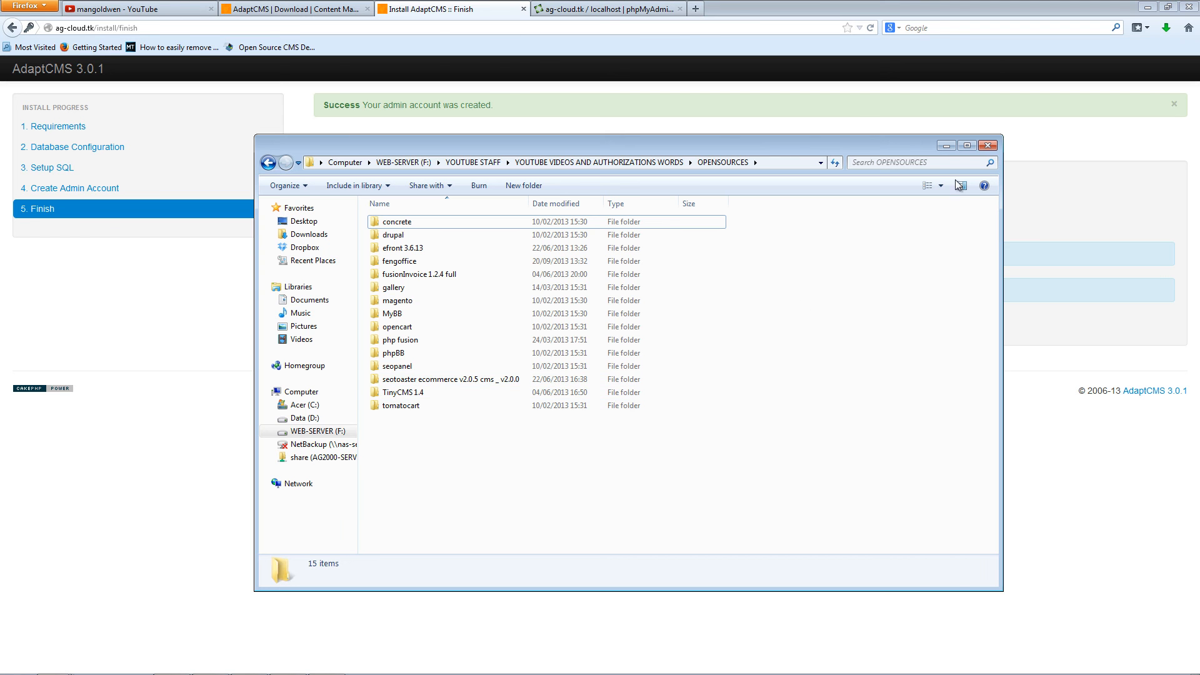
click(988, 144)
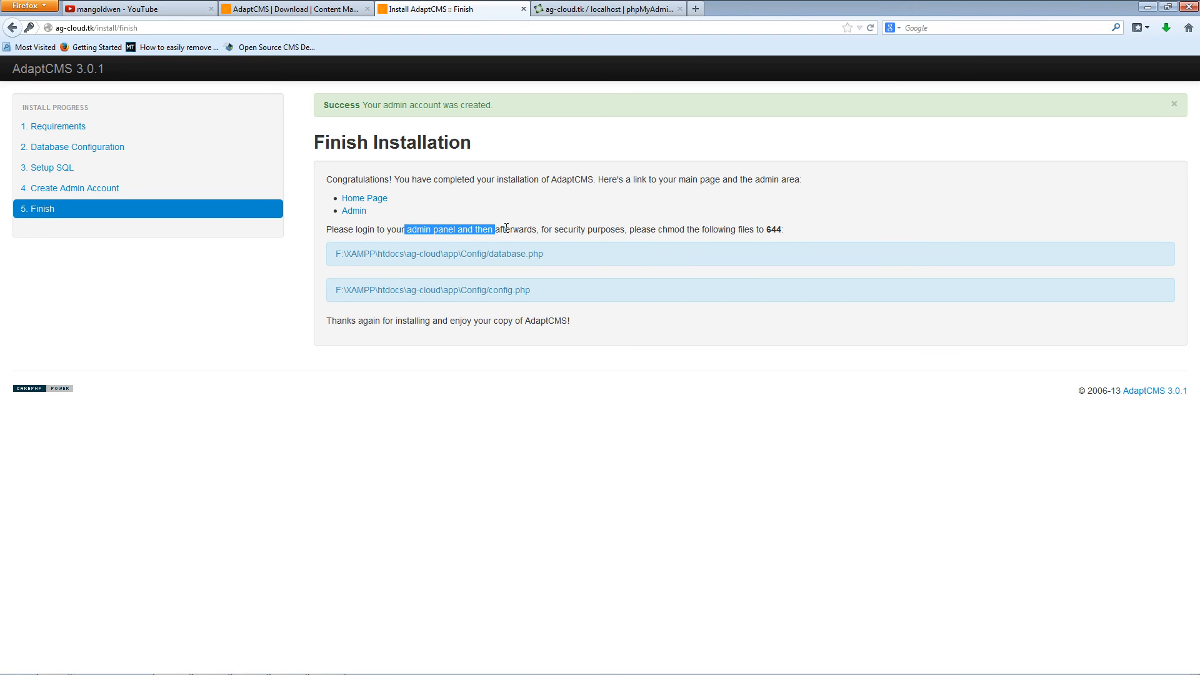
click(409, 419)
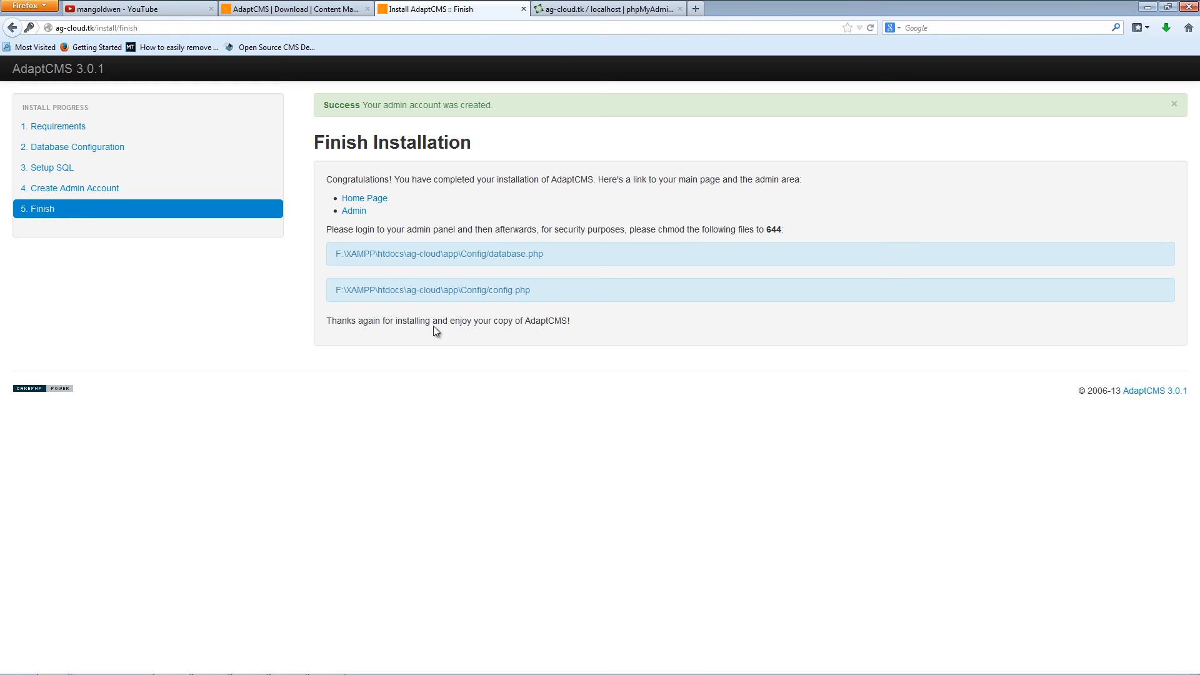
mouse_move(552, 370)
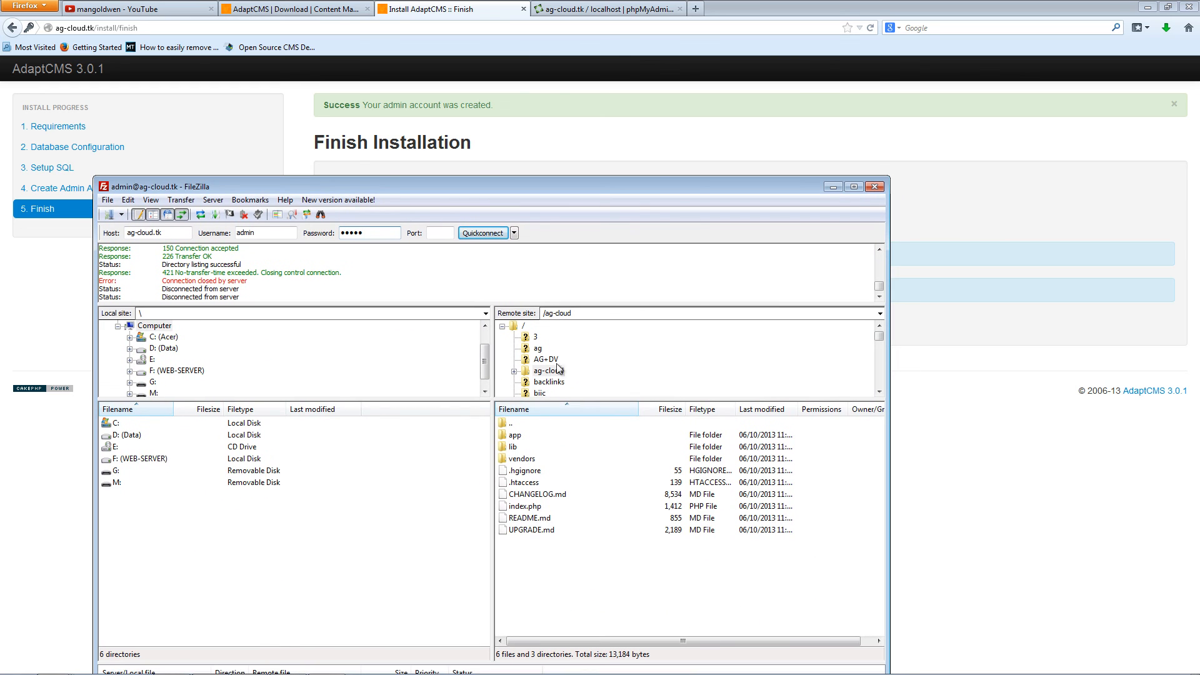
mouse_move(532, 195)
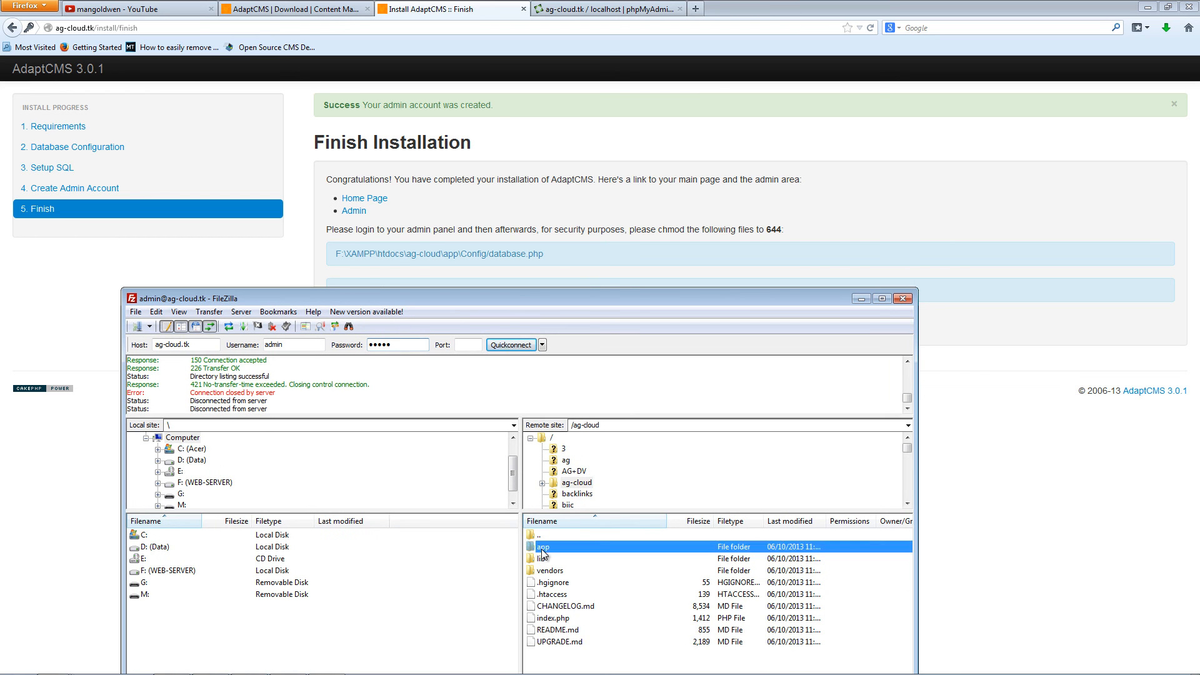
Step: Set config.php permissions in app/Config to 644
double_click(543, 546)
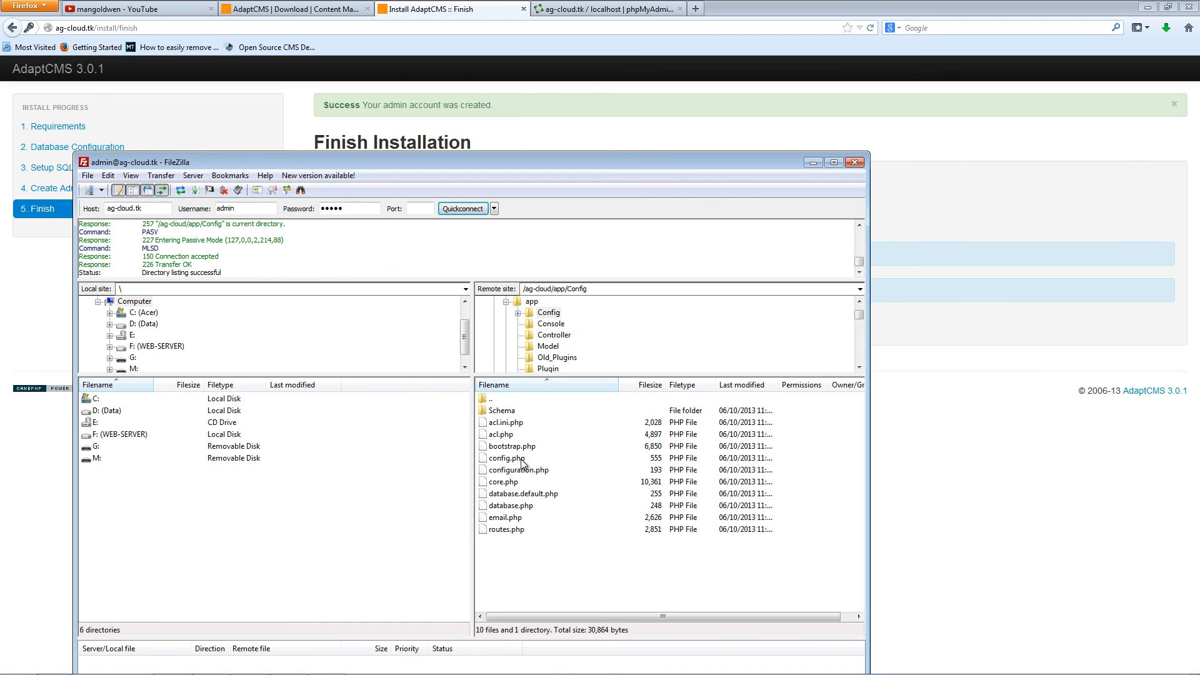
right_click(506, 457)
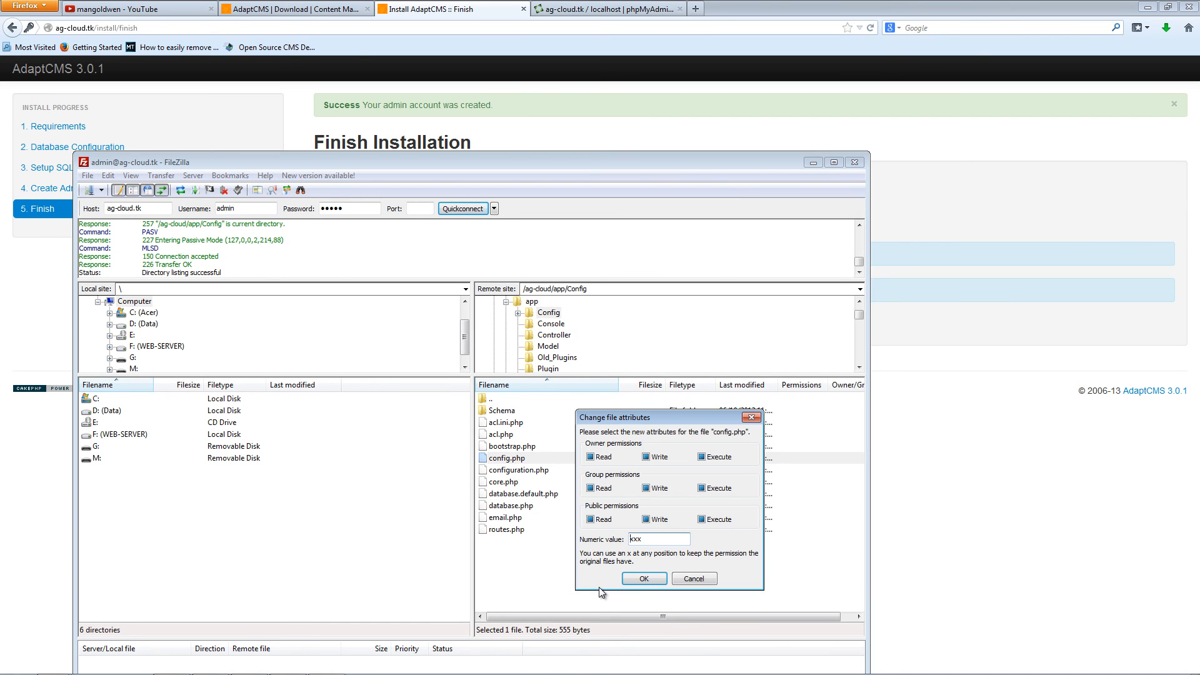
triple_click(657, 539)
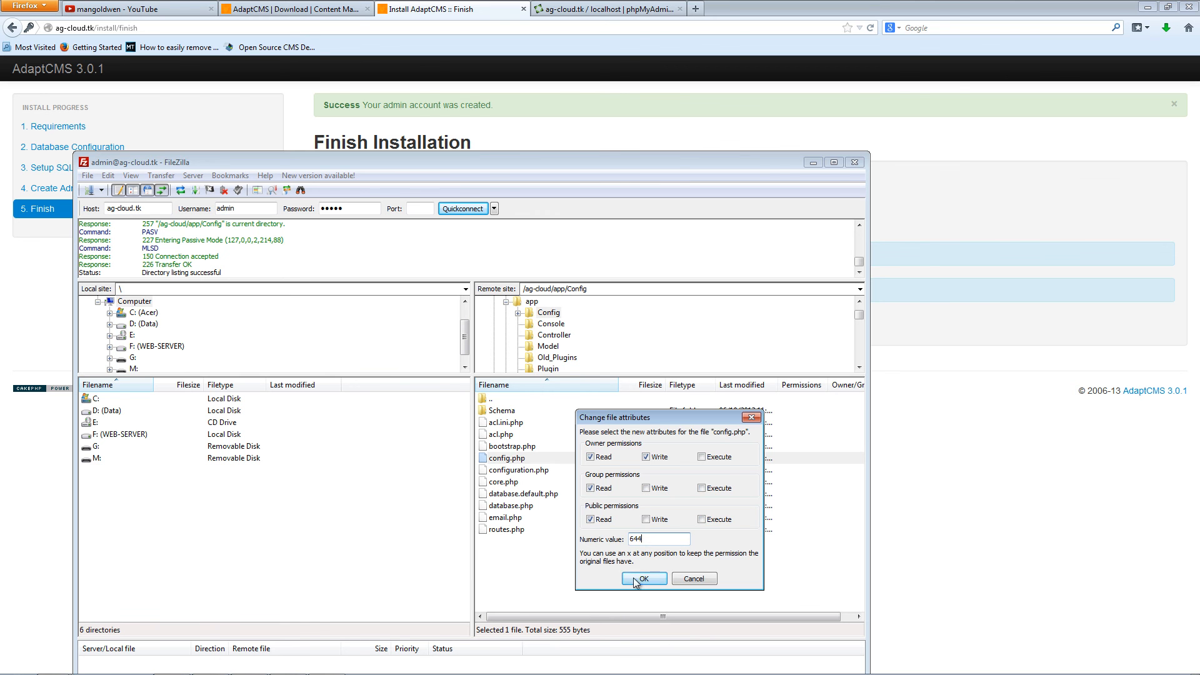
click(643, 577)
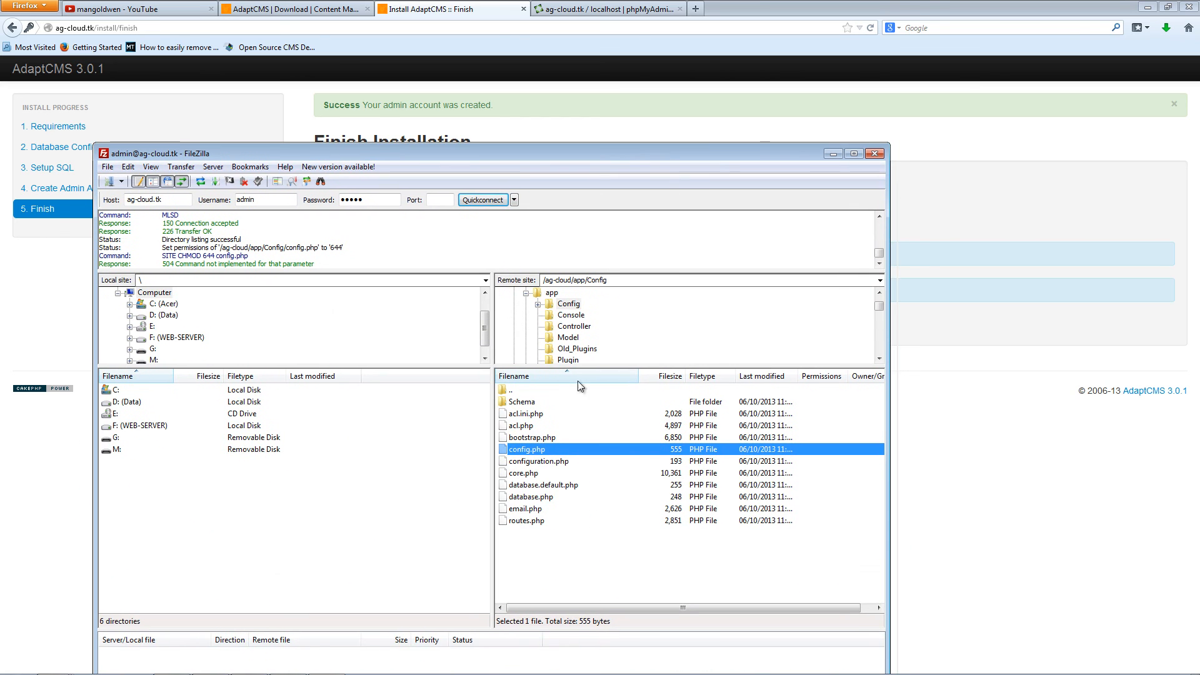
Step: Open file permissions for database.php and edit its numeric value
click(531, 495)
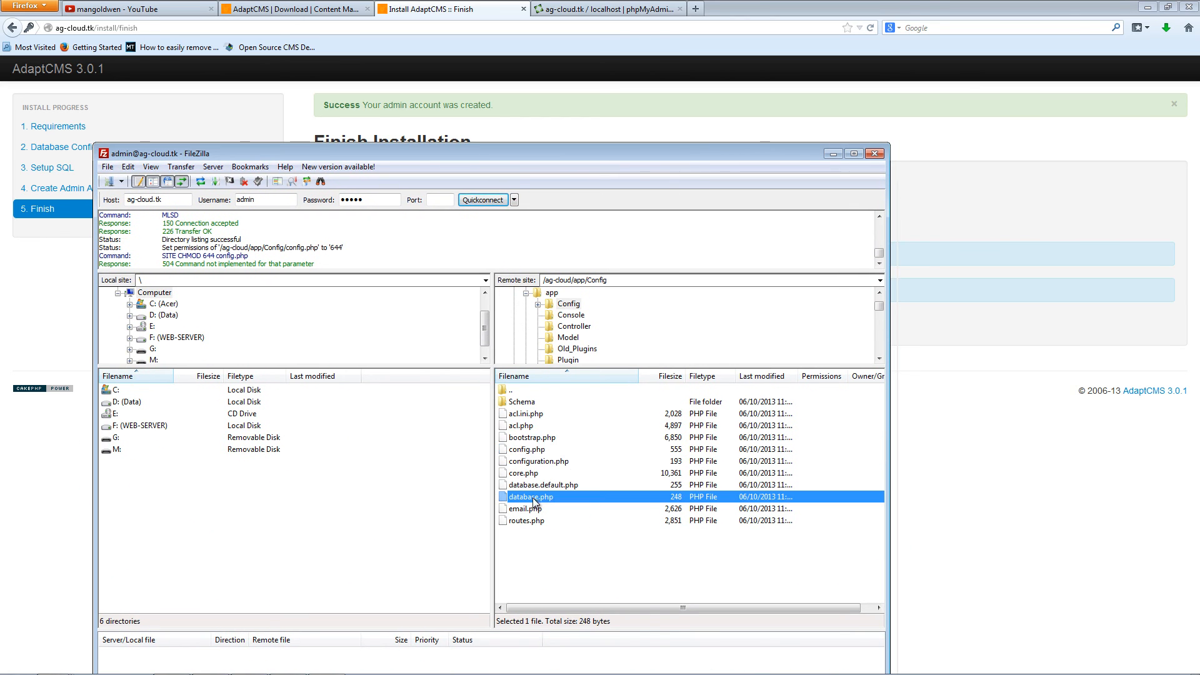
right_click(530, 495)
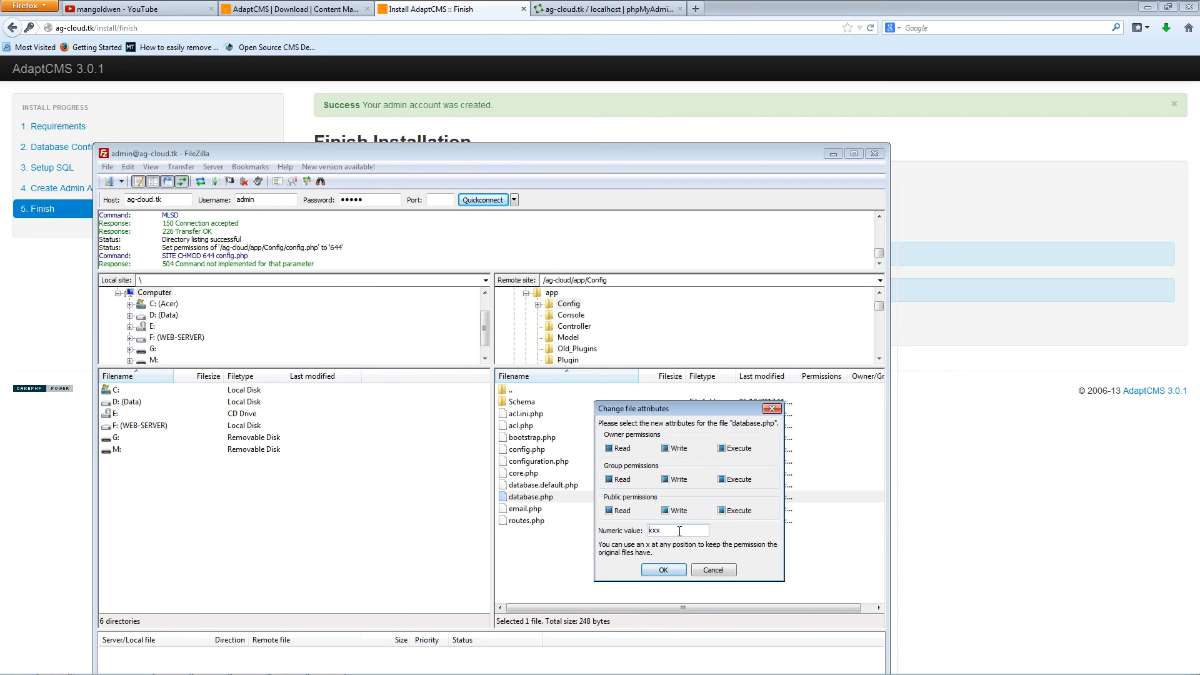
click(662, 569)
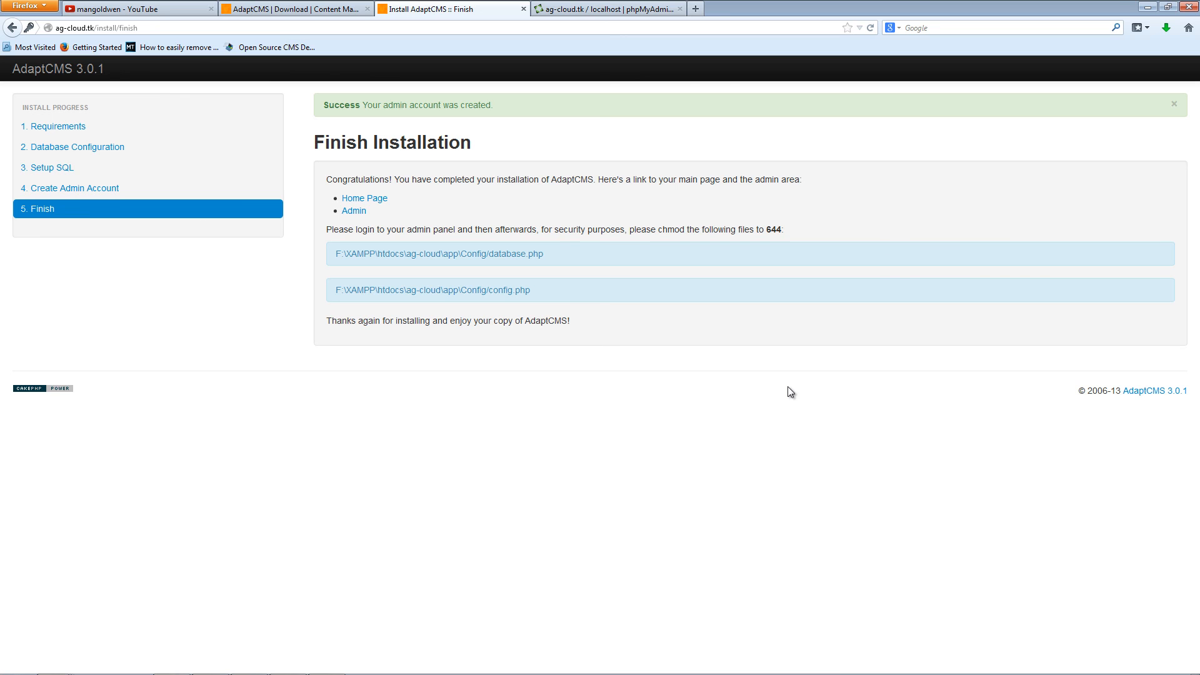
mouse_move(471, 330)
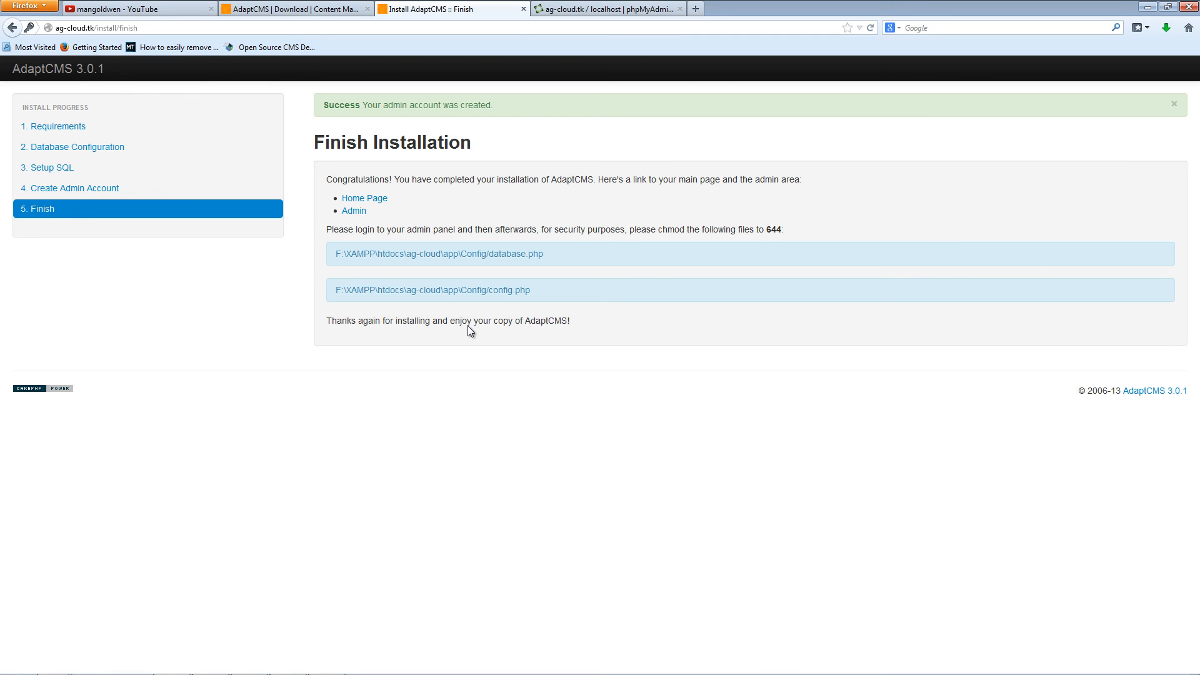
mouse_move(119, 54)
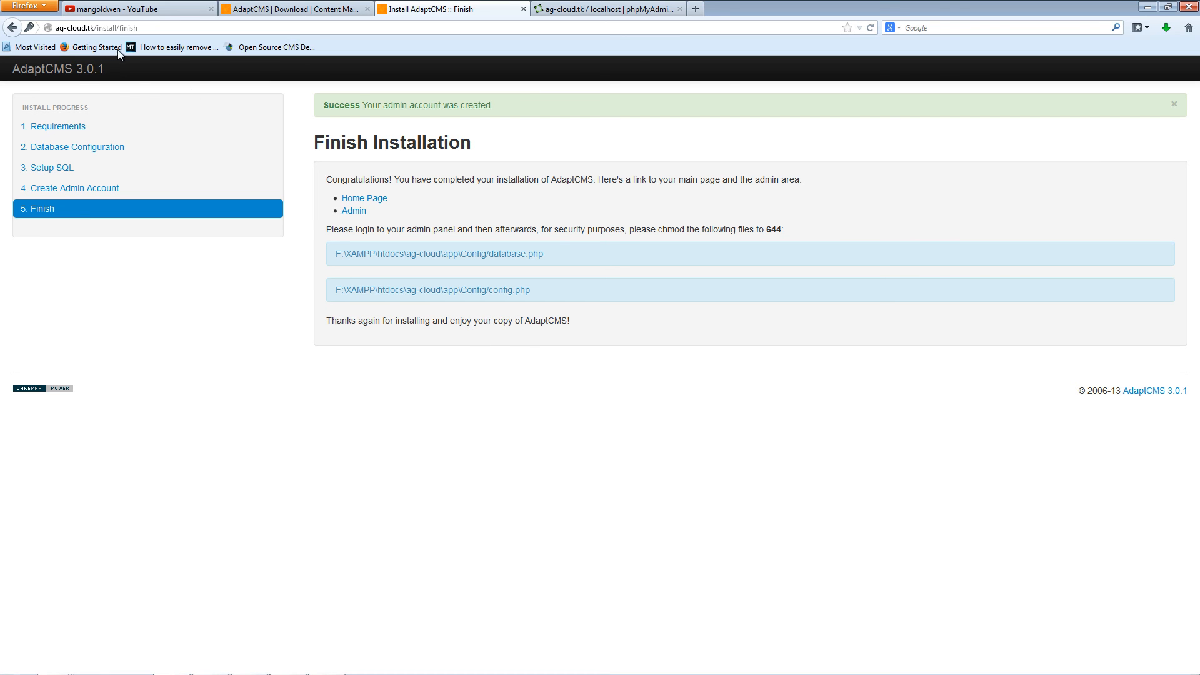
mouse_move(269, 47)
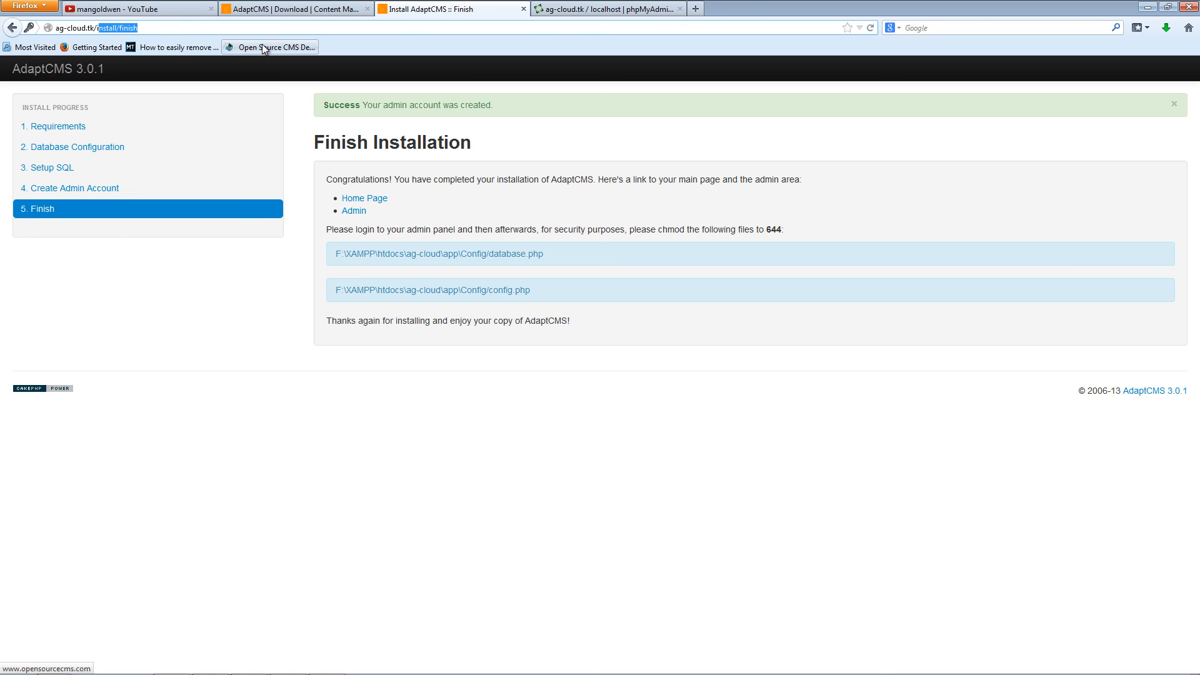
mouse_move(413, 214)
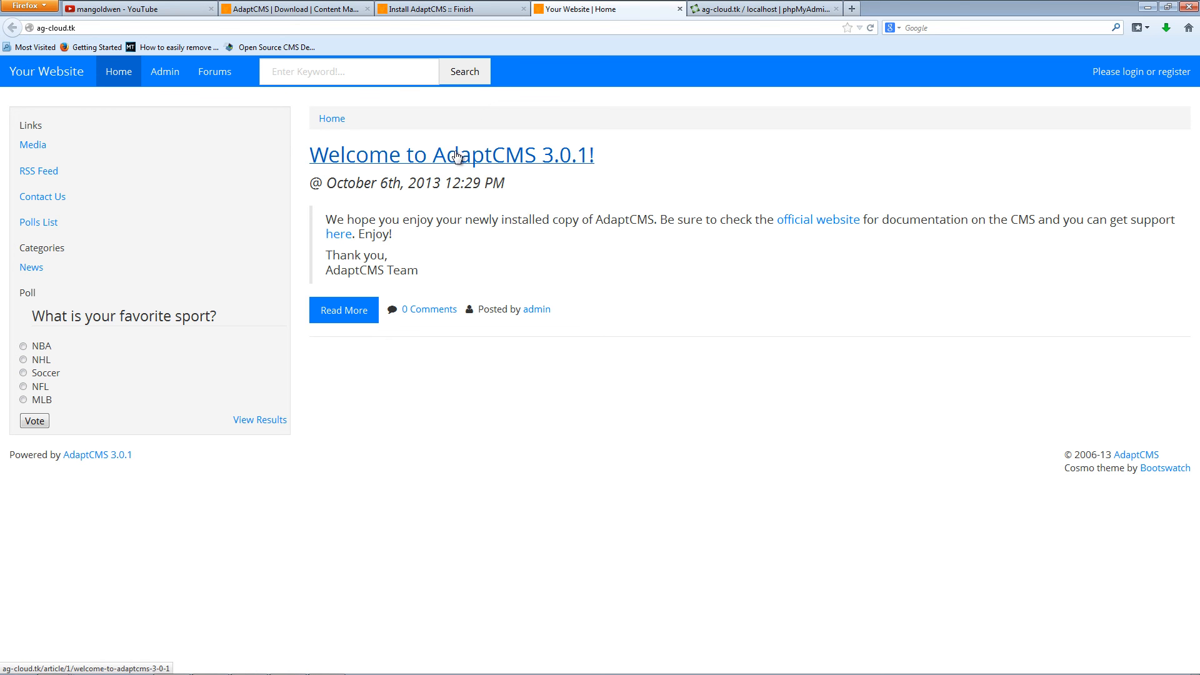
mouse_move(494, 146)
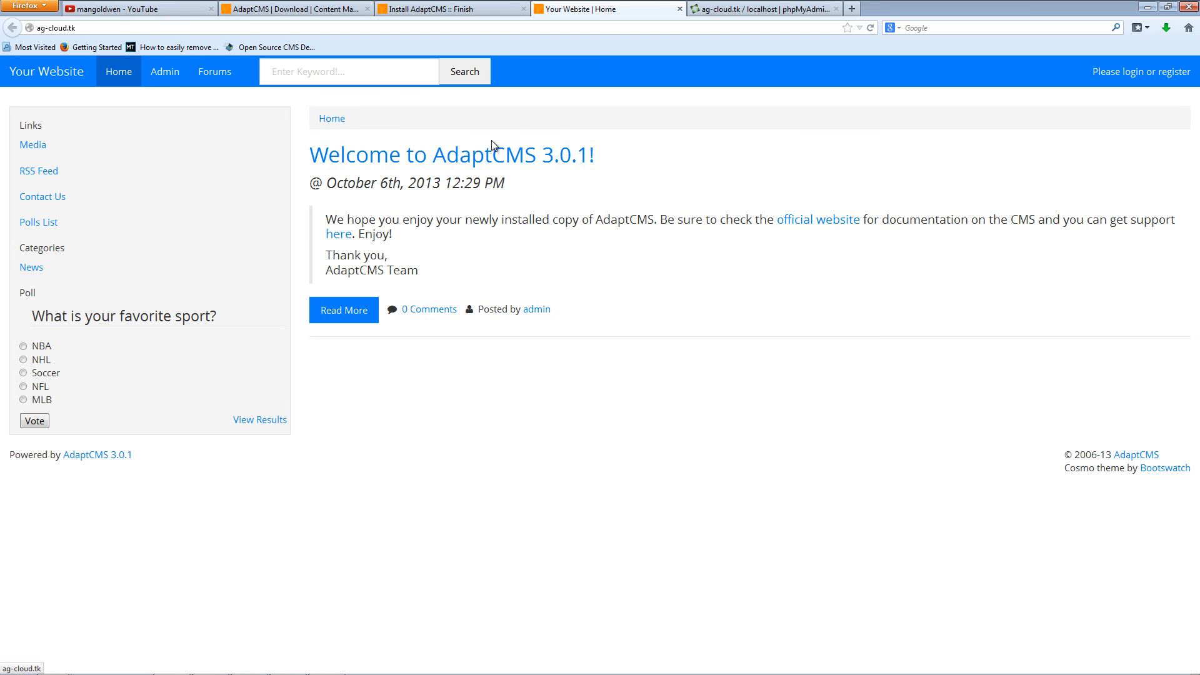
Step: Return to the Finish Installation page and follow its Admin link
click(452, 8)
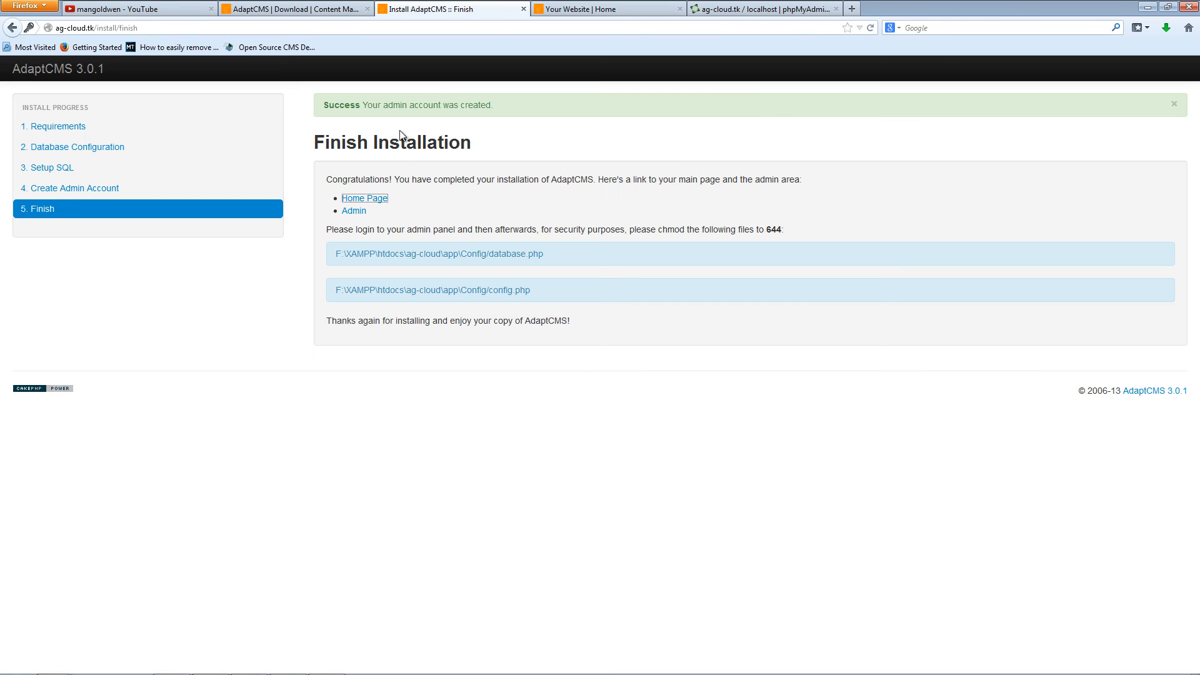
click(353, 210)
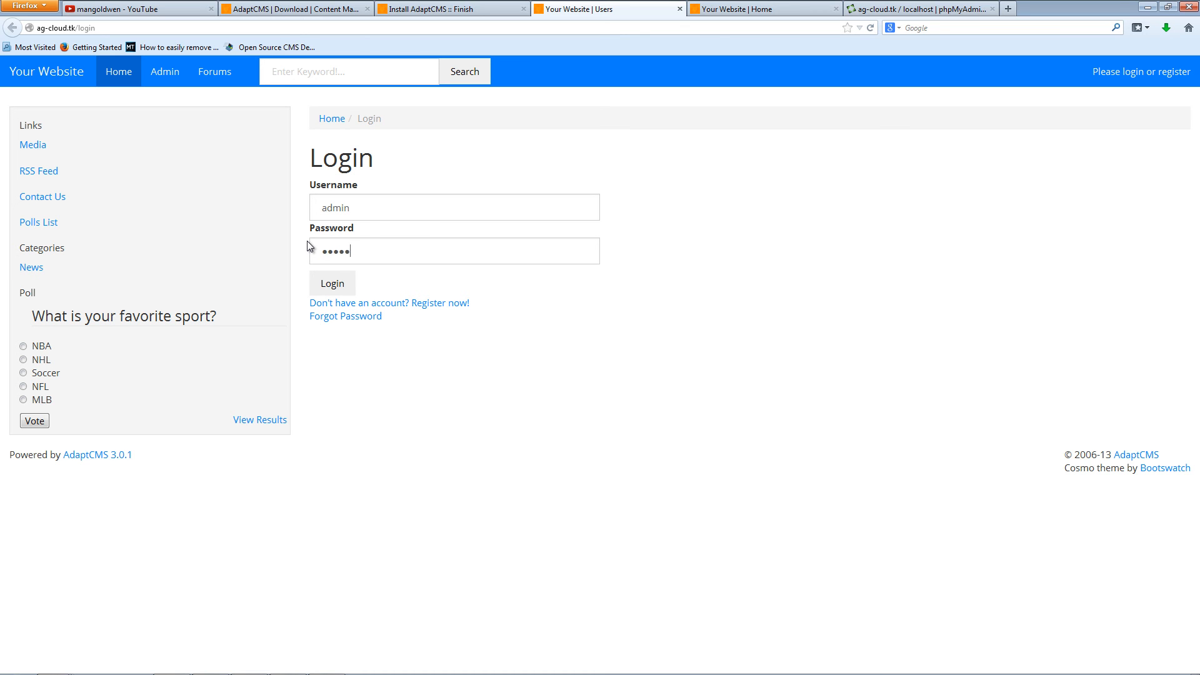
Step: Log in as admin, decline saving the password, and view the front-end home page
click(332, 283)
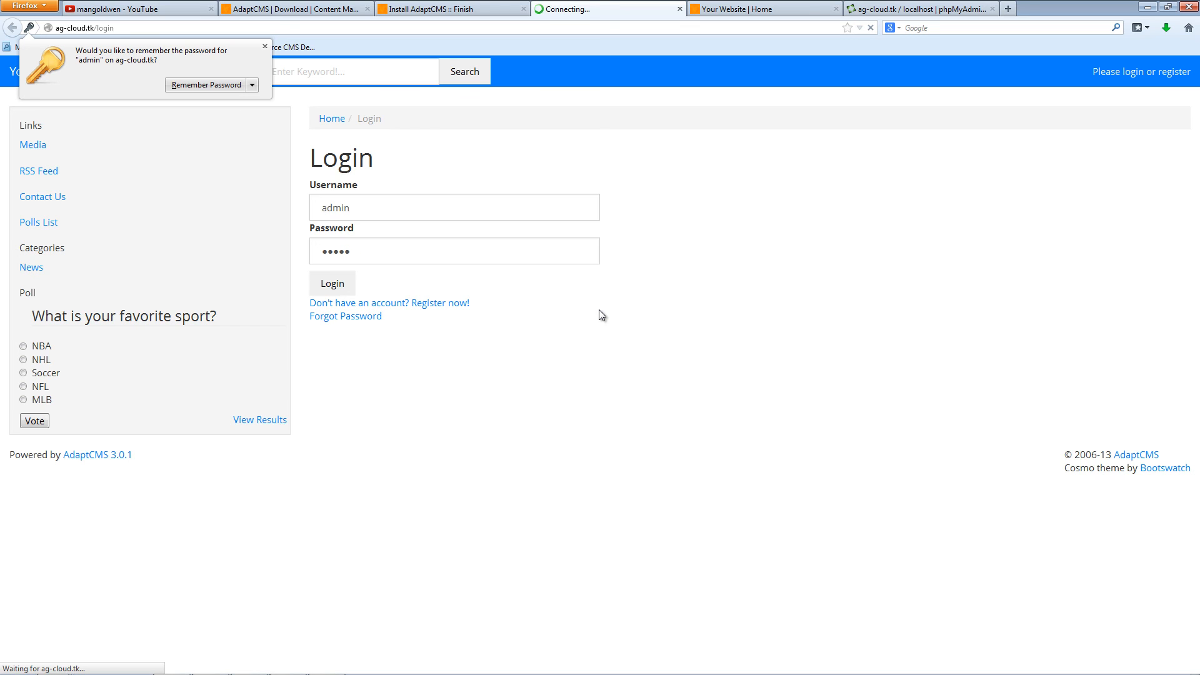
click(332, 283)
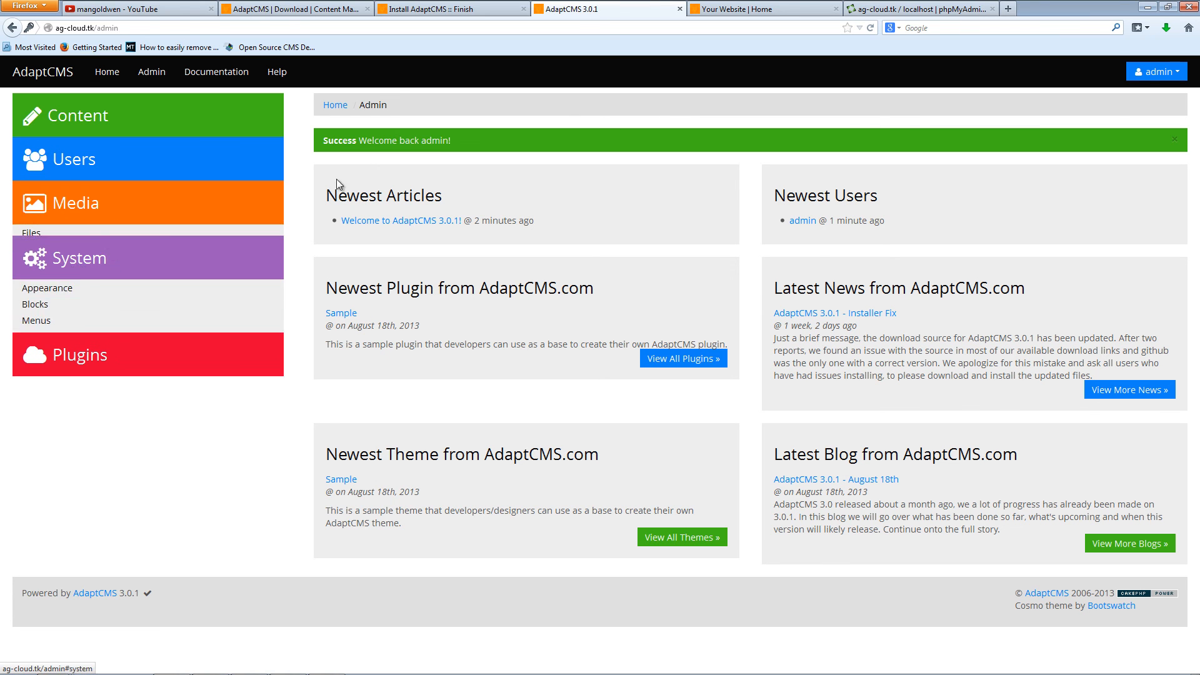
click(742, 8)
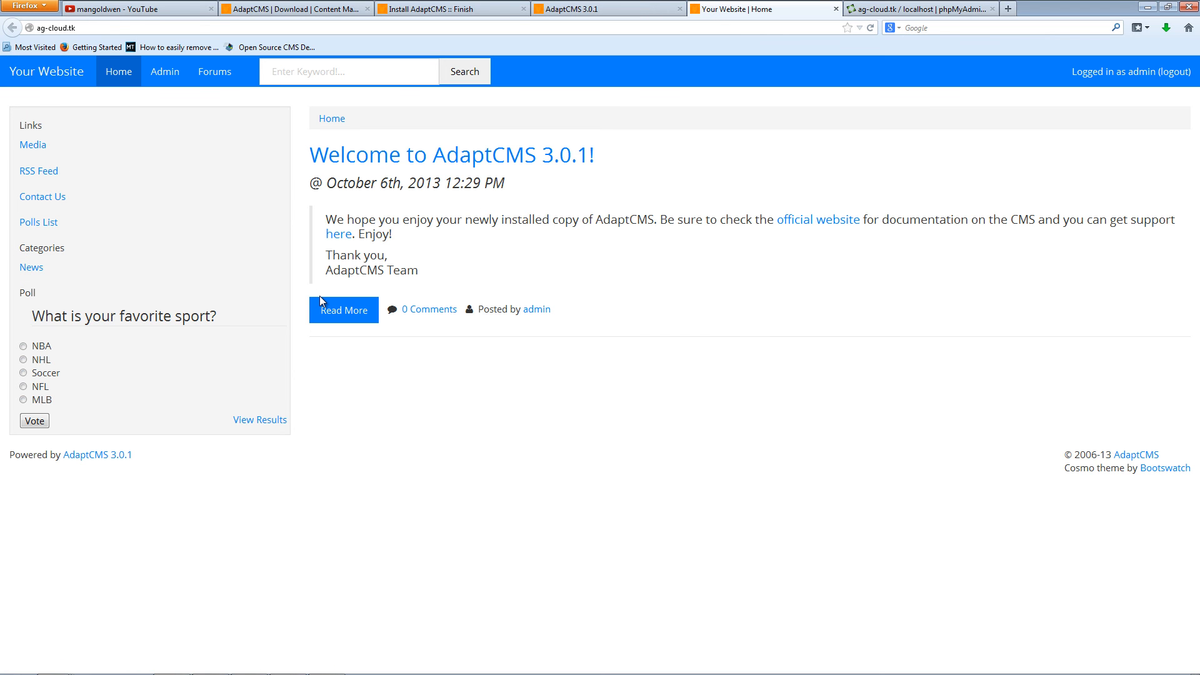
mouse_move(151, 8)
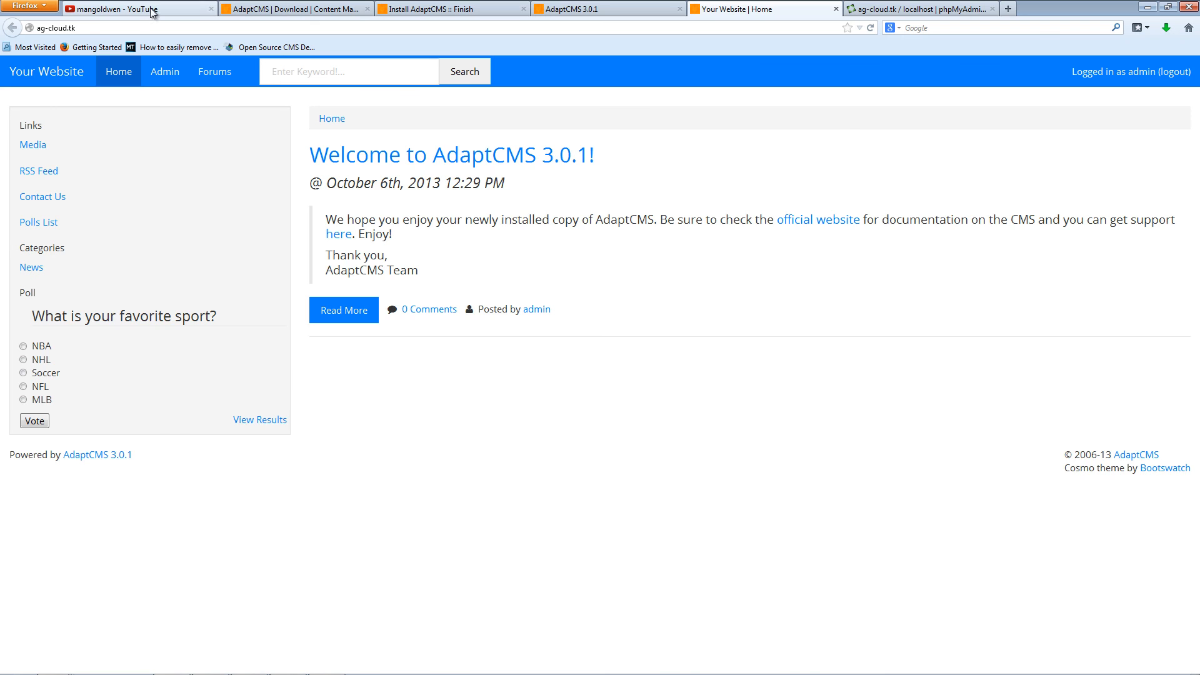
Step: Switch to the mangoldwen YouTube channel's Videos page
click(123, 8)
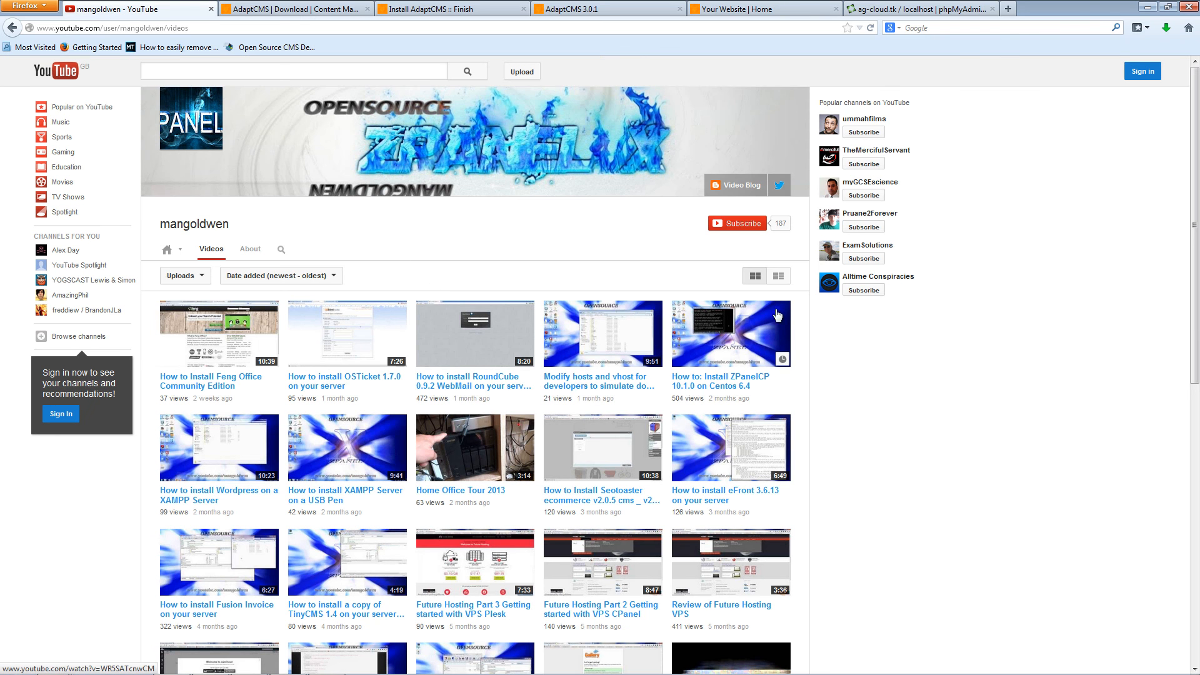
mouse_move(580, 237)
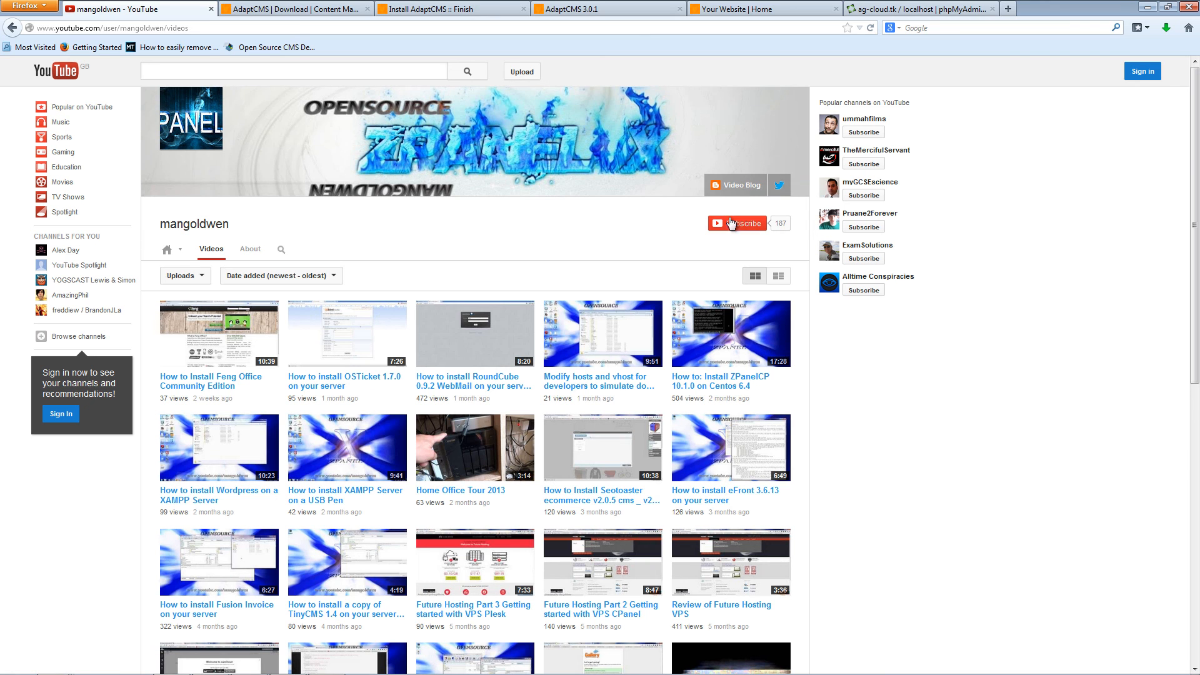
mouse_move(833, 328)
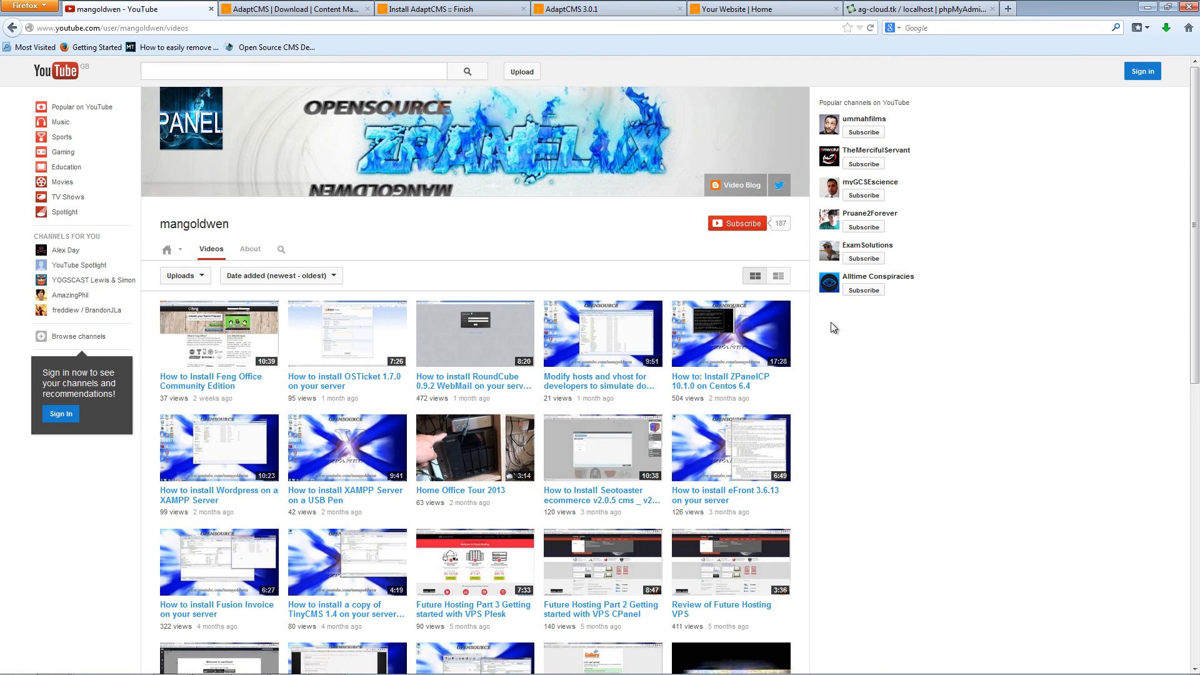
mouse_move(531, 409)
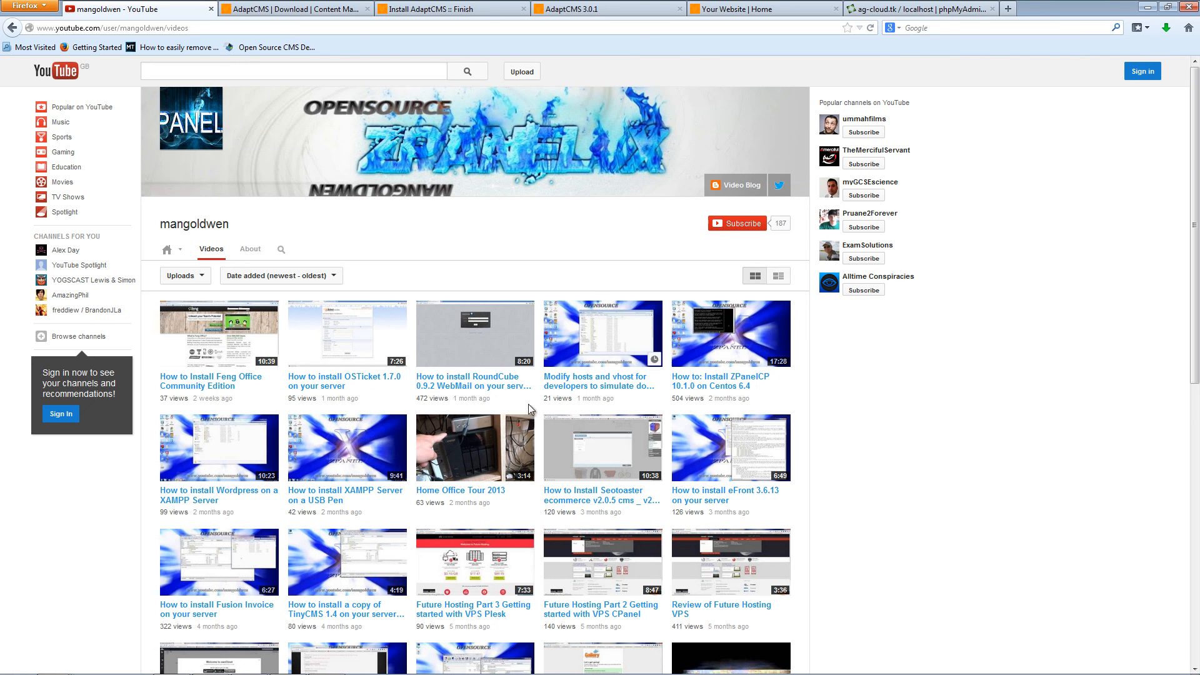